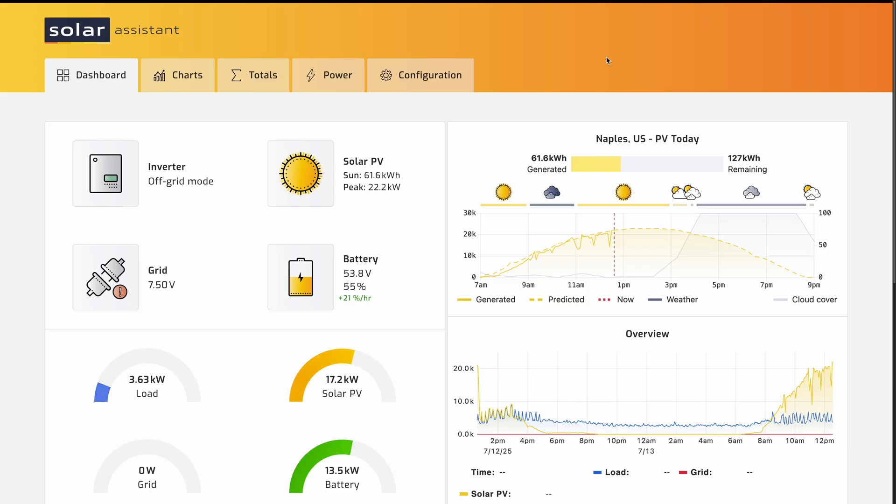
{"action": "mouse_move", "coordinate": [566, 104]}
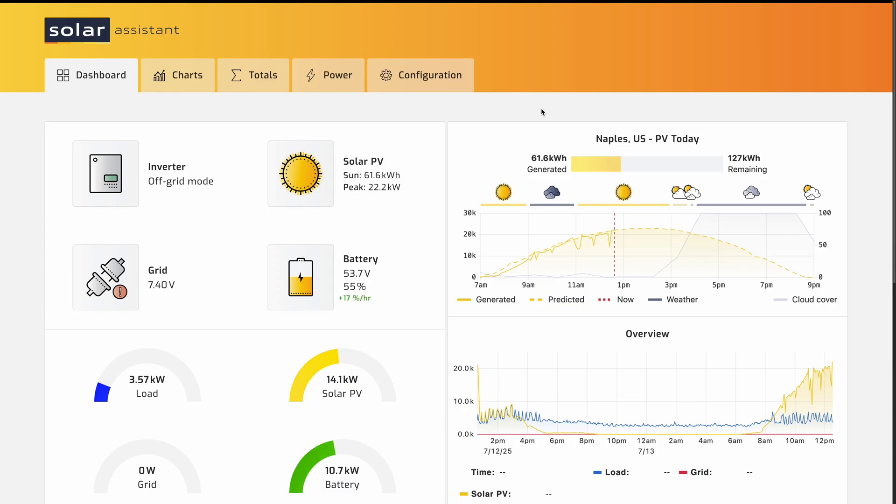
{"action": "mouse_move", "coordinate": [532, 110]}
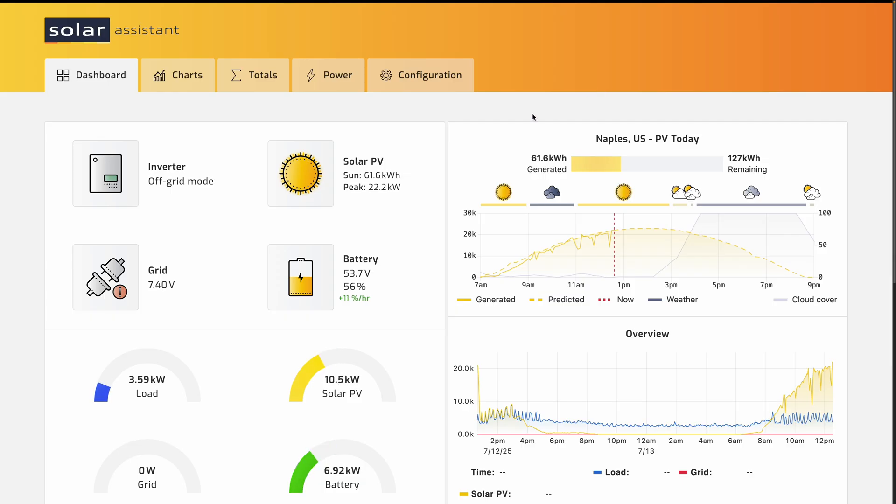
- Show the Charts page with this month's load, grid and PV power overview
{"action": "left_click", "coordinate": [188, 74]}
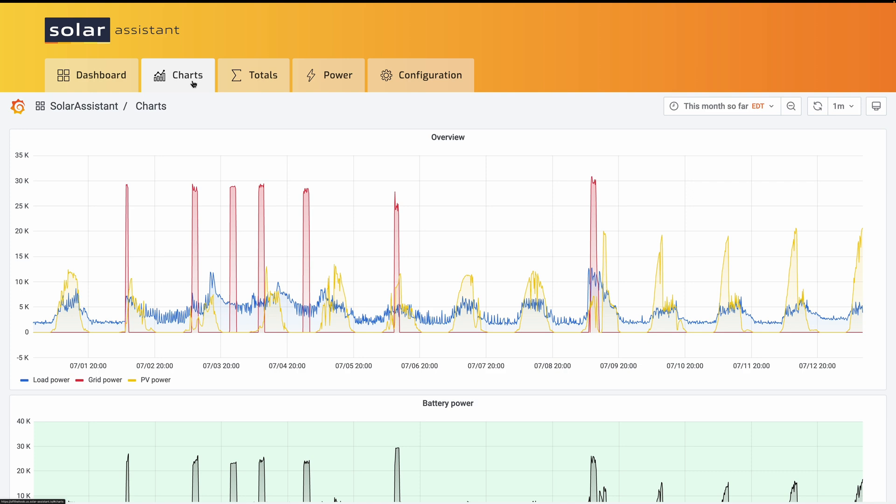
{"action": "mouse_move", "coordinate": [675, 67]}
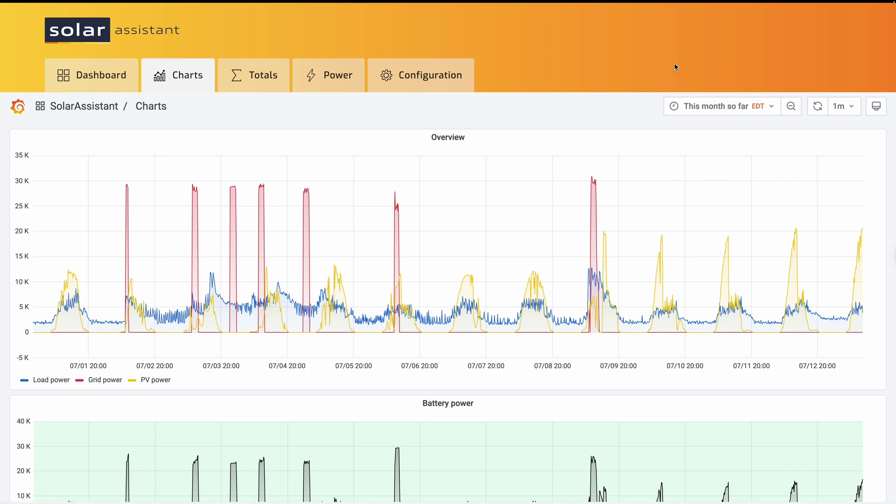
{"action": "mouse_move", "coordinate": [619, 67]}
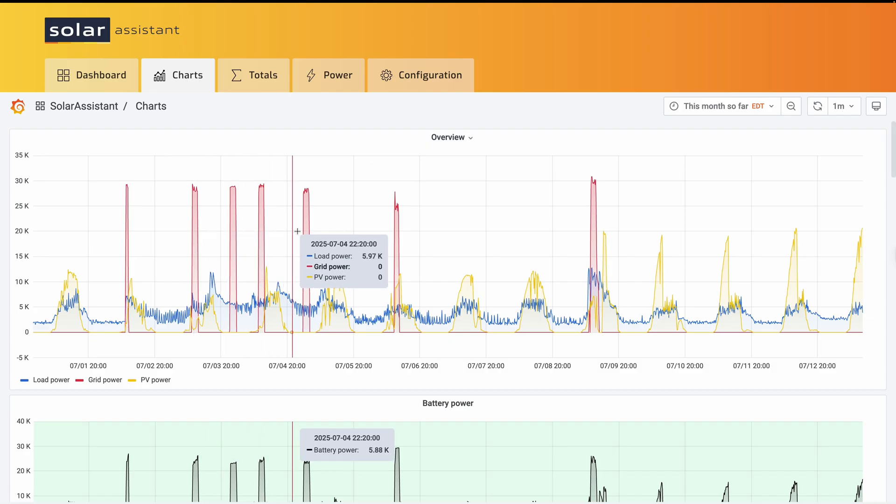
{"action": "mouse_move", "coordinate": [304, 227]}
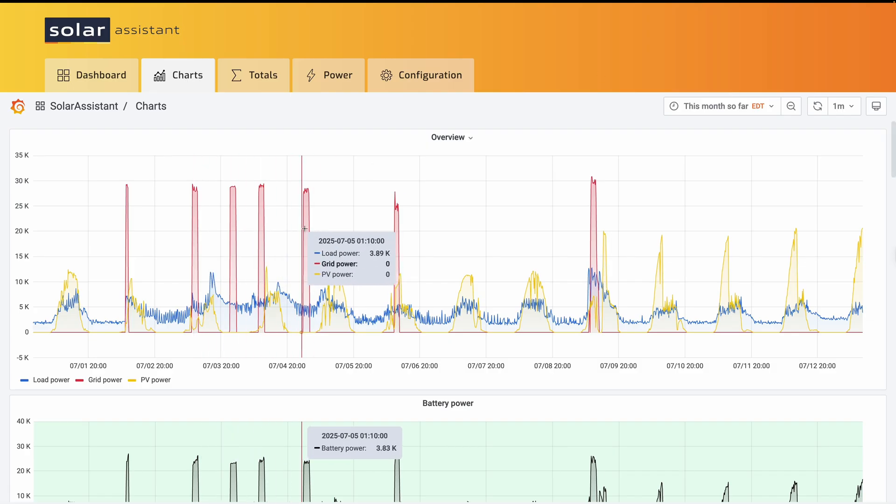
{"action": "mouse_move", "coordinate": [223, 239]}
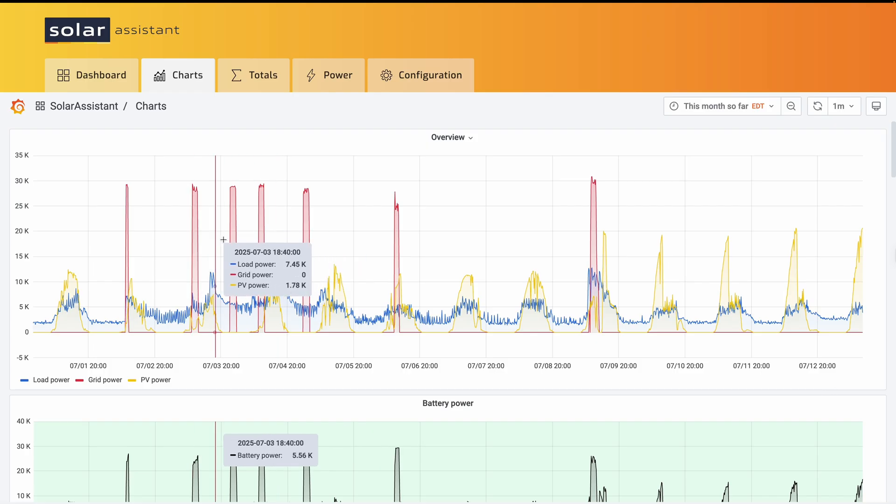
{"action": "mouse_move", "coordinate": [331, 236]}
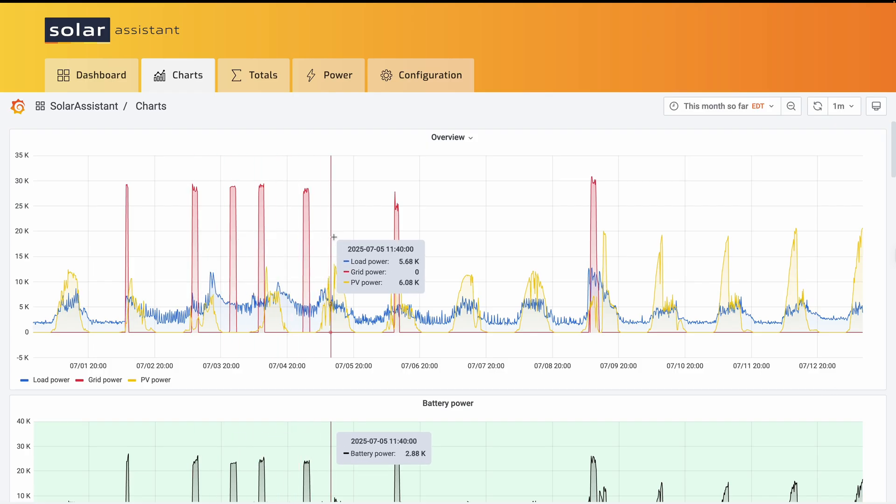
{"action": "mouse_move", "coordinate": [193, 241]}
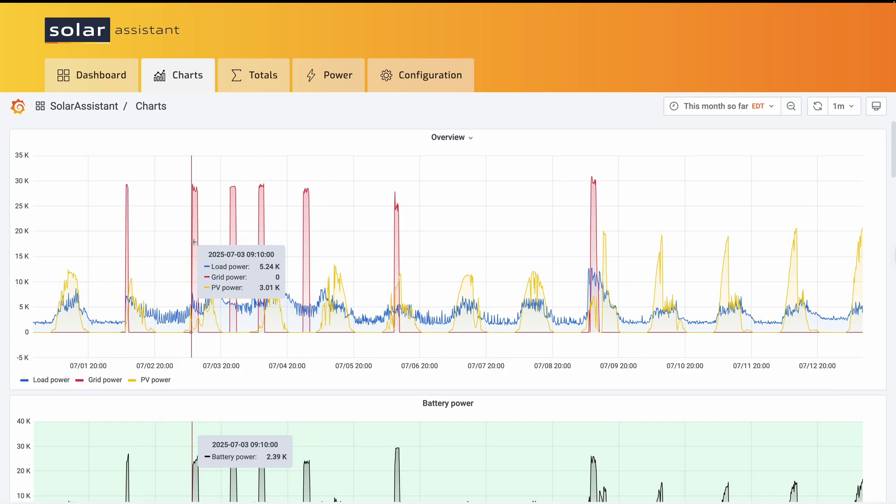
{"action": "mouse_move", "coordinate": [339, 237]}
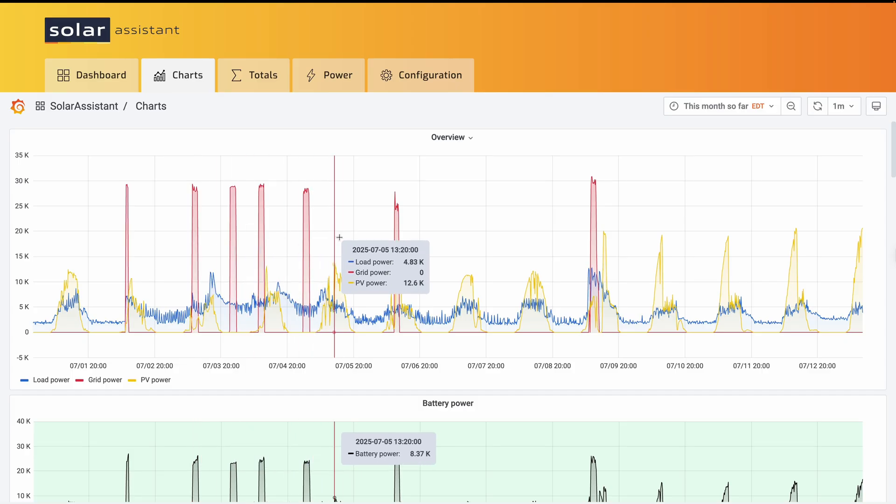
{"action": "mouse_move", "coordinate": [351, 236]}
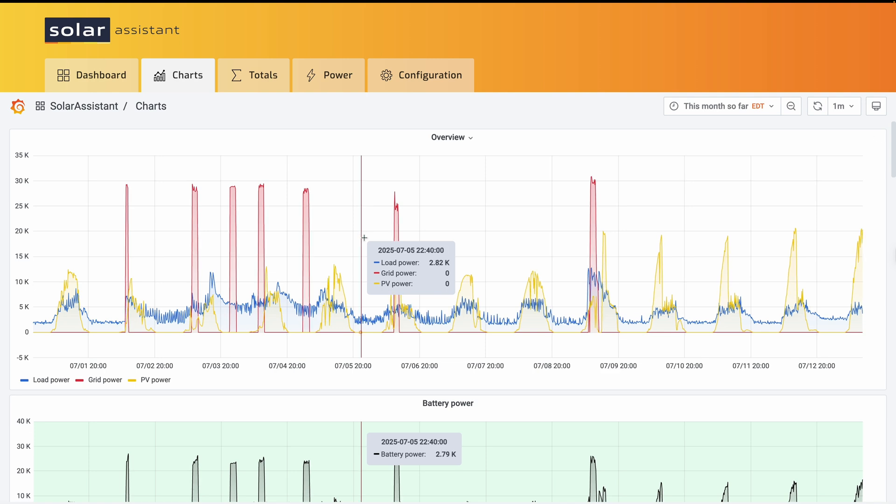
{"action": "mouse_move", "coordinate": [228, 241]}
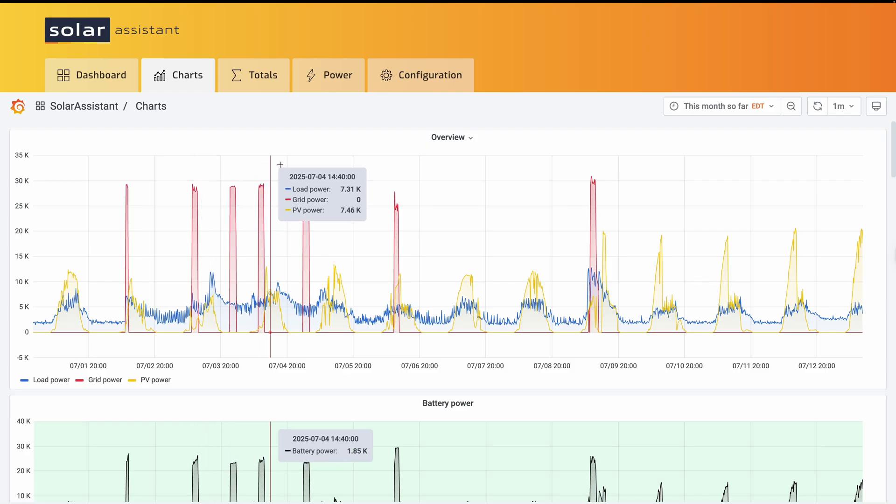
{"action": "mouse_move", "coordinate": [117, 185]}
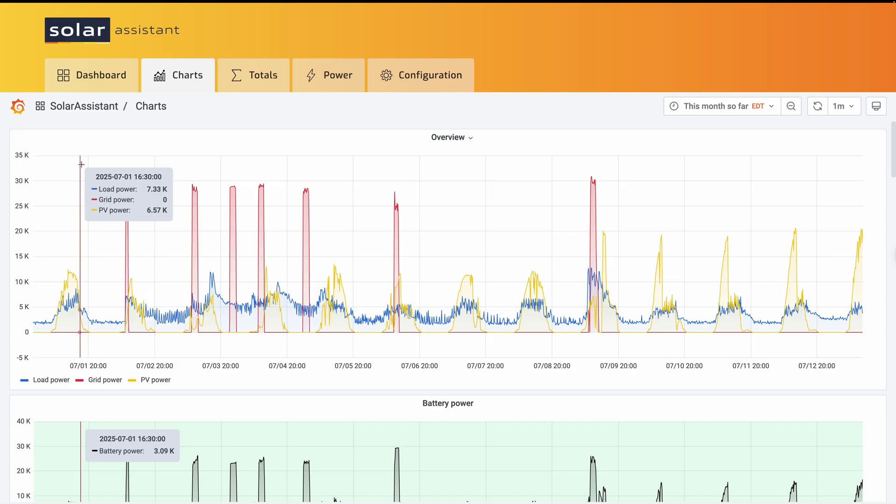
{"action": "mouse_move", "coordinate": [132, 158]}
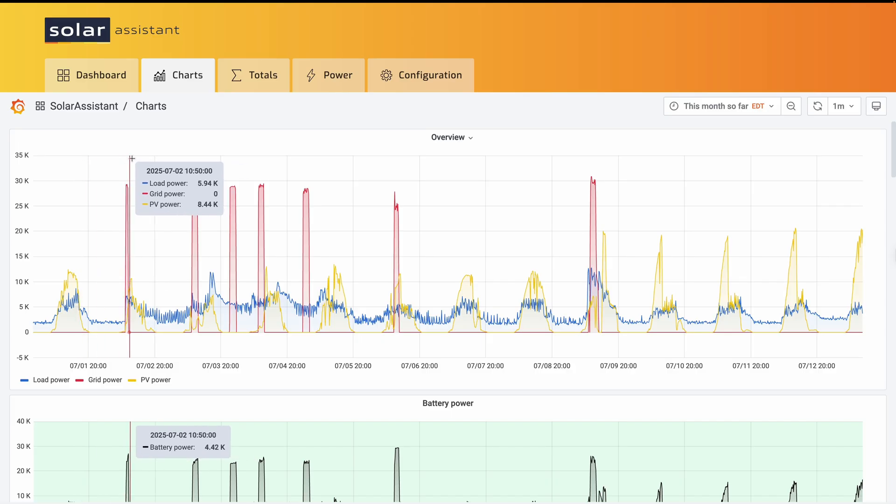
{"action": "mouse_move", "coordinate": [130, 158]}
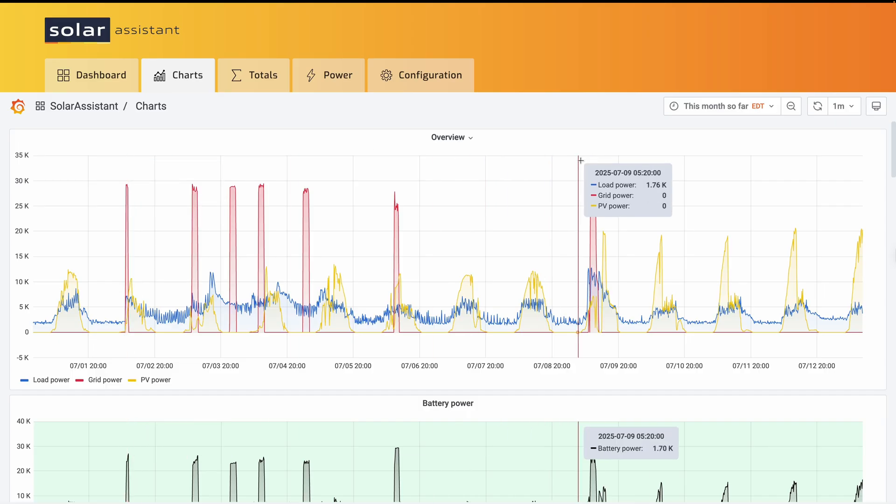
{"action": "mouse_move", "coordinate": [359, 171]}
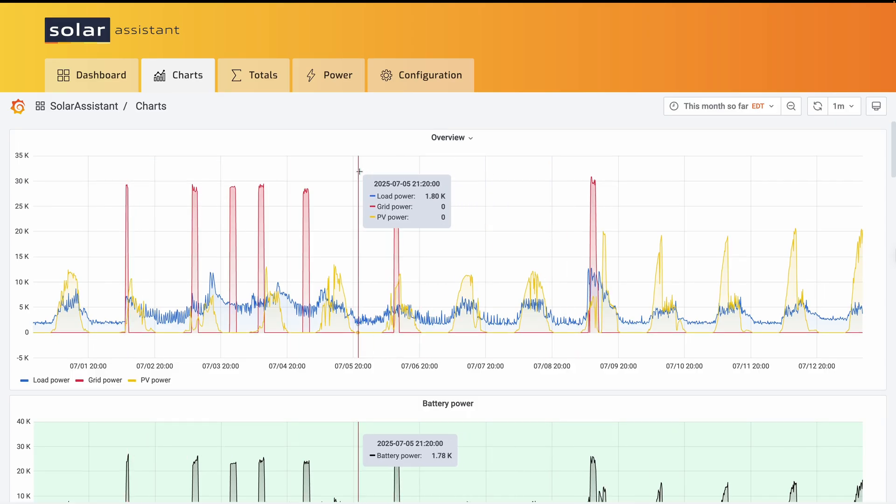
{"action": "mouse_move", "coordinate": [358, 172]}
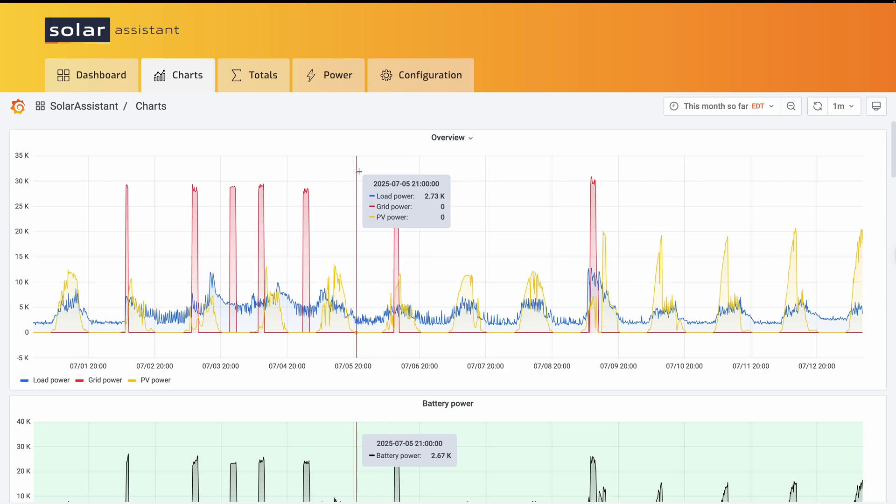
{"action": "mouse_move", "coordinate": [401, 169]}
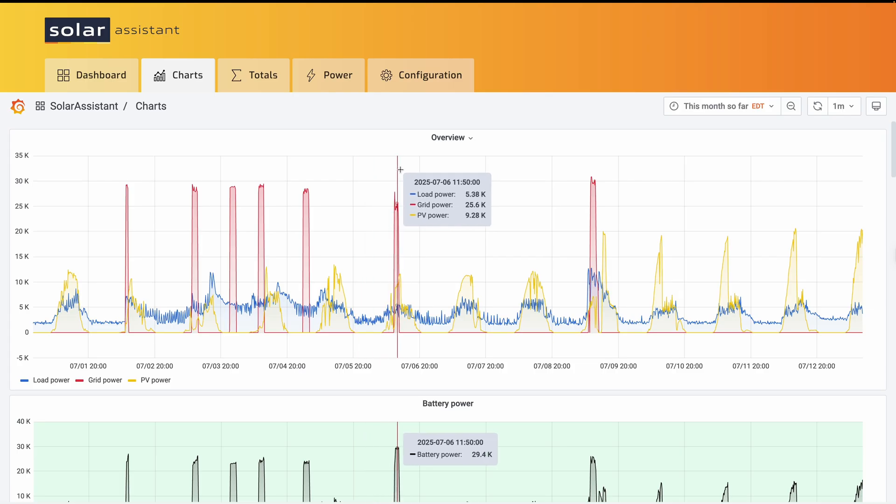
{"action": "mouse_move", "coordinate": [401, 168]}
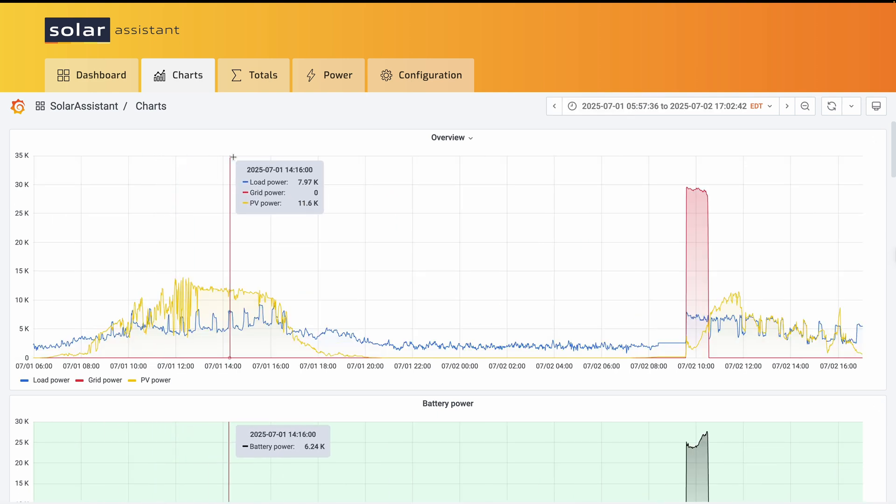
{"action": "mouse_move", "coordinate": [296, 161]}
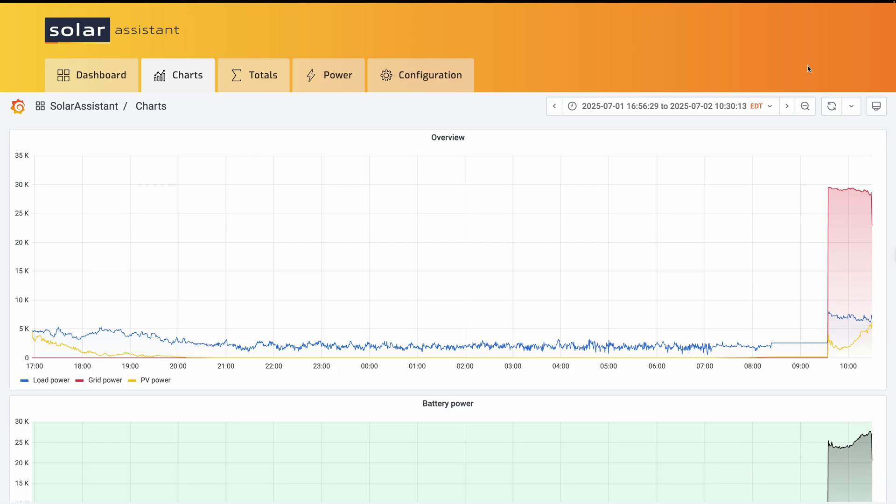
- Export the Overview chart's overnight data as CSV, series joined by time with an Excel header
{"action": "left_click", "coordinate": [447, 137]}
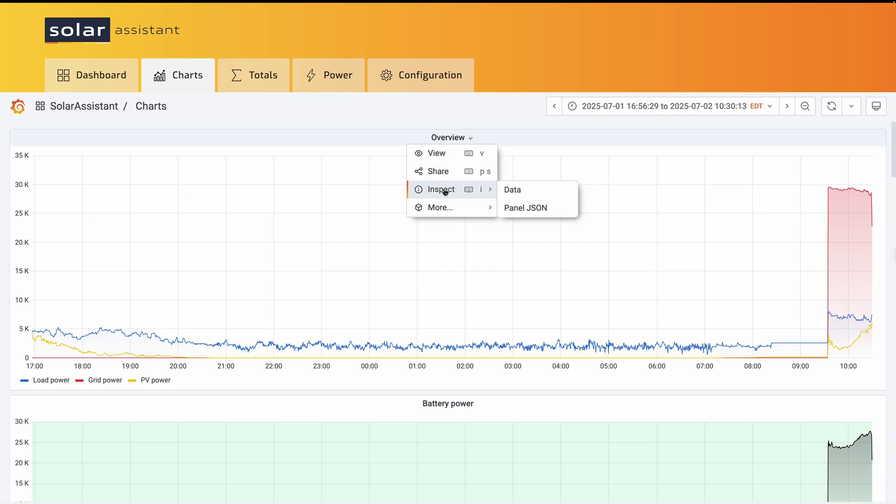
{"action": "left_click", "coordinate": [512, 189]}
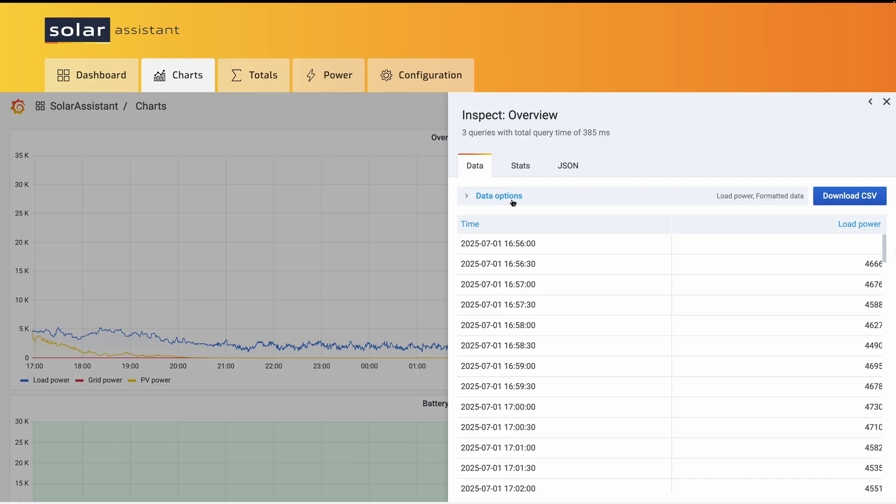
{"action": "left_click", "coordinate": [498, 195]}
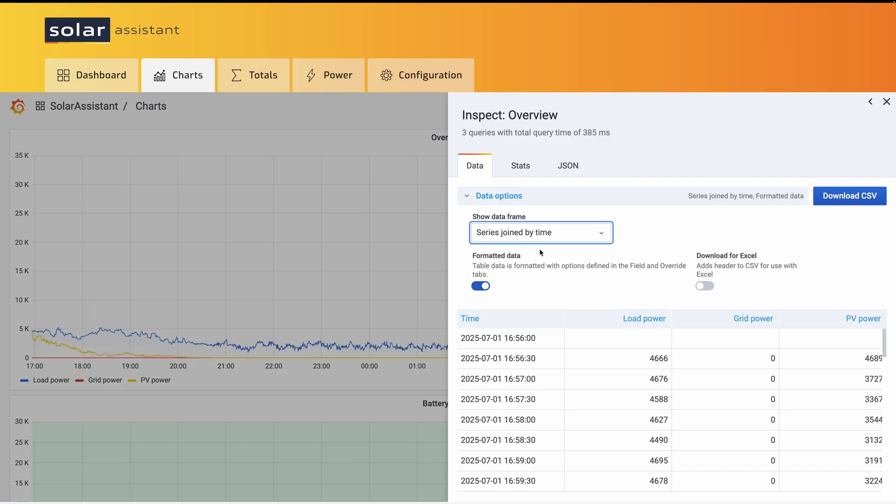
{"action": "left_click", "coordinate": [704, 286]}
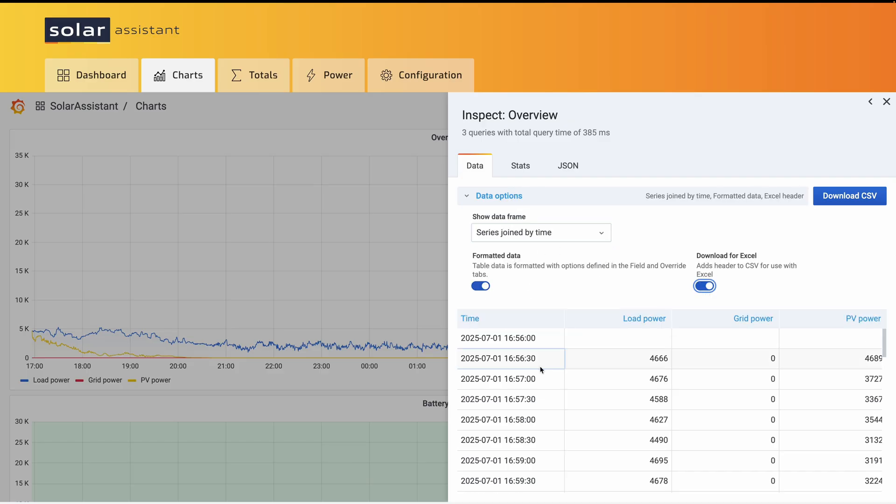
{"action": "mouse_move", "coordinate": [547, 365]}
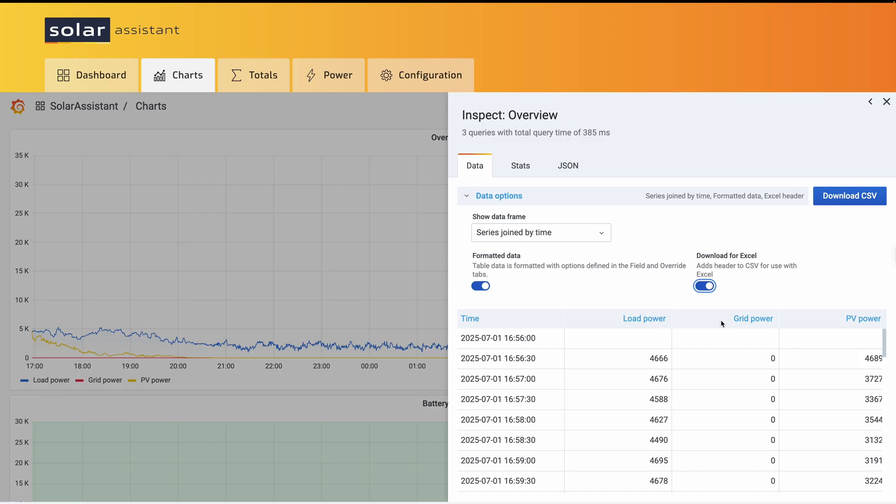
{"action": "mouse_move", "coordinate": [832, 243]}
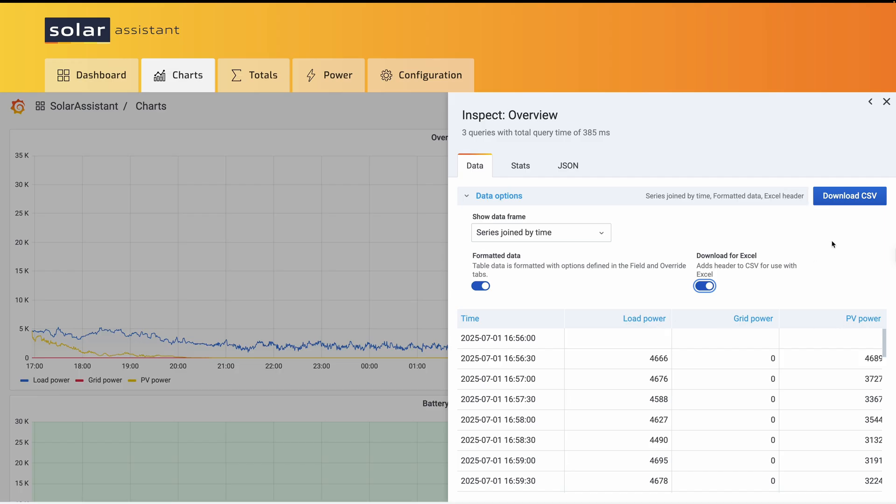
{"action": "left_click", "coordinate": [848, 195]}
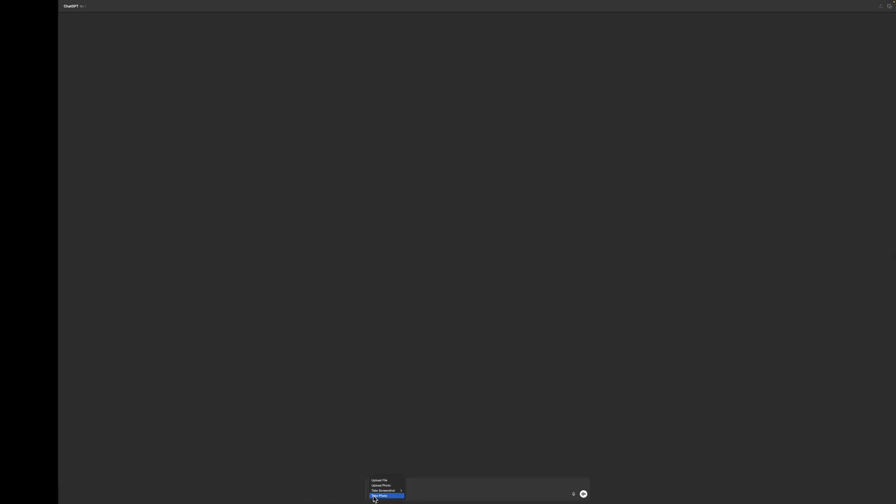
- Attach the exported overview CSV to the ChatGPT message
{"action": "left_click", "coordinate": [379, 480]}
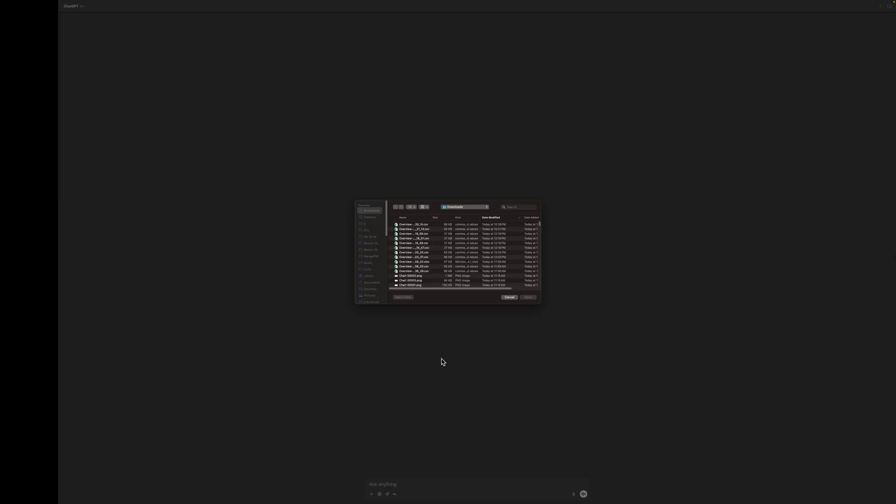
{"action": "left_click", "coordinate": [509, 297]}
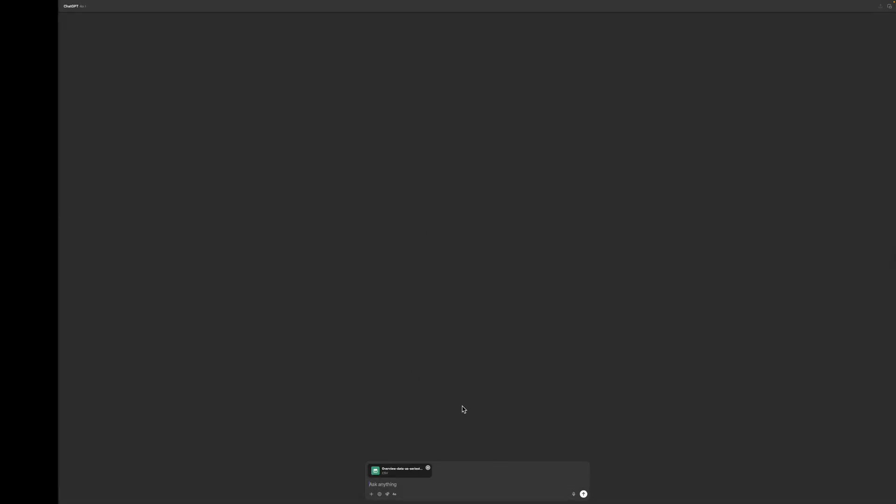
- Write a prompt asking to analyze the data, subtract PV Power from Load Power and give the total
{"action": "type", "text": "Analyze"}
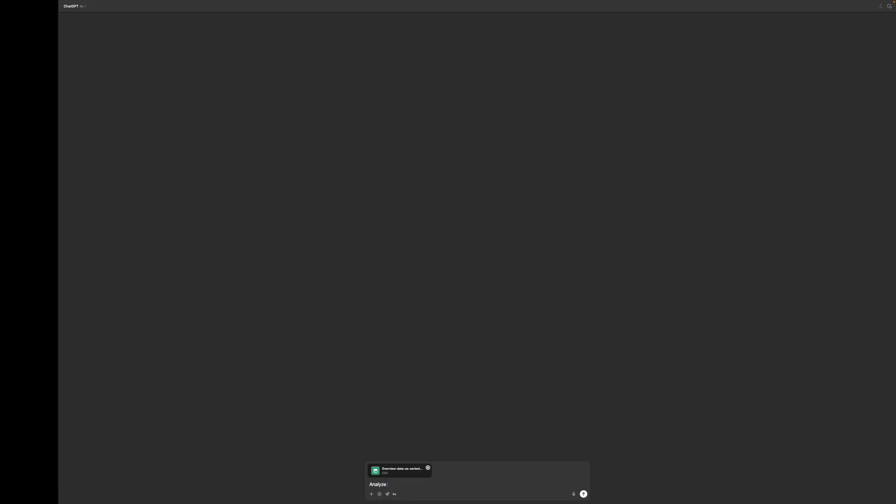
{"action": "type", "text": "this data."}
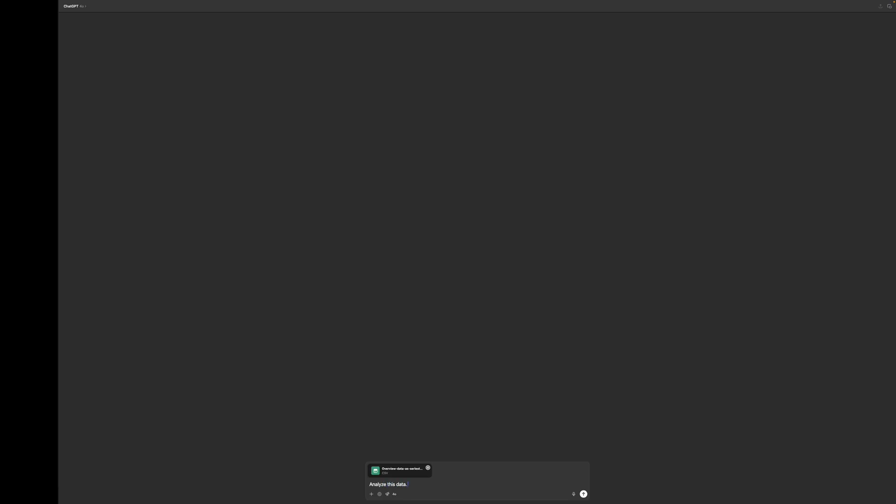
{"action": "type", "text": "Subtract"}
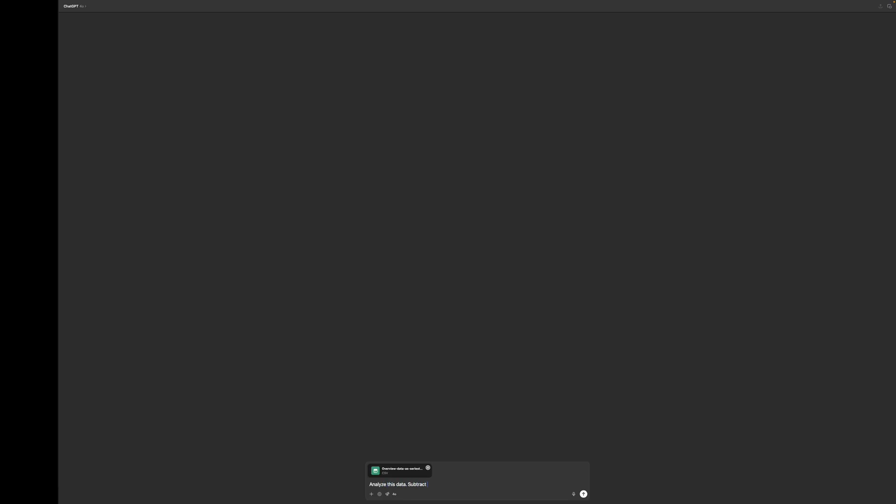
{"action": "type", "text": "PV Power fr"}
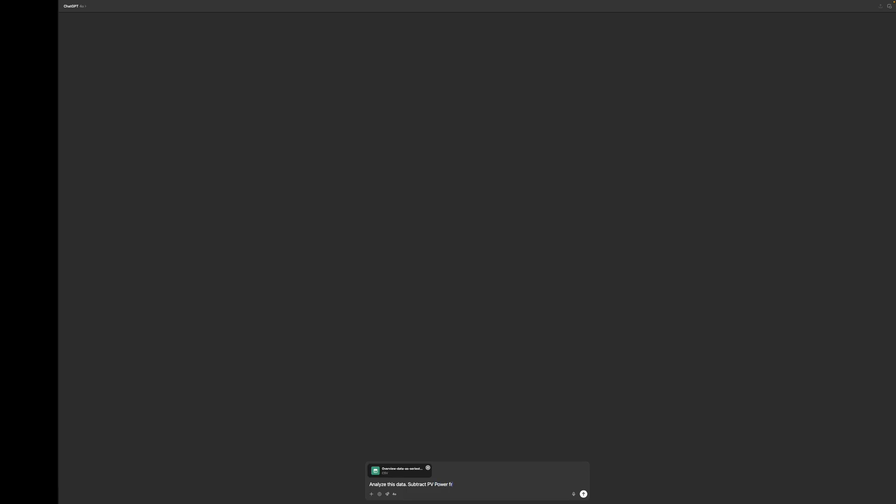
{"action": "type", "text": "om Load Power."}
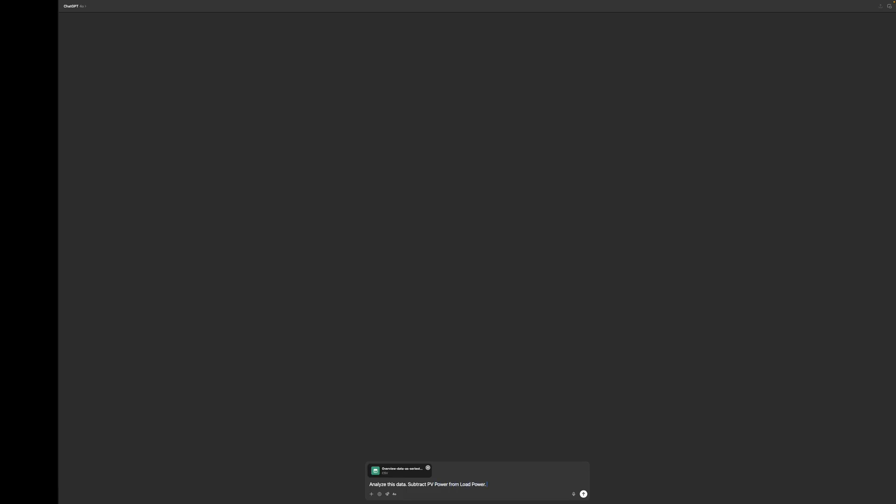
{"action": "type", "text": "G"}
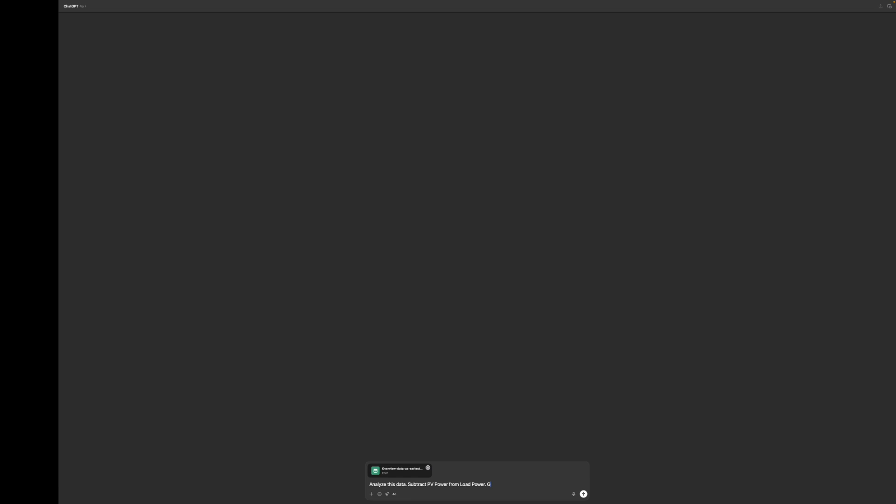
{"action": "type", "text": "ive me total k"}
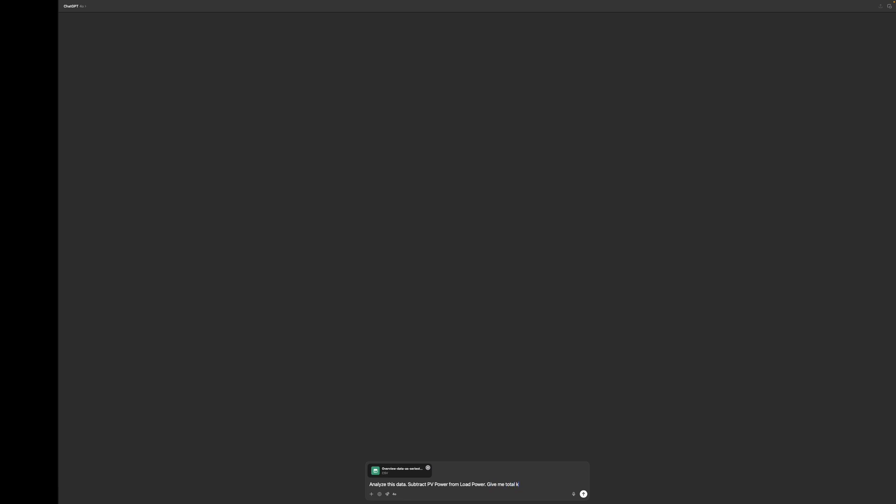
- Send the request, pick out the 40.53 kWh net consumption total, and begin a follow-up
{"action": "left_click", "coordinate": [582, 494]}
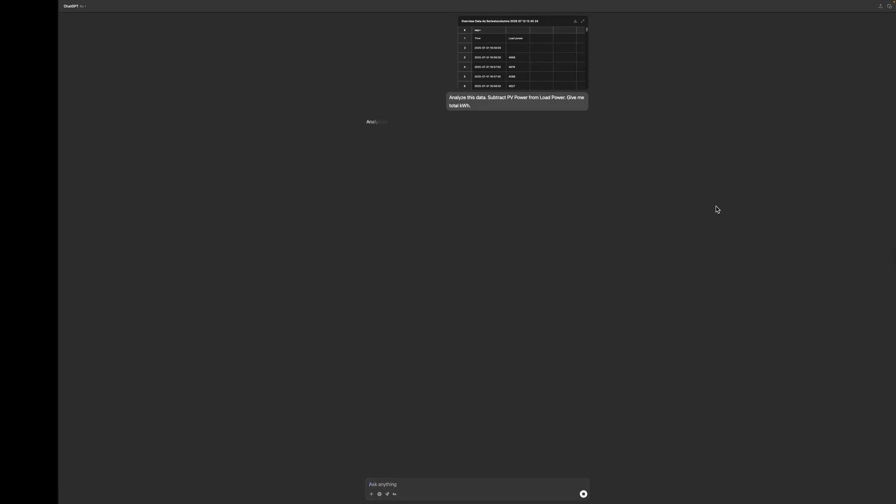
{"action": "mouse_move", "coordinate": [733, 147]}
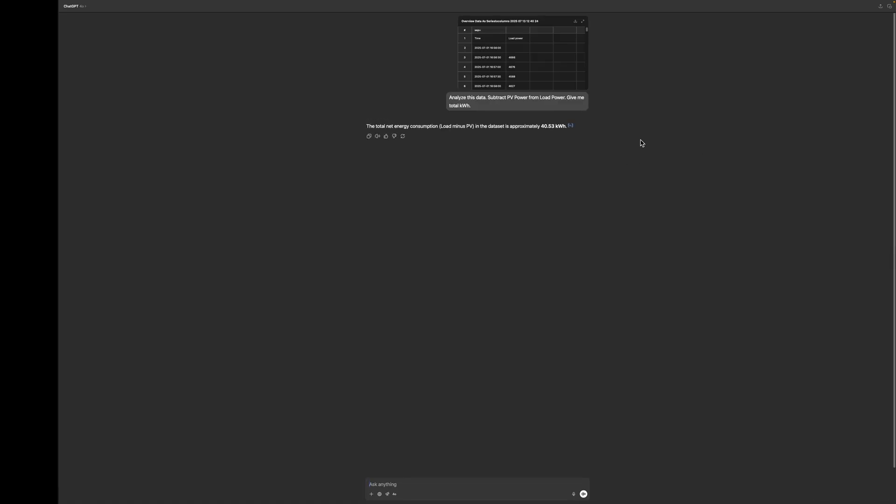
{"action": "double_click", "coordinate": [548, 126]}
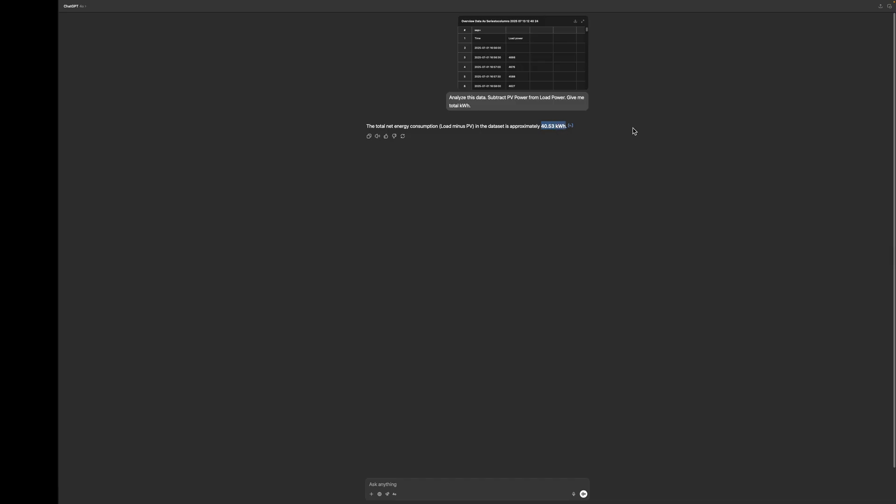
{"action": "mouse_move", "coordinate": [651, 126]}
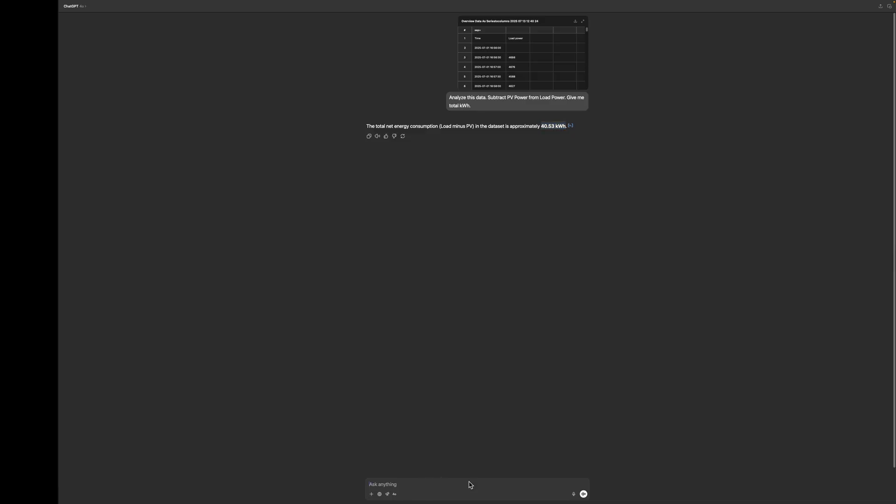
{"action": "type", "text": "Give me"}
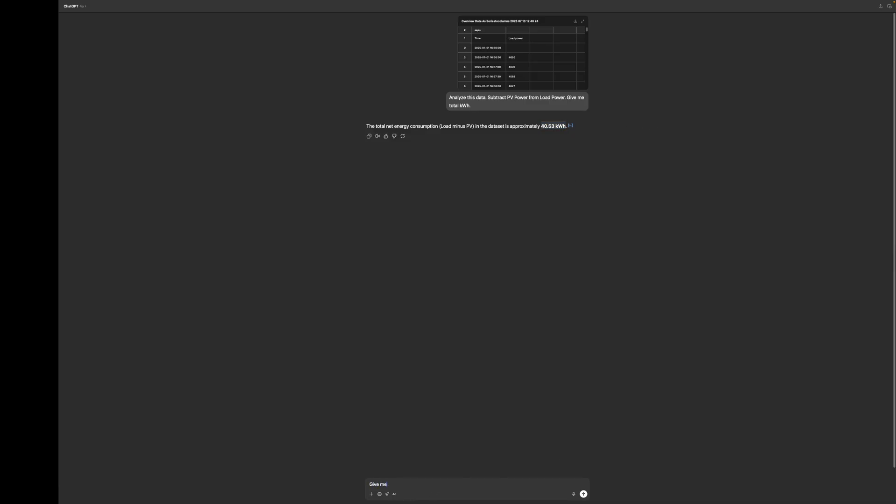
- Ask for a cumulative chart of this usage and view the generated chart at full size
{"action": "type", "text": "a cumulative"}
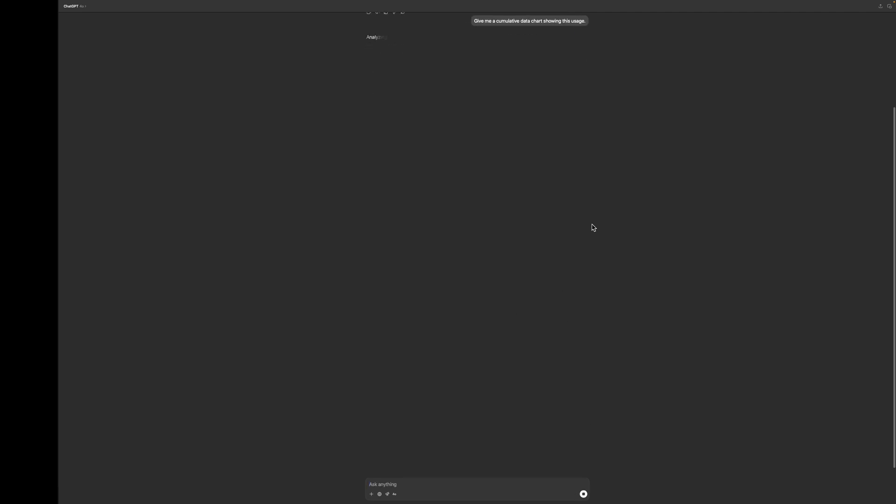
{"action": "mouse_move", "coordinate": [638, 186]}
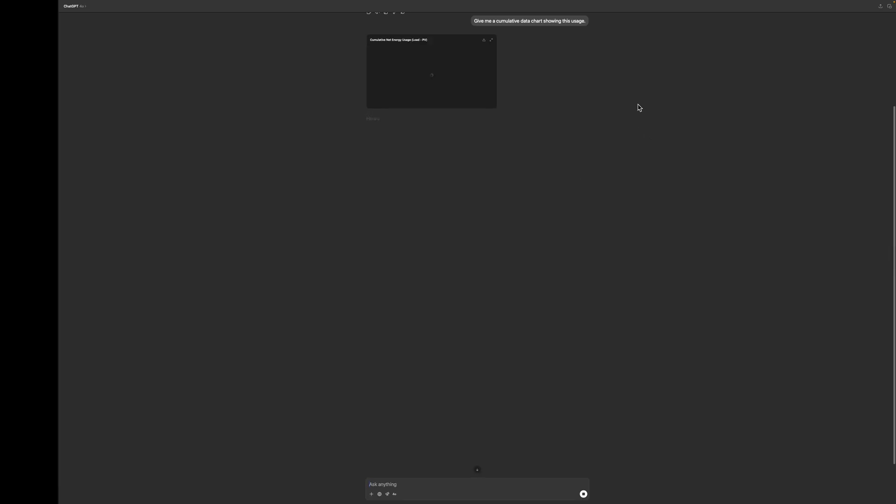
{"action": "left_click", "coordinate": [491, 40]}
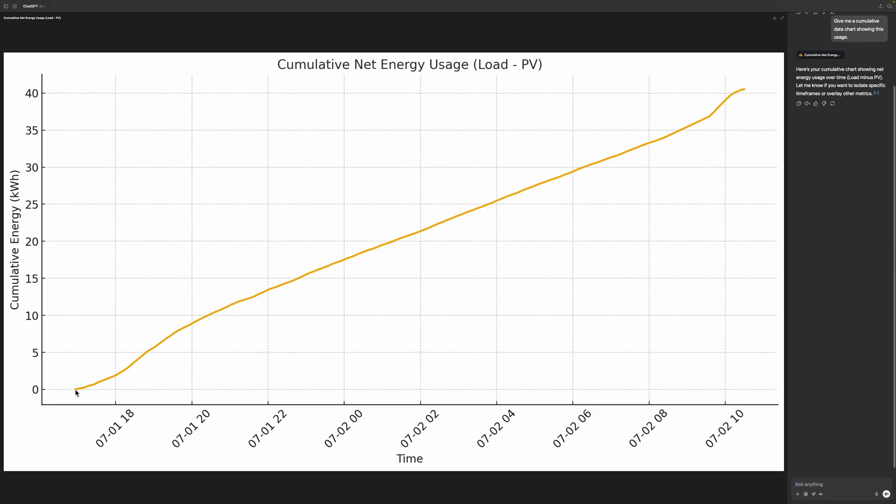
{"action": "mouse_move", "coordinate": [378, 270]}
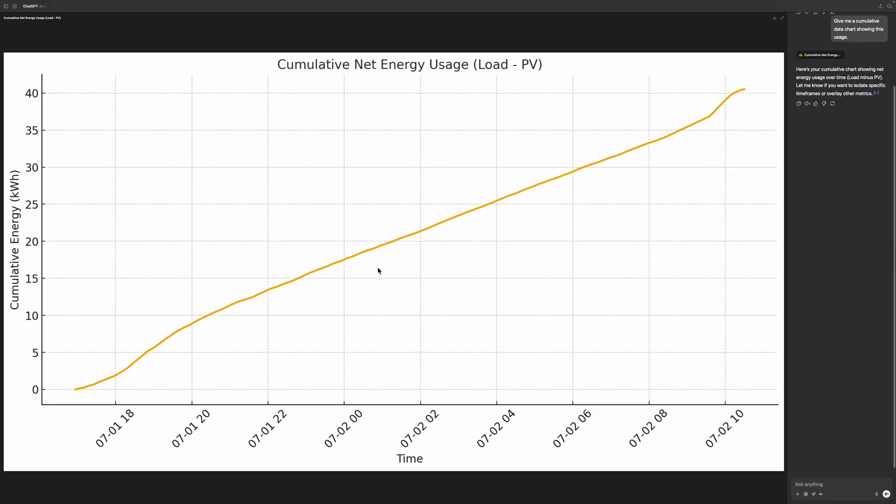
{"action": "mouse_move", "coordinate": [677, 143]}
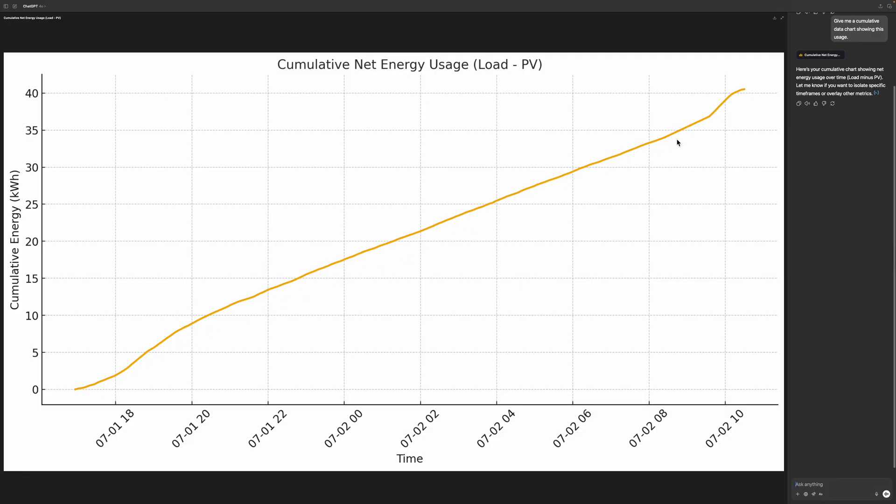
{"action": "mouse_move", "coordinate": [747, 94]}
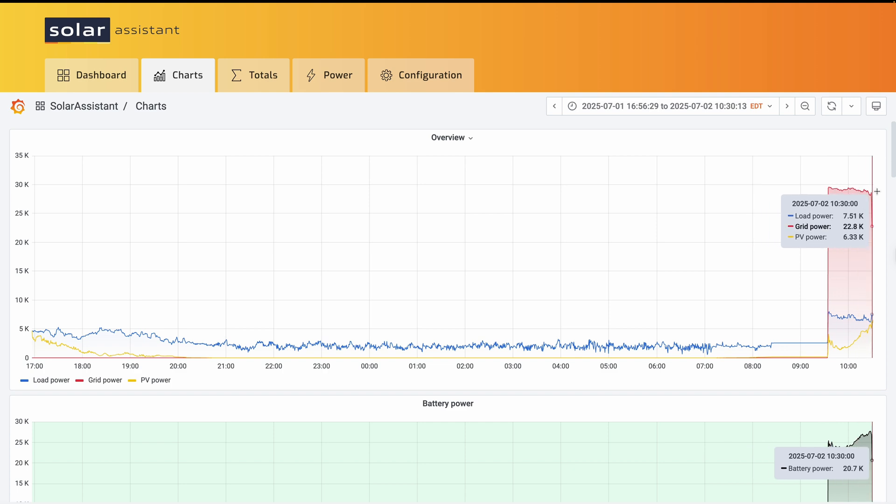
{"action": "mouse_move", "coordinate": [696, 89]}
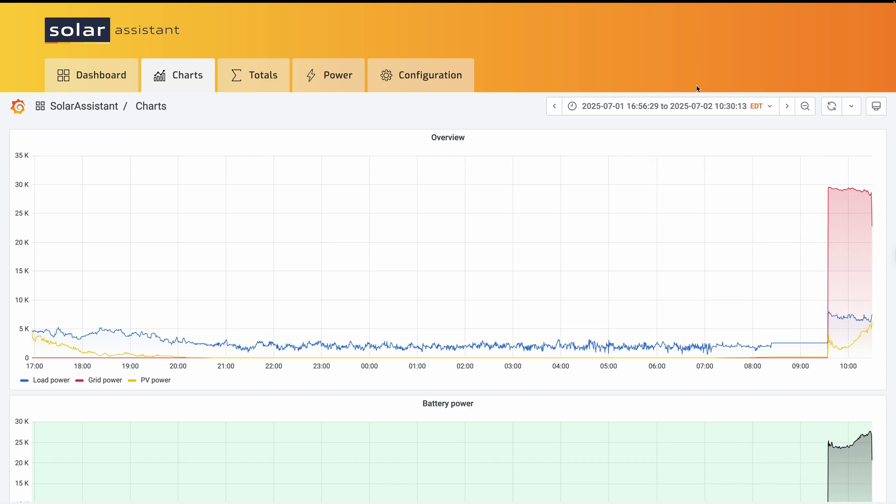
{"action": "mouse_move", "coordinate": [506, 43]}
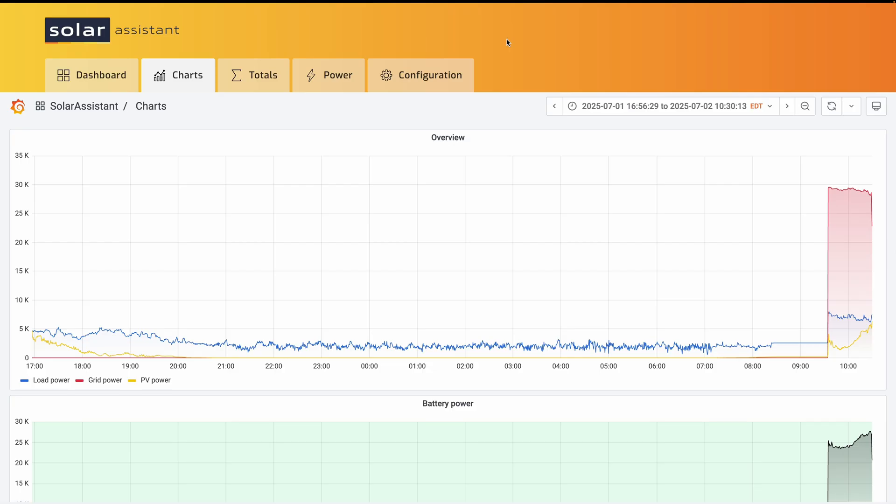
{"action": "mouse_move", "coordinate": [692, 68]}
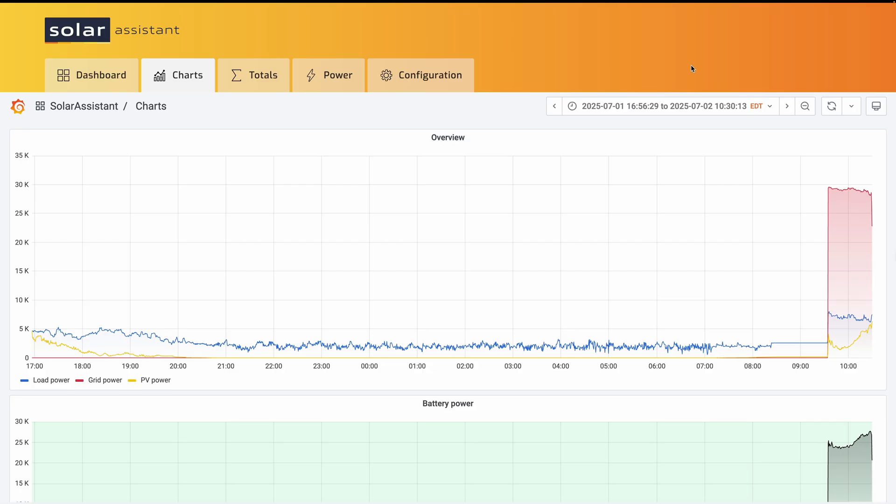
- Zoom the charts out to span 30 June 14:00 through 2 July 14:30
{"action": "left_click", "coordinate": [805, 106]}
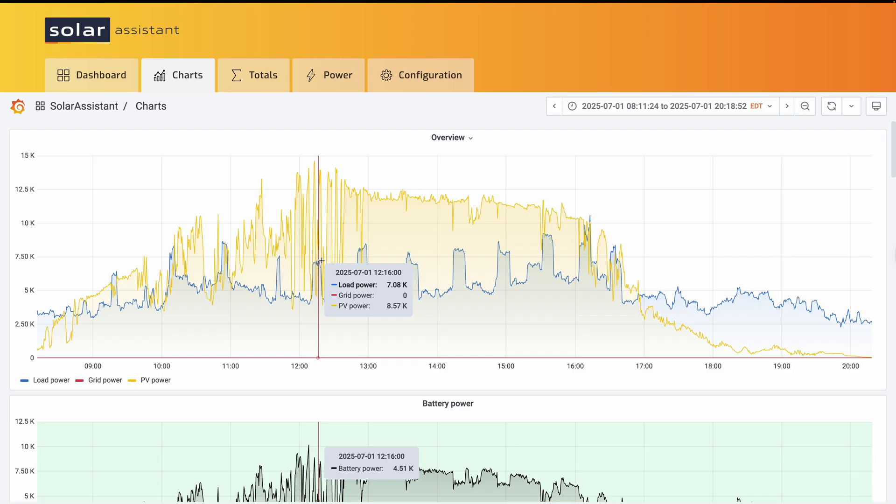
{"action": "mouse_move", "coordinate": [537, 282]}
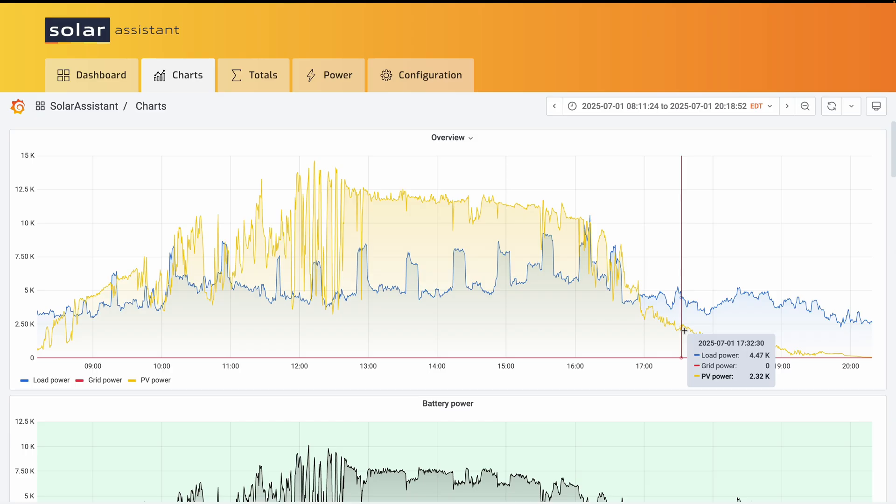
{"action": "mouse_move", "coordinate": [640, 330]}
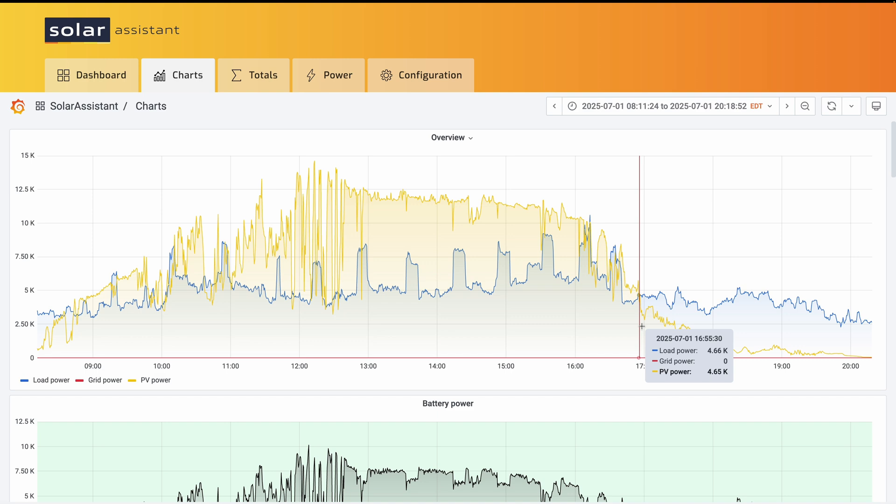
{"action": "mouse_move", "coordinate": [780, 133]}
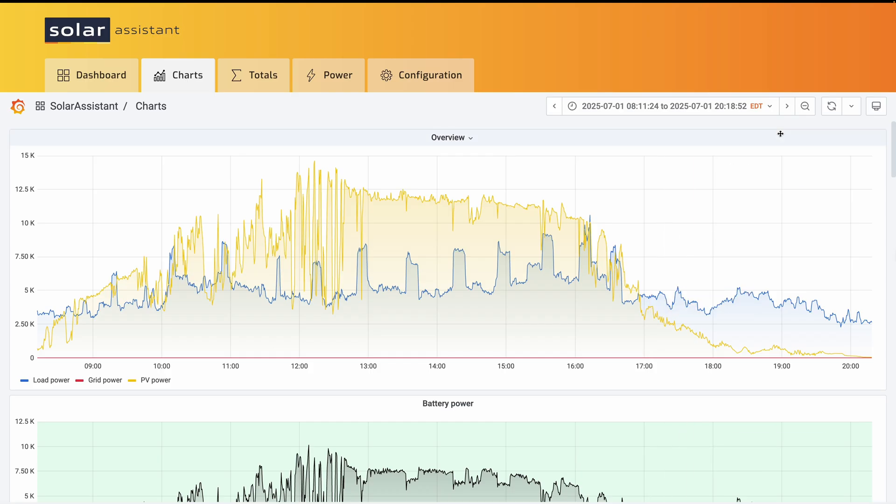
{"action": "left_click", "coordinate": [805, 105]}
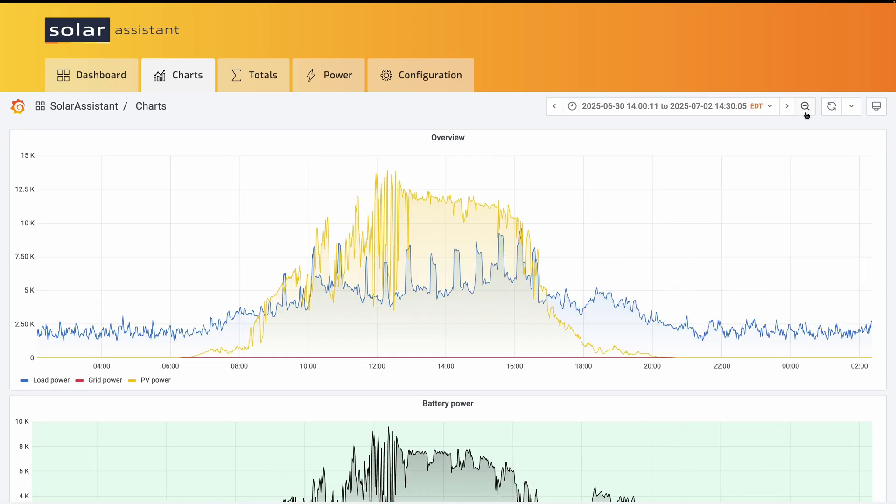
{"action": "left_click", "coordinate": [805, 105]}
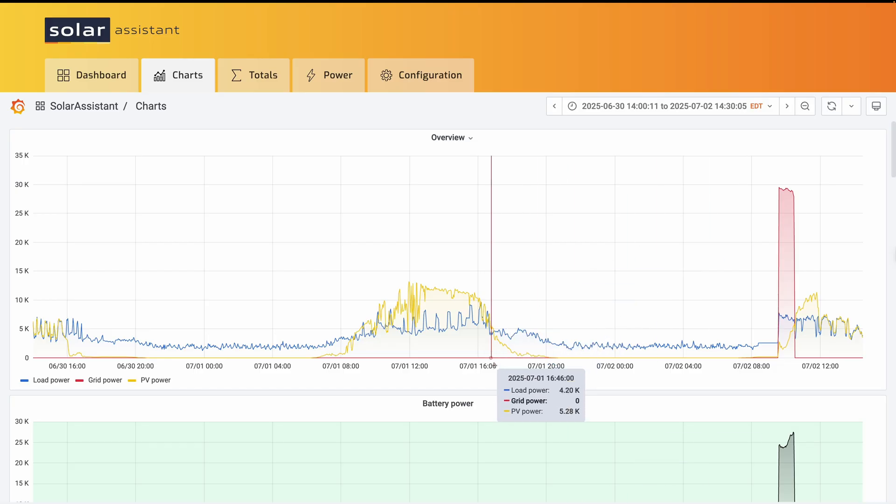
{"action": "mouse_move", "coordinate": [525, 371]}
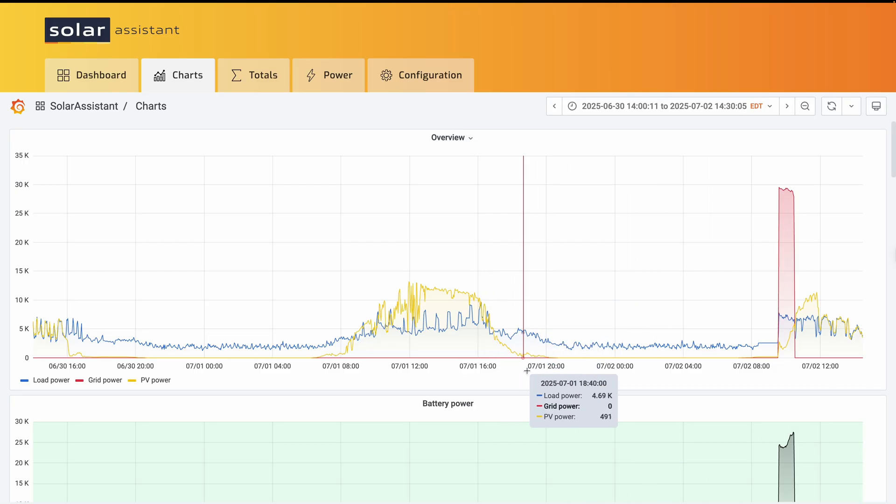
{"action": "mouse_move", "coordinate": [493, 369]}
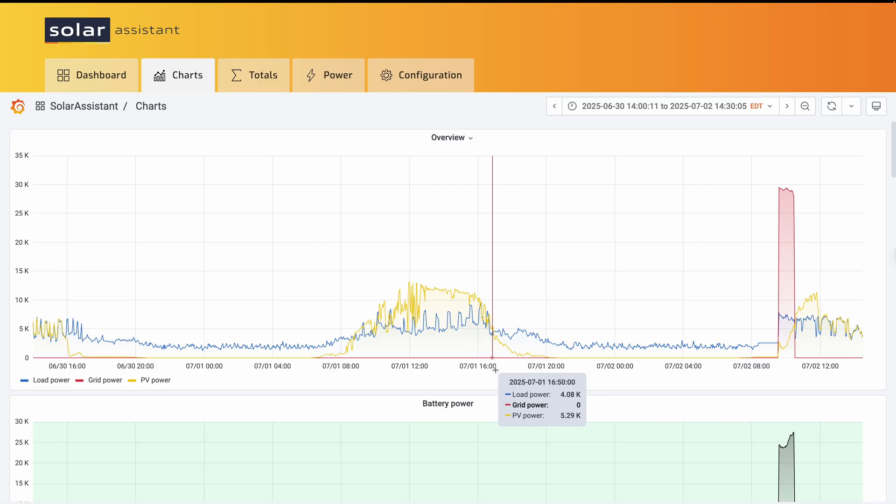
{"action": "mouse_move", "coordinate": [514, 365]}
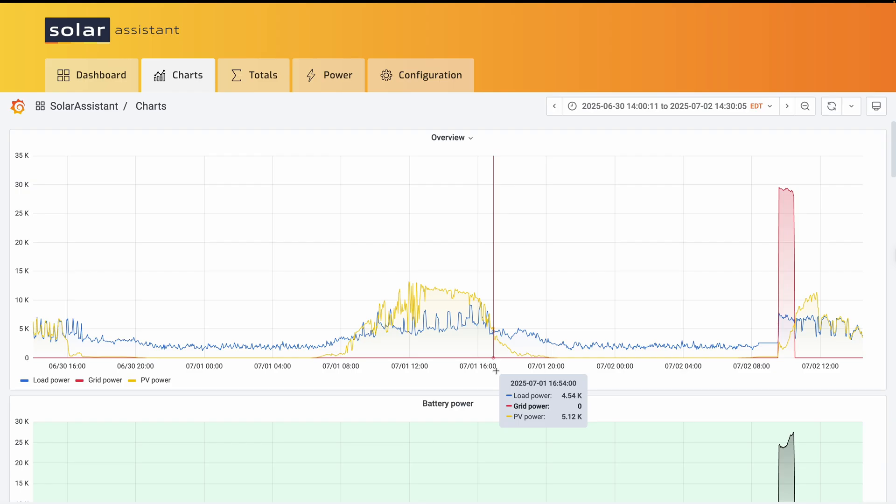
{"action": "mouse_move", "coordinate": [495, 369]}
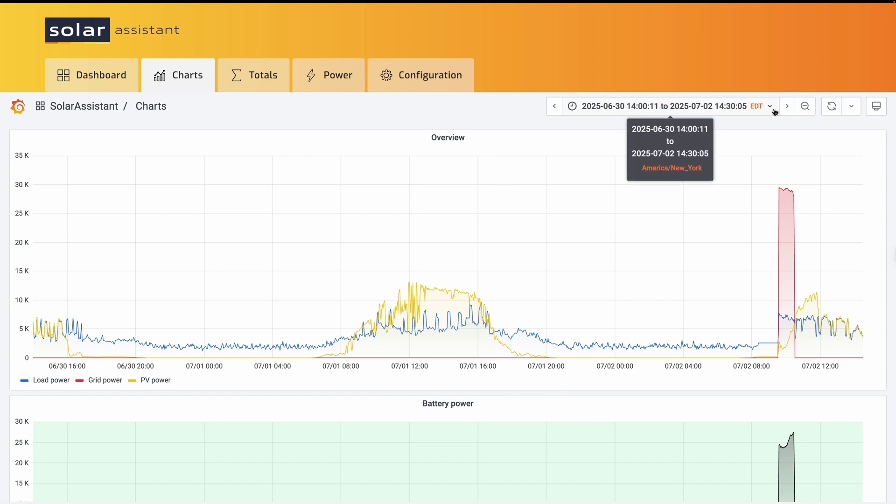
- Choose This month so far, then drag-select the 5–6 July overnight period on the Overview chart
{"action": "left_click", "coordinate": [668, 107]}
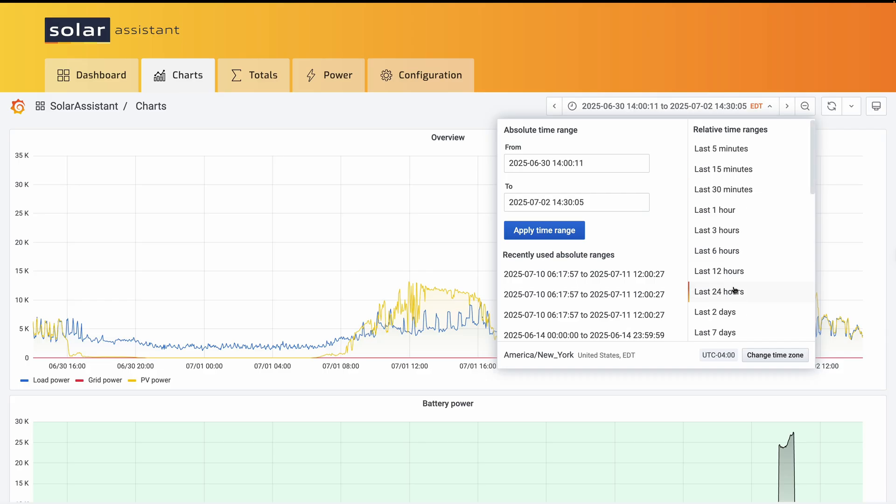
{"action": "scroll", "scroll_direction": "down", "scroll_amount": 3}
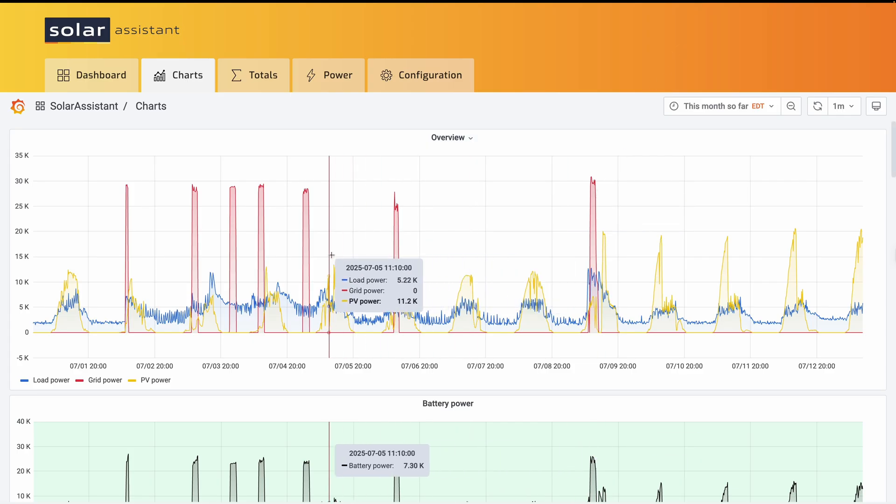
{"action": "mouse_move", "coordinate": [320, 253]}
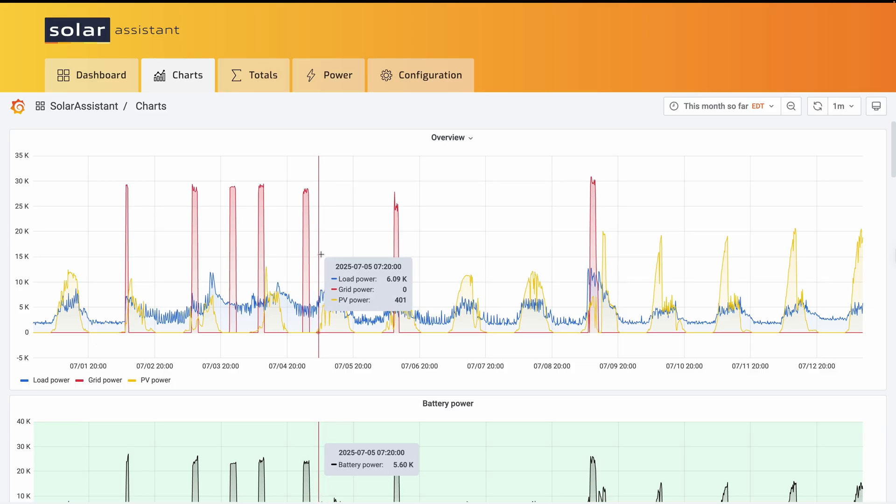
{"action": "left_click_drag", "start_coordinate": [320, 253], "coordinate": [523, 254]}
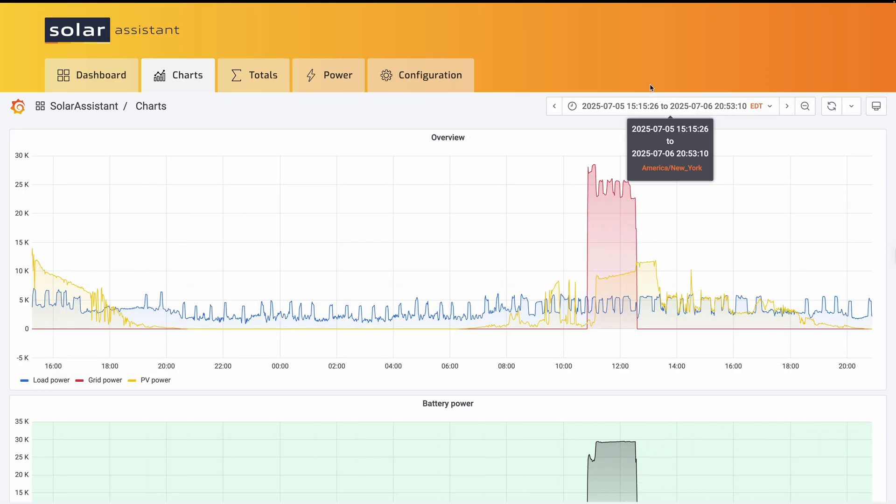
{"action": "mouse_move", "coordinate": [695, 328]}
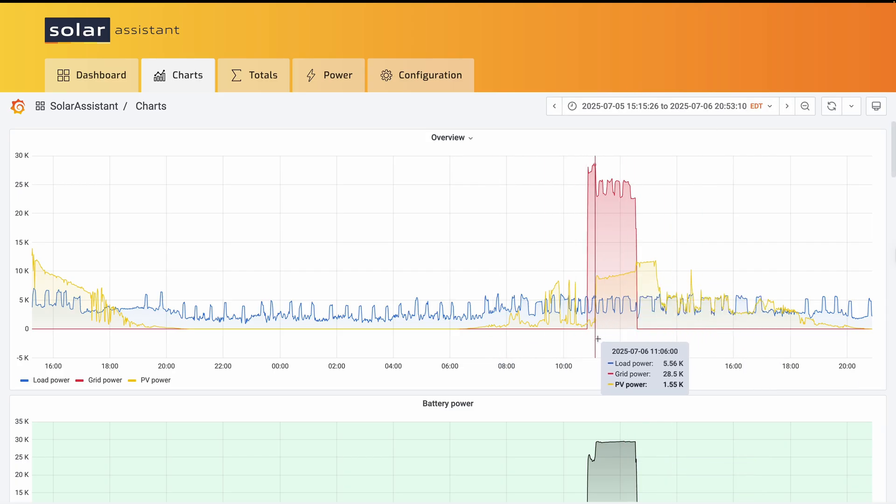
{"action": "mouse_move", "coordinate": [130, 280]}
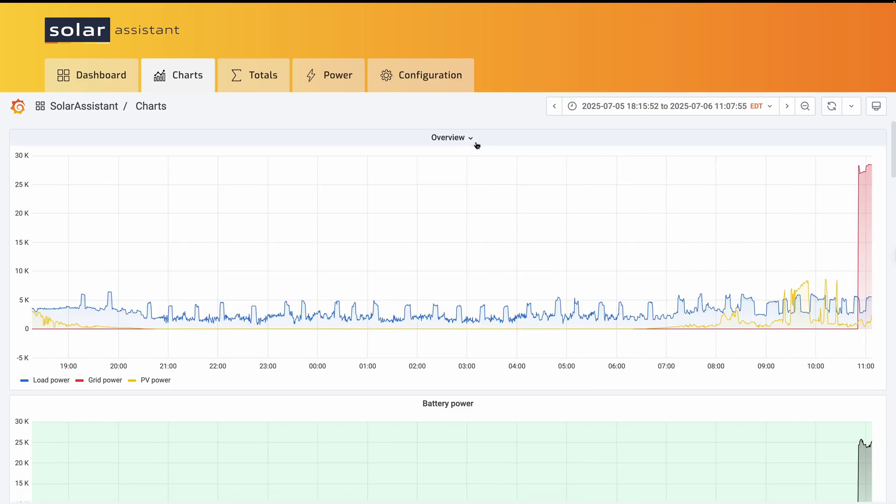
- Export the 5–6 July Overview data as CSV with all series joined by time
{"action": "left_click", "coordinate": [451, 137]}
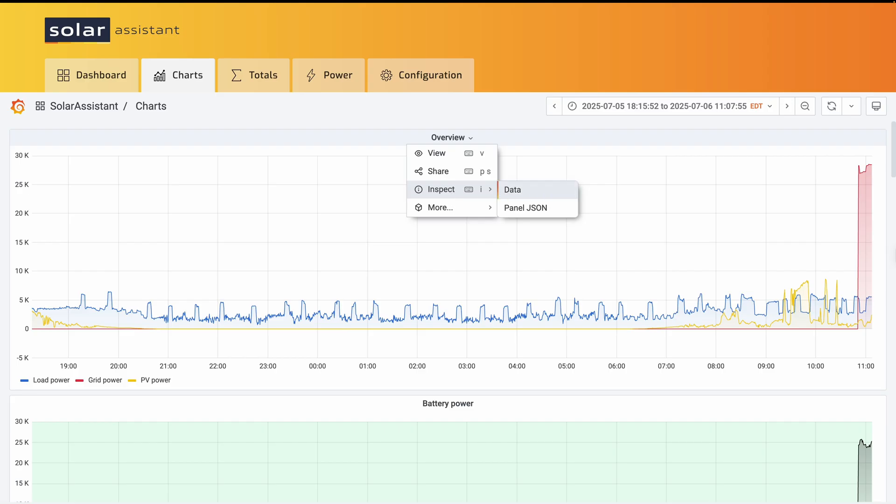
{"action": "left_click", "coordinate": [512, 189]}
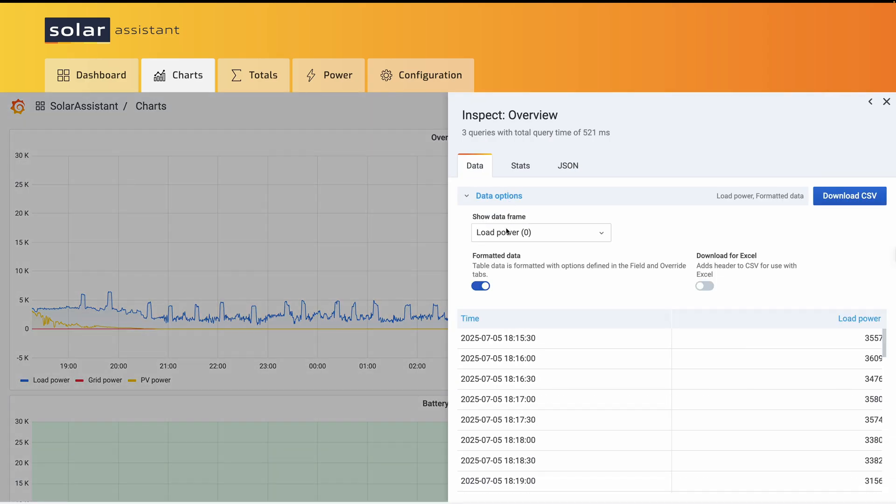
{"action": "left_click", "coordinate": [541, 233]}
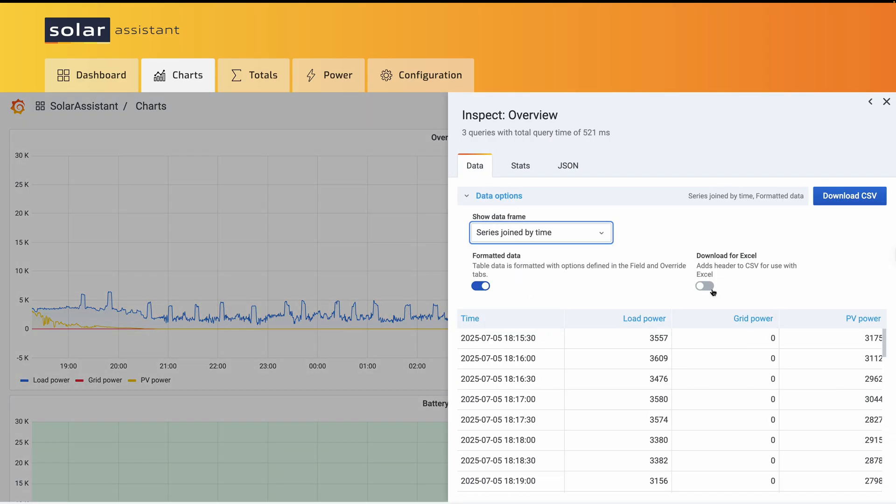
{"action": "left_click", "coordinate": [703, 286]}
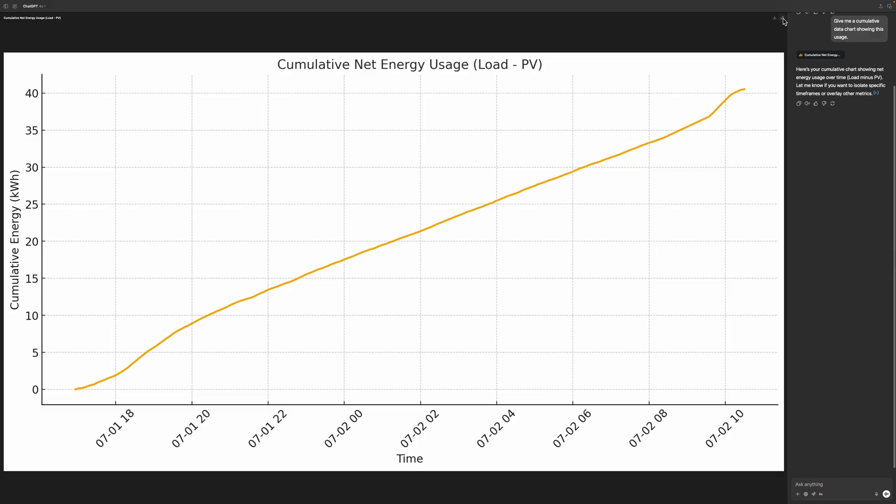
- Request the same chart for the new CSV, send it, and enlarge the resulting cumulative chart
{"action": "left_click", "coordinate": [781, 18]}
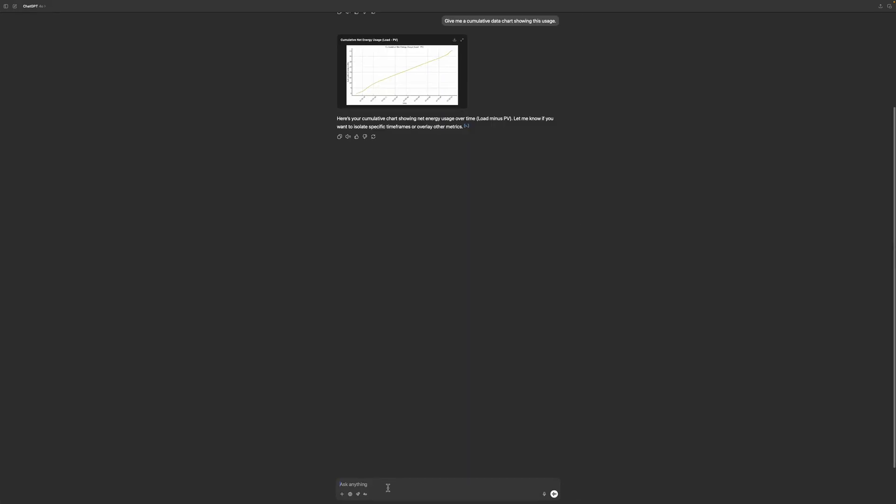
{"action": "type", "text": "Dot the same thing for this data"}
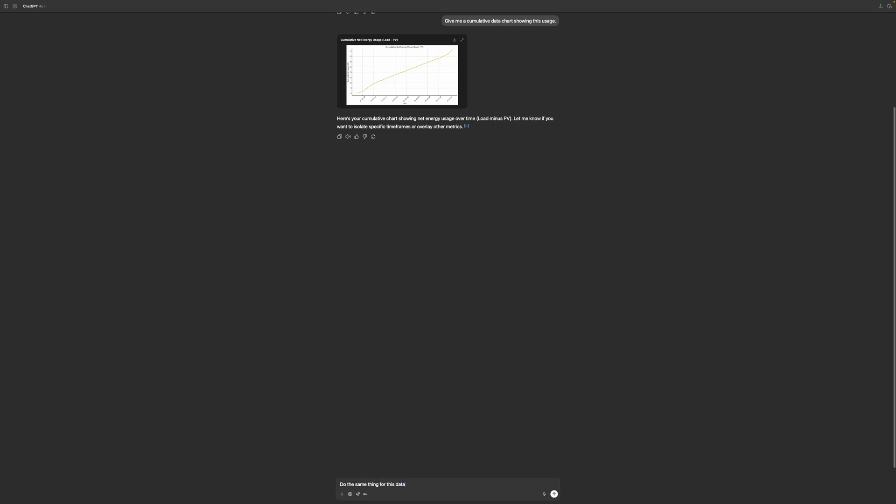
{"action": "left_click", "coordinate": [341, 493]}
{"action": "type", "text": "."}
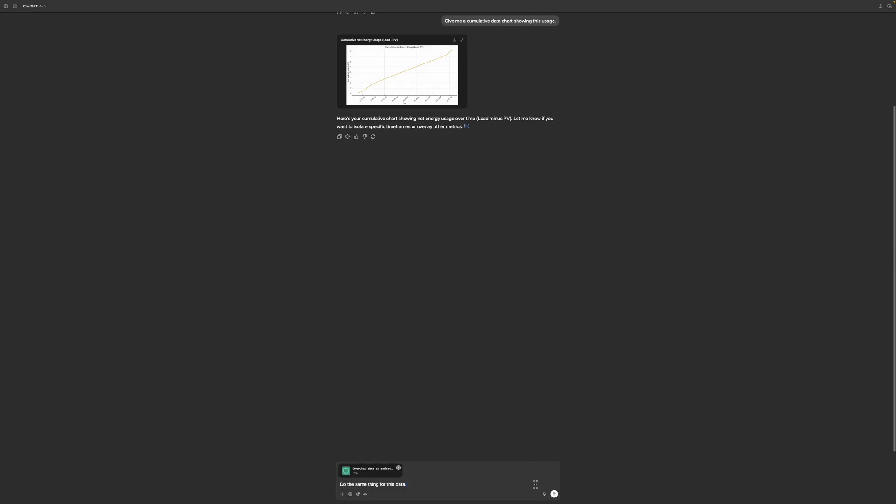
{"action": "left_click", "coordinate": [553, 494]}
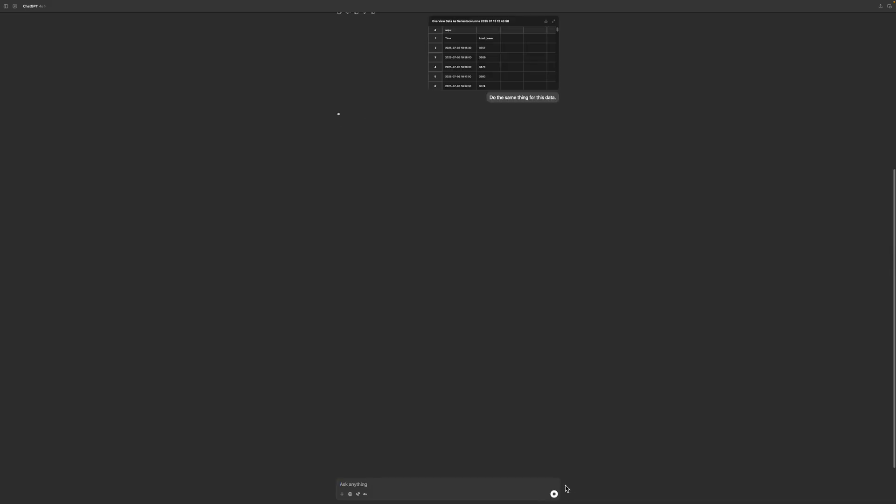
{"action": "mouse_move", "coordinate": [536, 199]}
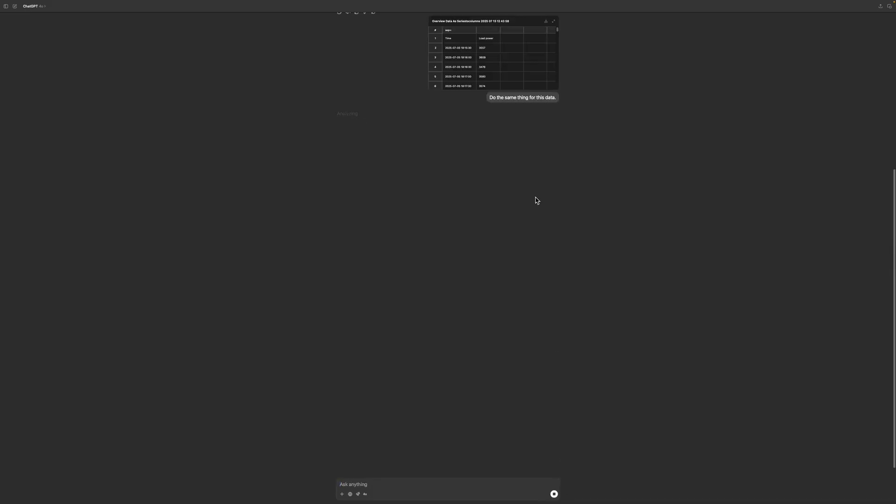
{"action": "mouse_move", "coordinate": [520, 166]}
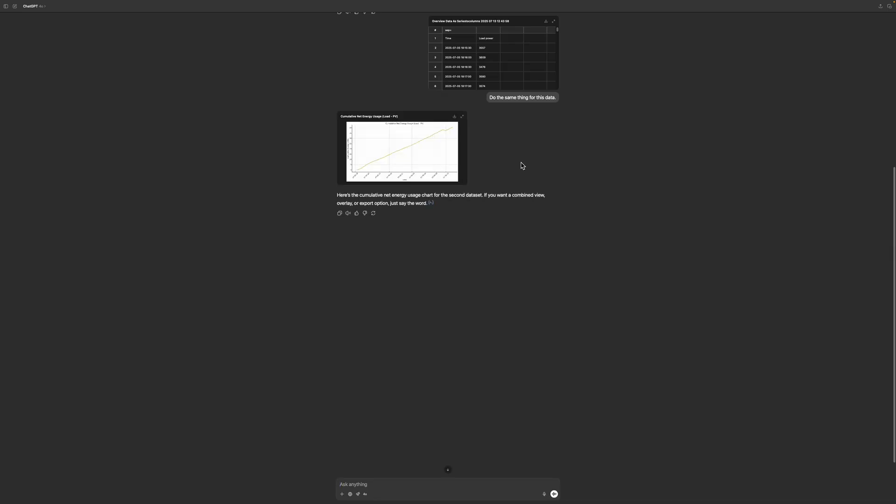
{"action": "mouse_move", "coordinate": [489, 151]}
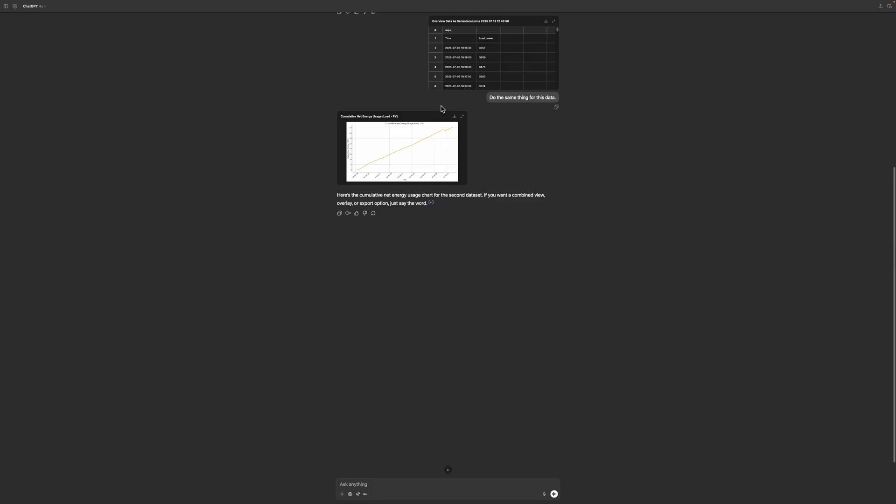
{"action": "mouse_move", "coordinate": [414, 217]}
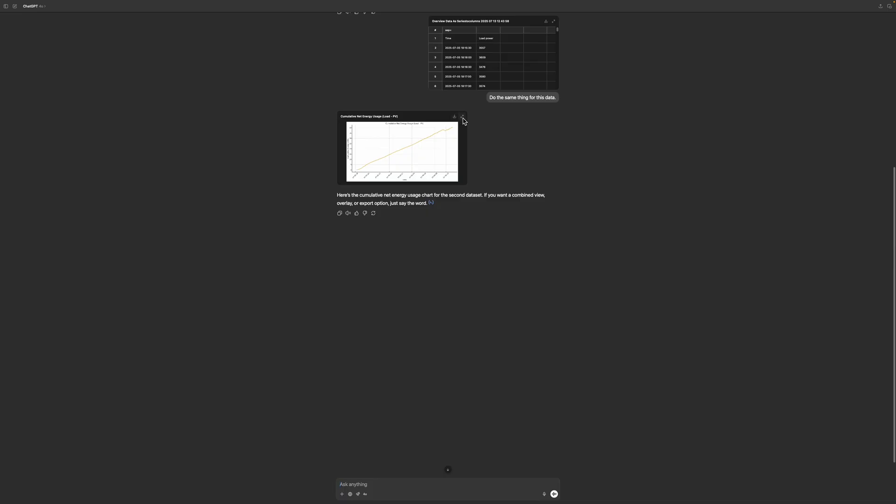
{"action": "left_click", "coordinate": [463, 116]}
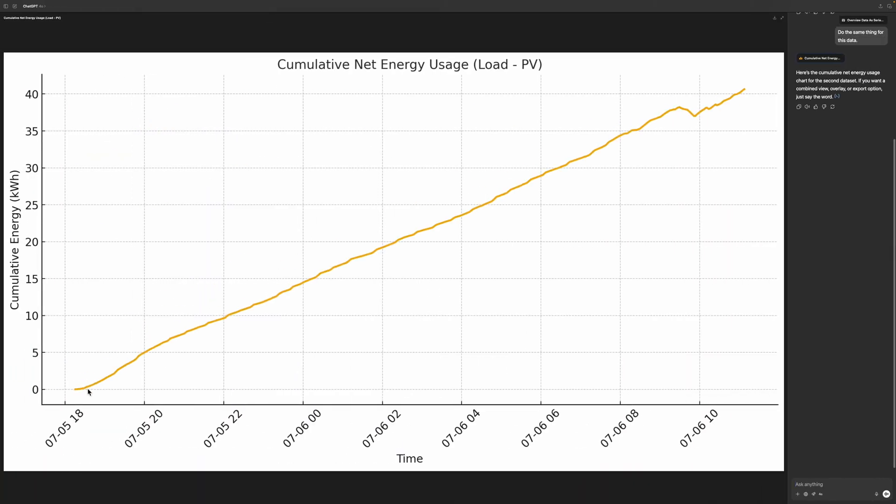
{"action": "mouse_move", "coordinate": [677, 112]}
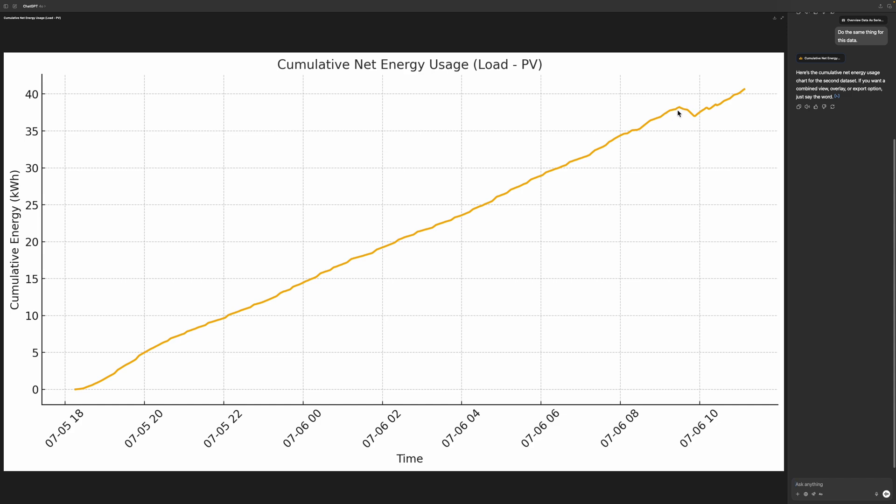
{"action": "mouse_move", "coordinate": [690, 114]}
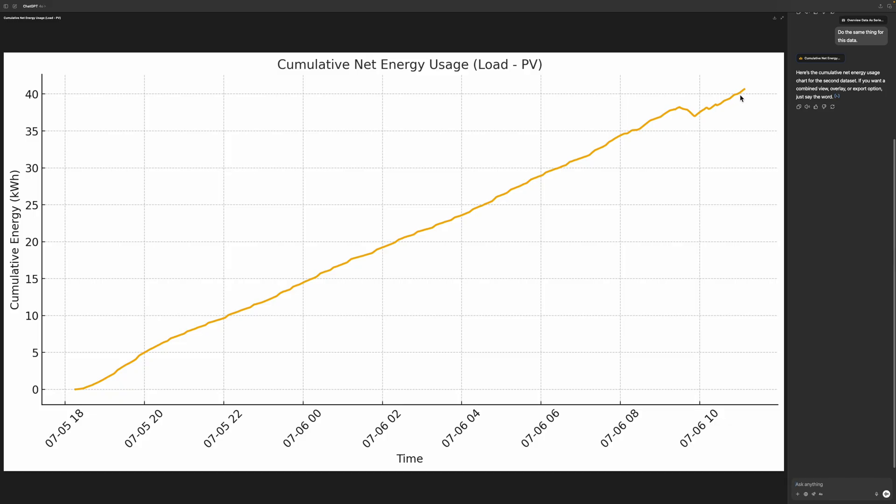
{"action": "mouse_move", "coordinate": [747, 93]}
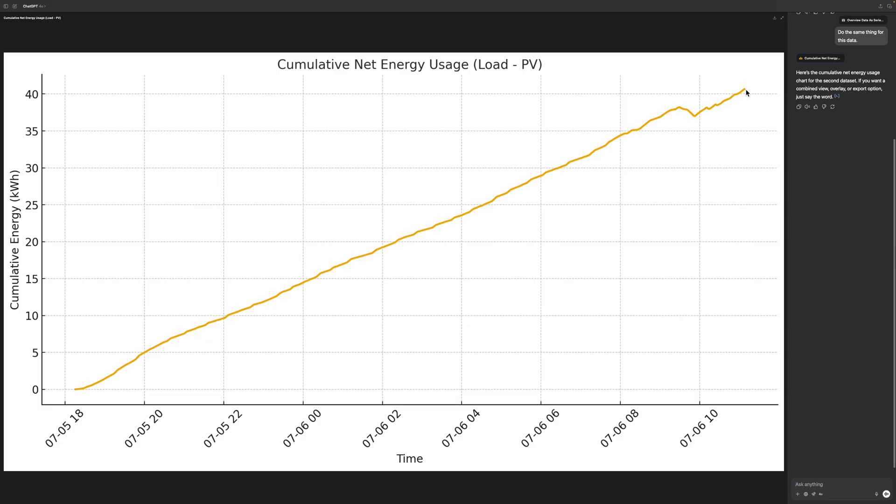
- Close the enlarged second cumulative chart to return to the conversation
{"action": "left_click", "coordinate": [782, 18]}
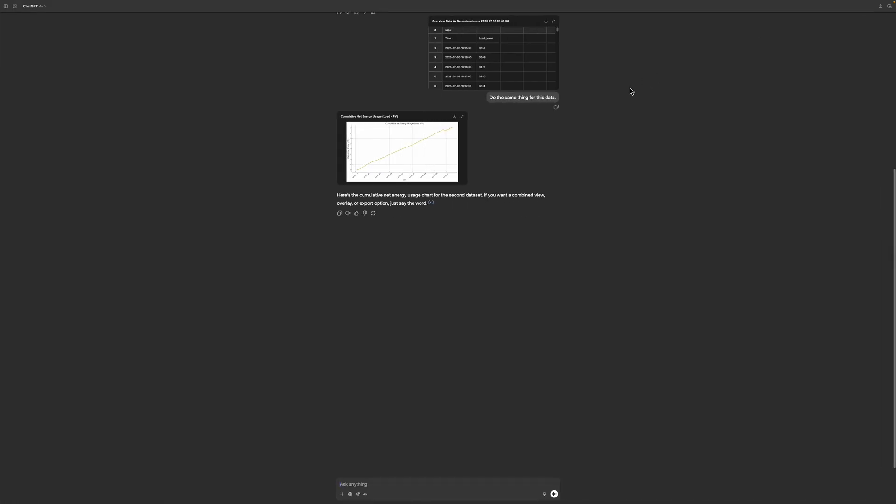
{"action": "mouse_move", "coordinate": [696, 63]}
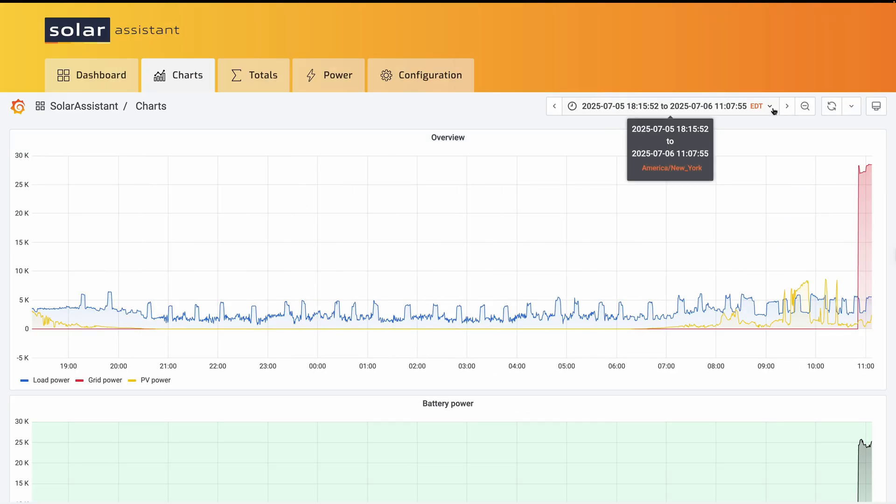
- Switch the charts' time range to 'This month so far' (1–12 July)
{"action": "left_click", "coordinate": [676, 106]}
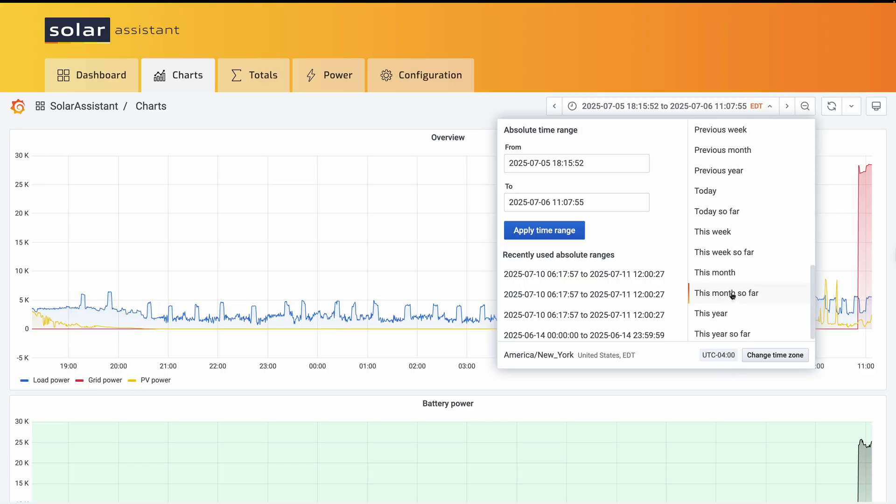
{"action": "left_click", "coordinate": [726, 293]}
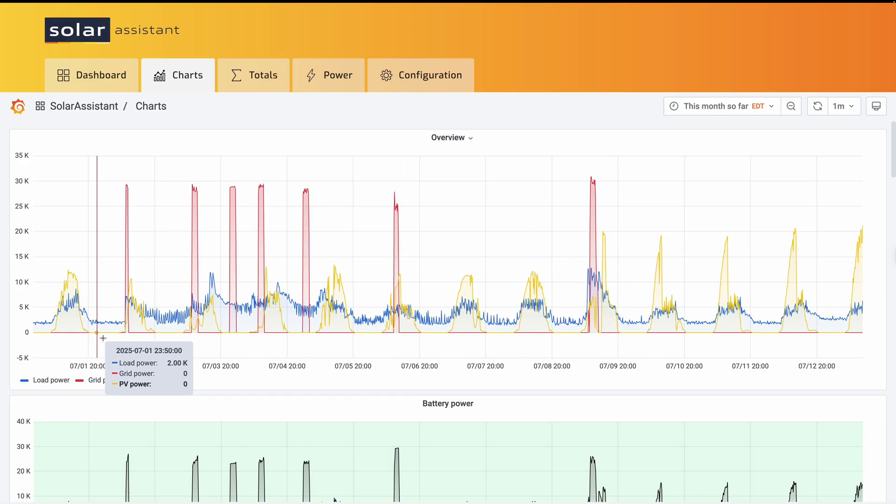
{"action": "mouse_move", "coordinate": [123, 332]}
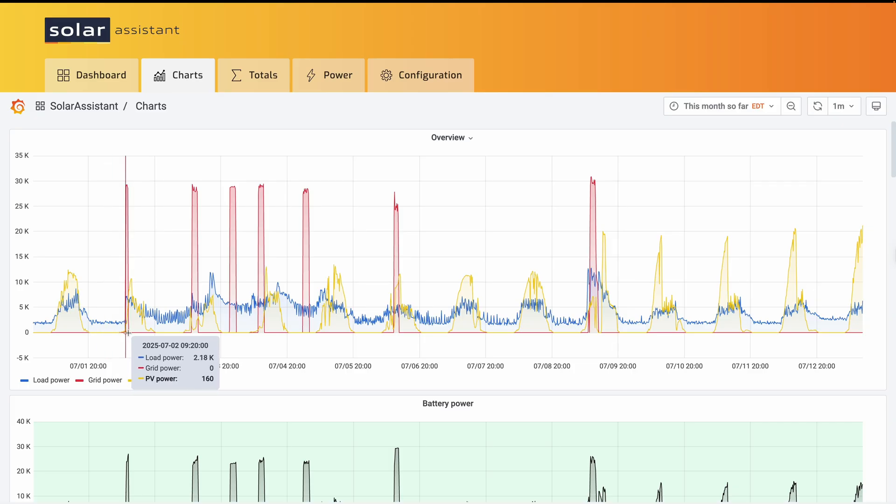
{"action": "mouse_move", "coordinate": [377, 338]}
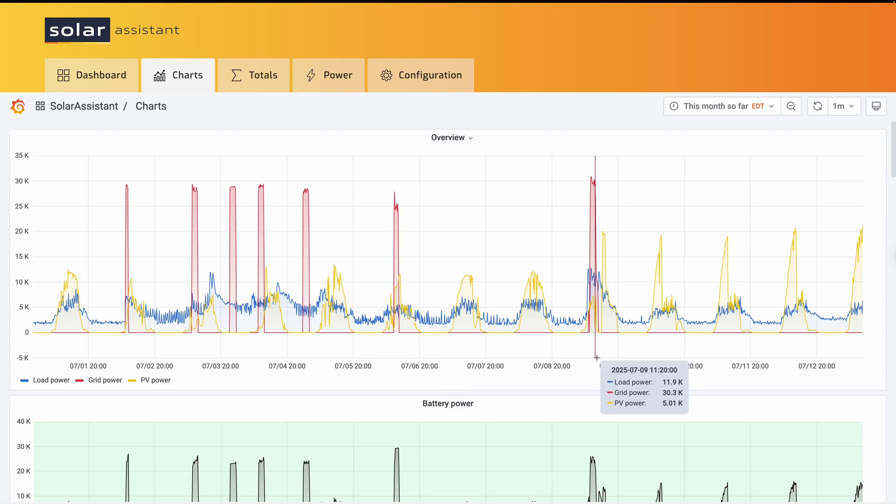
{"action": "mouse_move", "coordinate": [610, 361]}
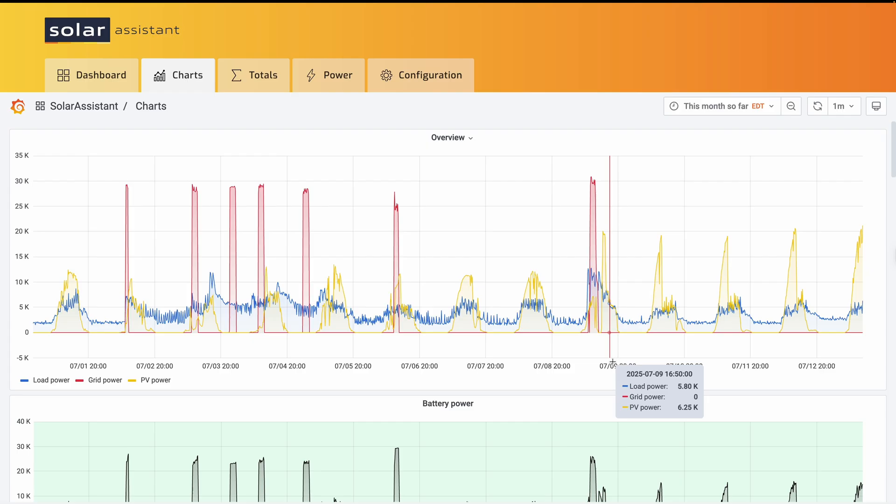
{"action": "mouse_move", "coordinate": [608, 235]}
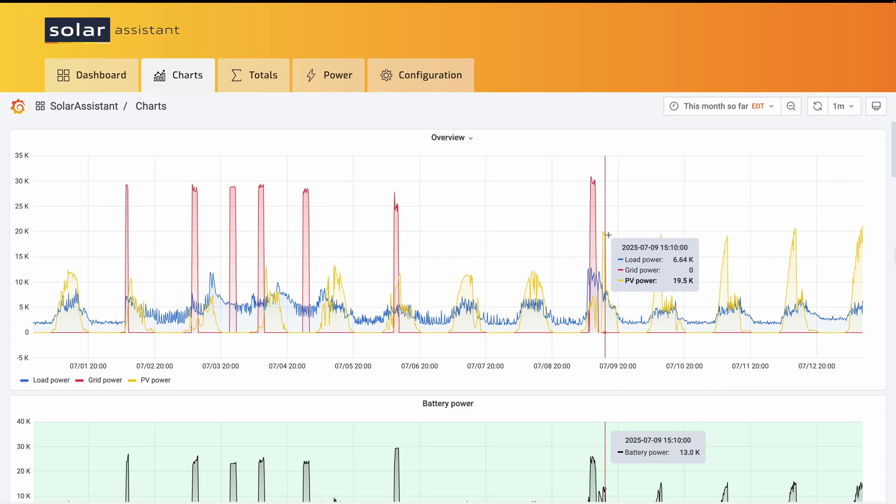
{"action": "mouse_move", "coordinate": [663, 238]}
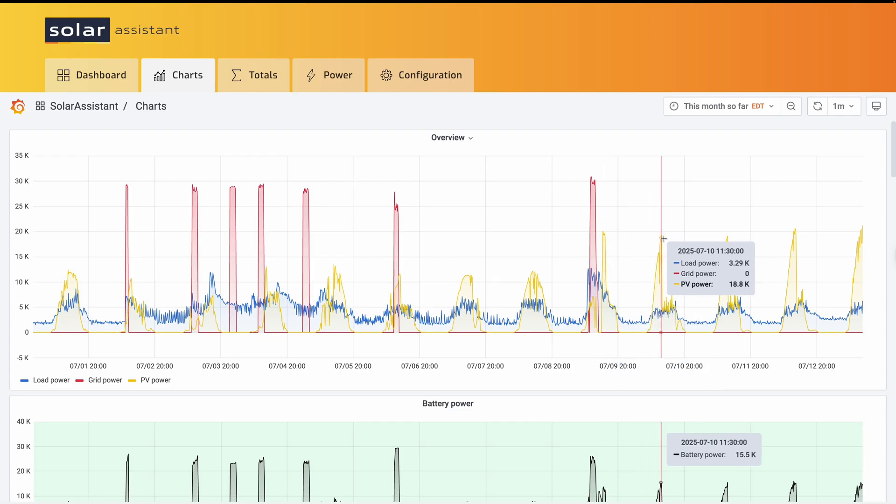
{"action": "mouse_move", "coordinate": [660, 324]}
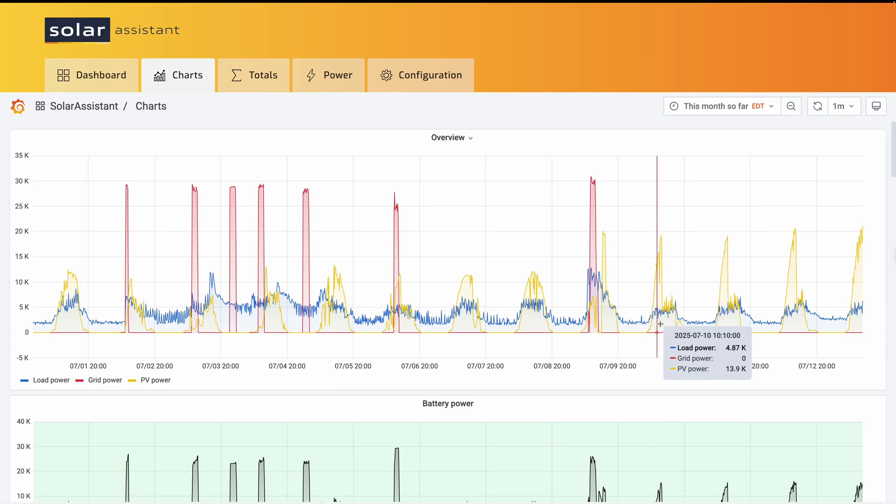
{"action": "mouse_move", "coordinate": [653, 330]}
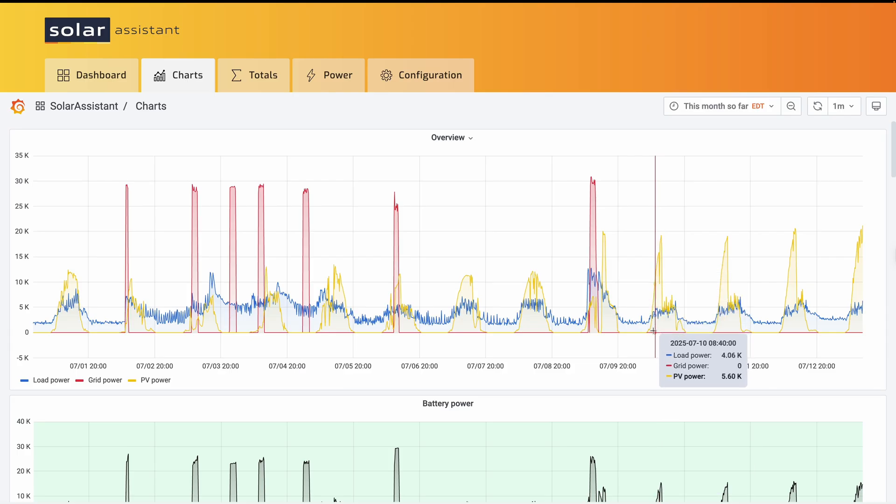
{"action": "mouse_move", "coordinate": [643, 352]}
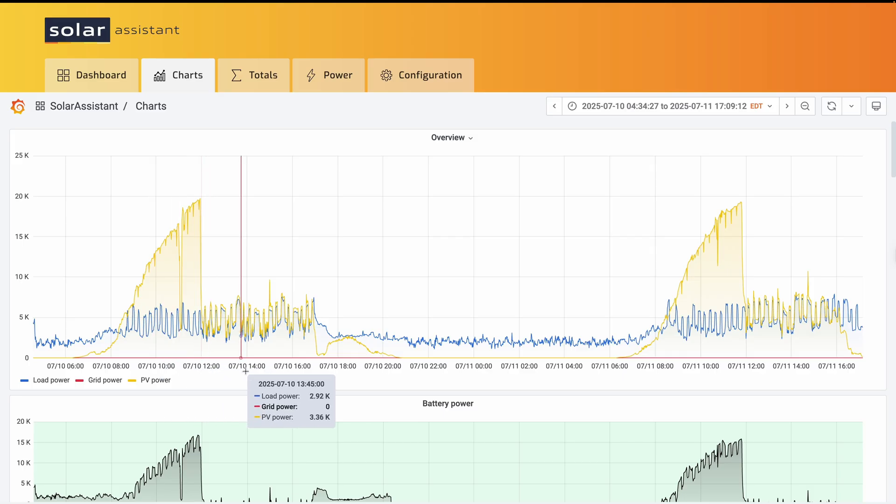
{"action": "mouse_move", "coordinate": [236, 378]}
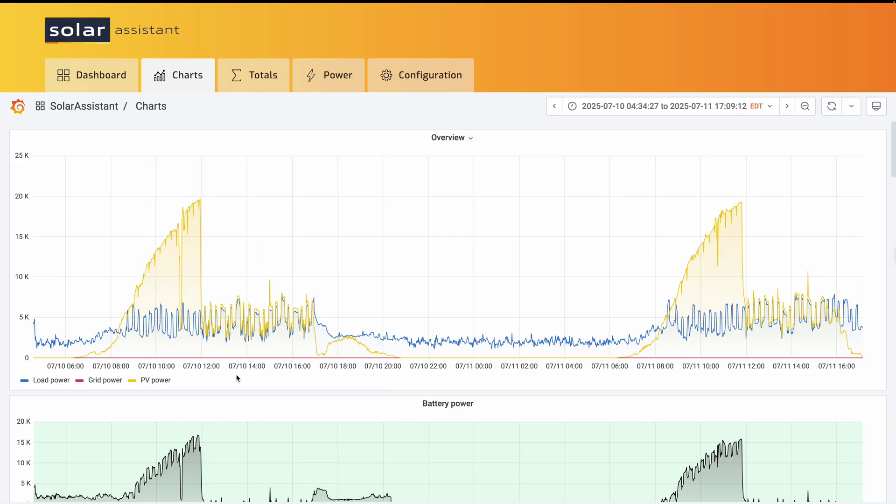
{"action": "mouse_move", "coordinate": [309, 358]}
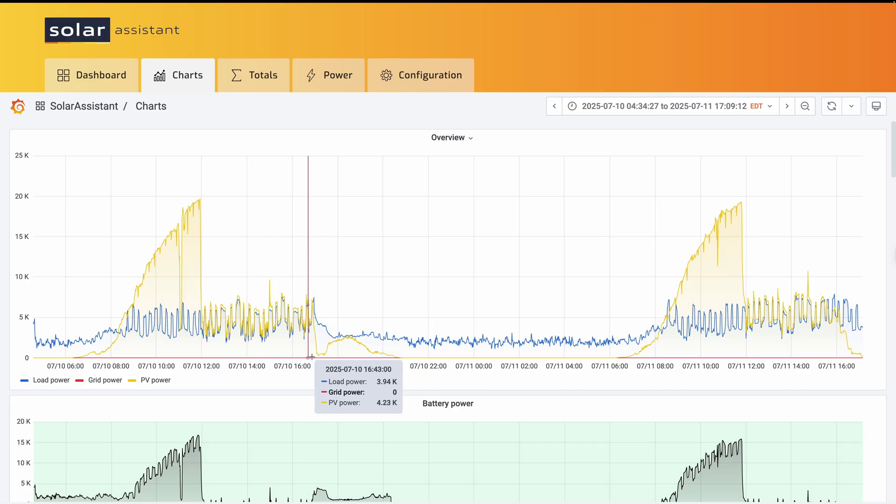
{"action": "mouse_move", "coordinate": [206, 359]}
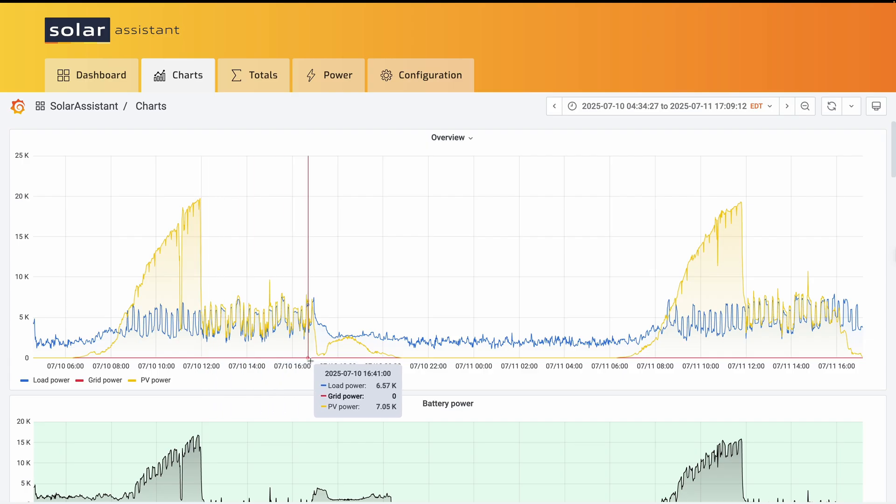
{"action": "mouse_move", "coordinate": [314, 360]}
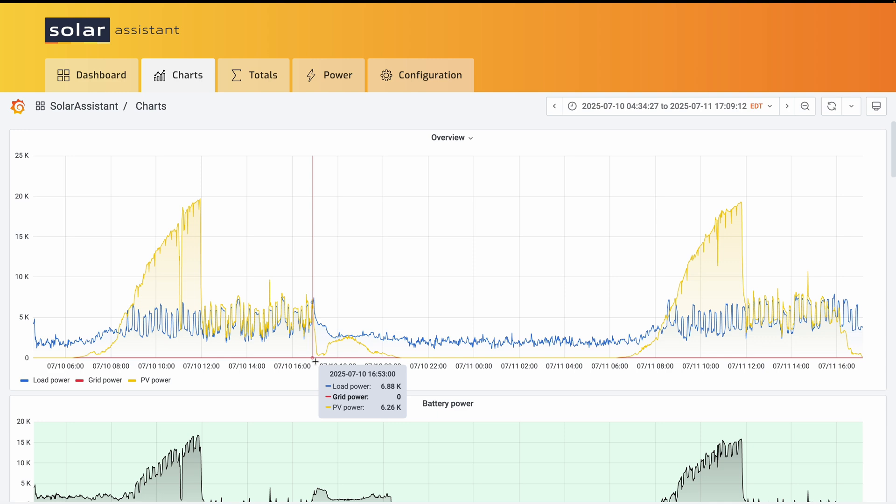
{"action": "mouse_move", "coordinate": [318, 360]}
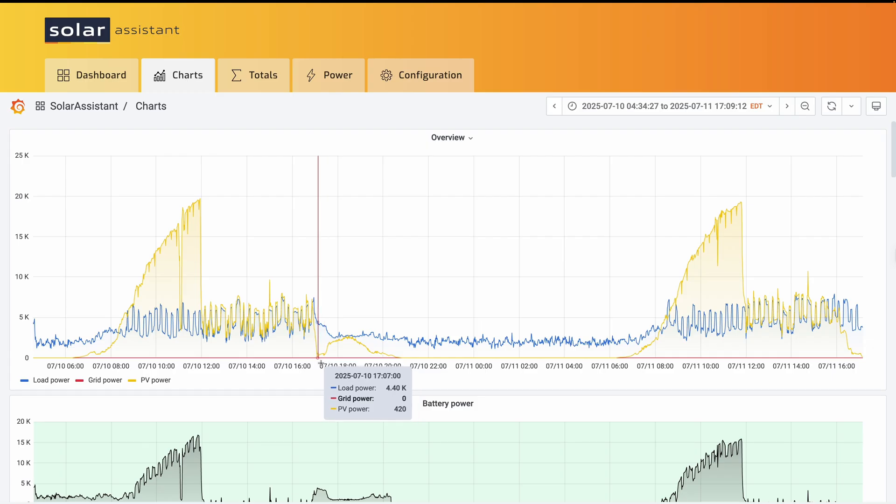
{"action": "mouse_move", "coordinate": [324, 343]}
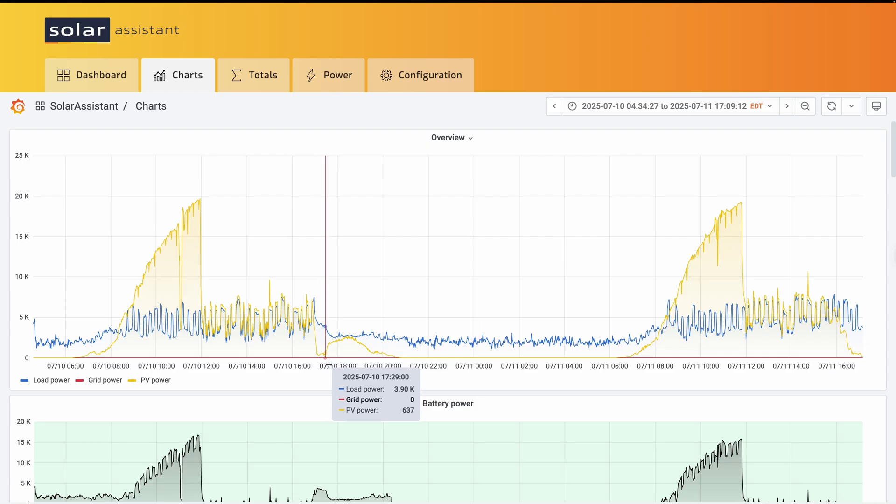
{"action": "mouse_move", "coordinate": [338, 347]}
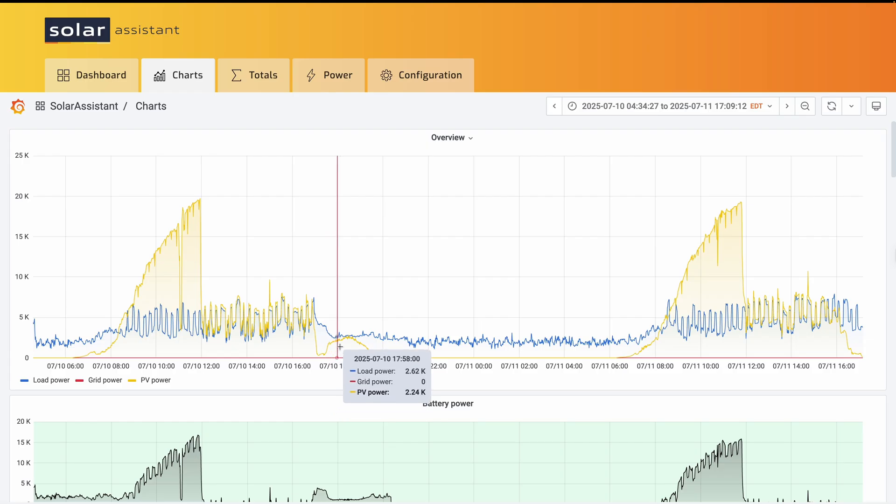
{"action": "mouse_move", "coordinate": [361, 349]}
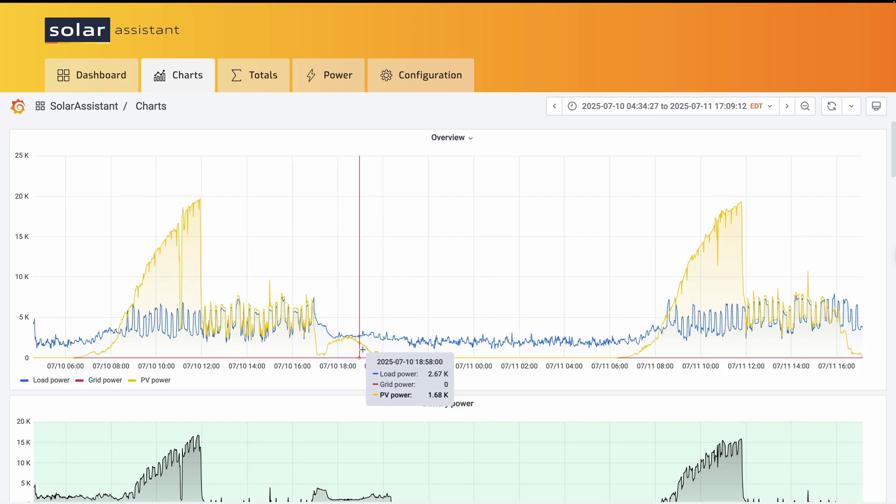
{"action": "mouse_move", "coordinate": [332, 349]}
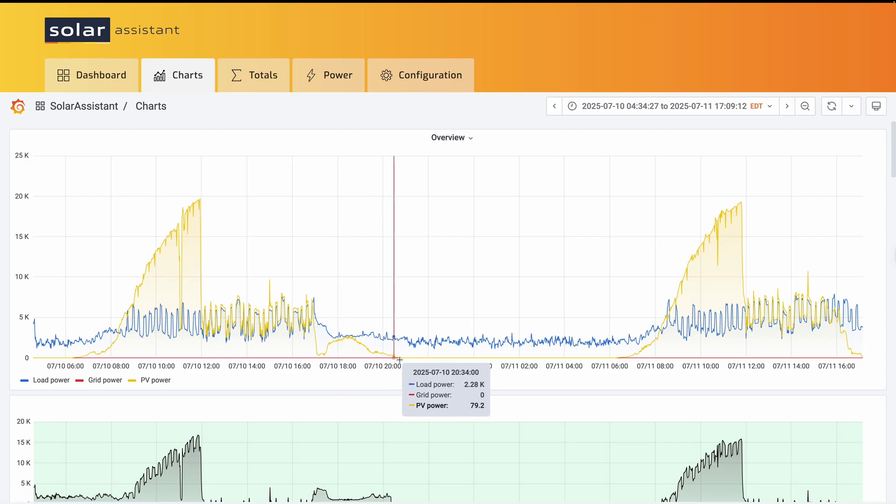
{"action": "mouse_move", "coordinate": [357, 347]}
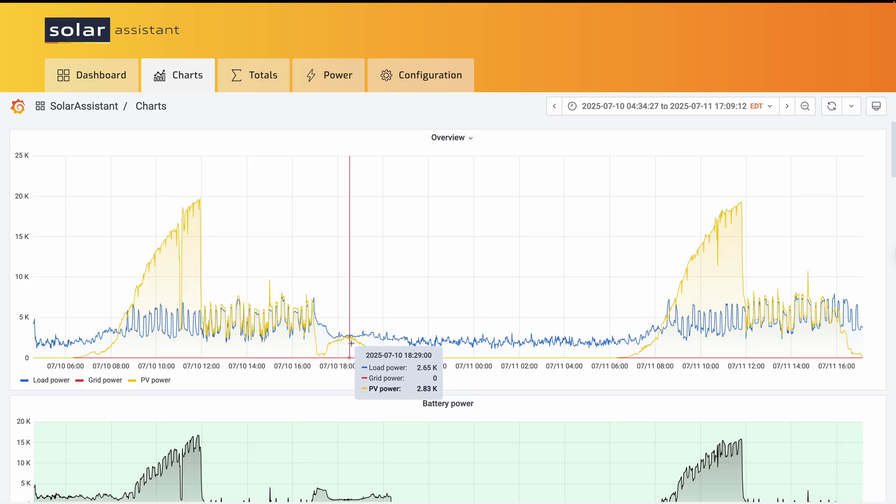
{"action": "mouse_move", "coordinate": [368, 355]}
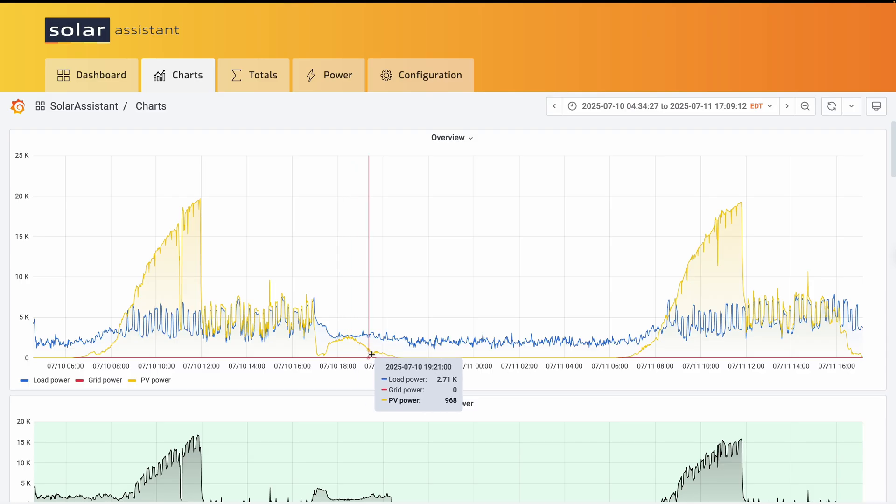
{"action": "mouse_move", "coordinate": [488, 363]}
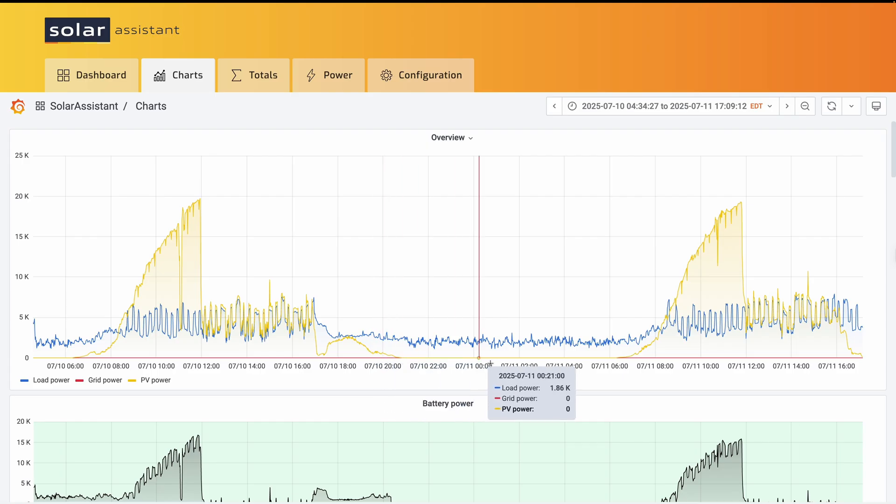
{"action": "mouse_move", "coordinate": [660, 356]}
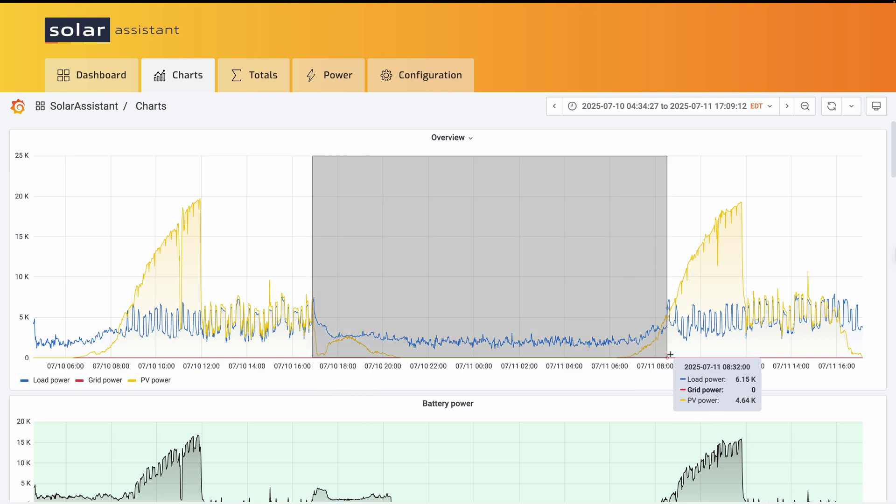
{"action": "mouse_move", "coordinate": [670, 358]}
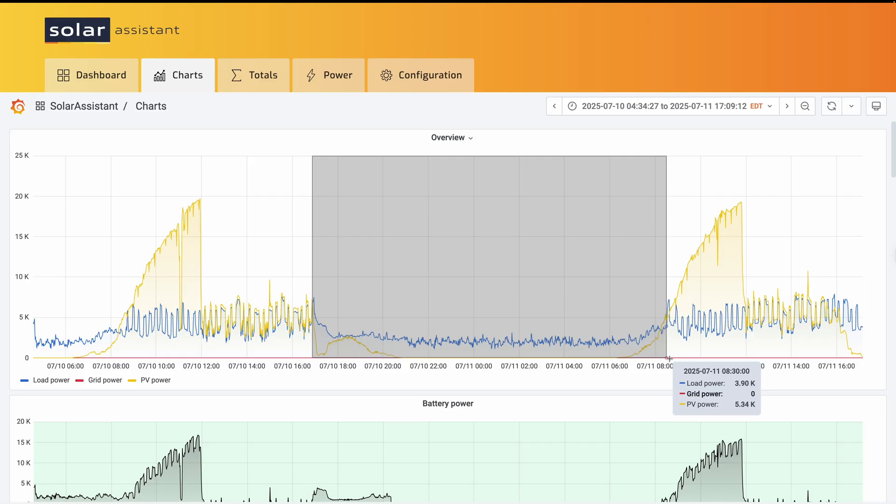
{"action": "mouse_move", "coordinate": [662, 358]}
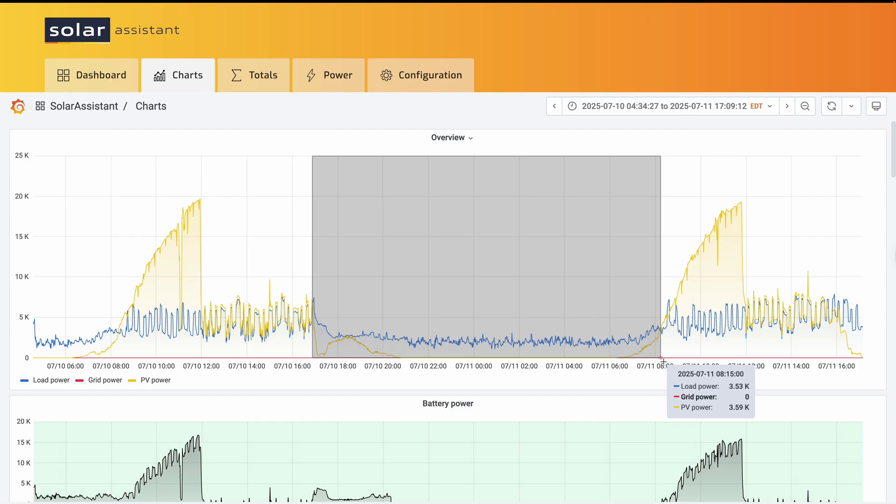
- Zoom to the 10–11 July overnight span and download the Overview data, series joined by time, as CSV
{"action": "left_click_drag", "start_coordinate": [311, 258], "coordinate": [661, 257]}
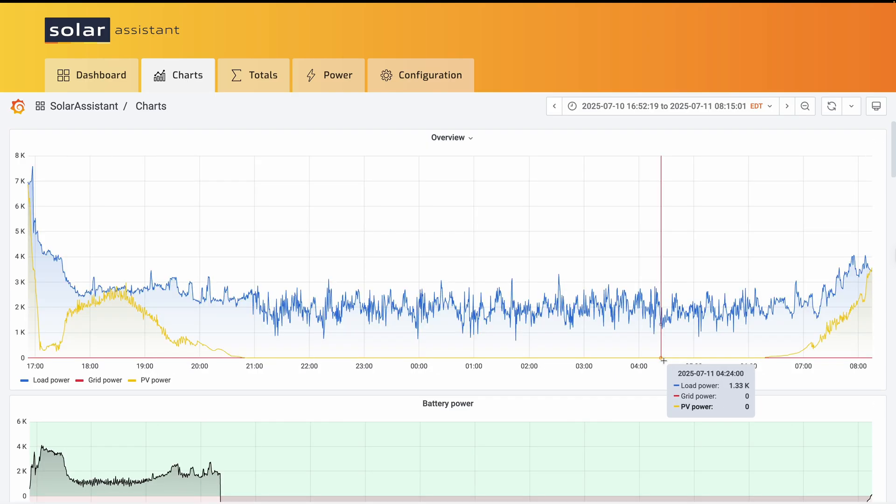
{"action": "mouse_move", "coordinate": [515, 152]}
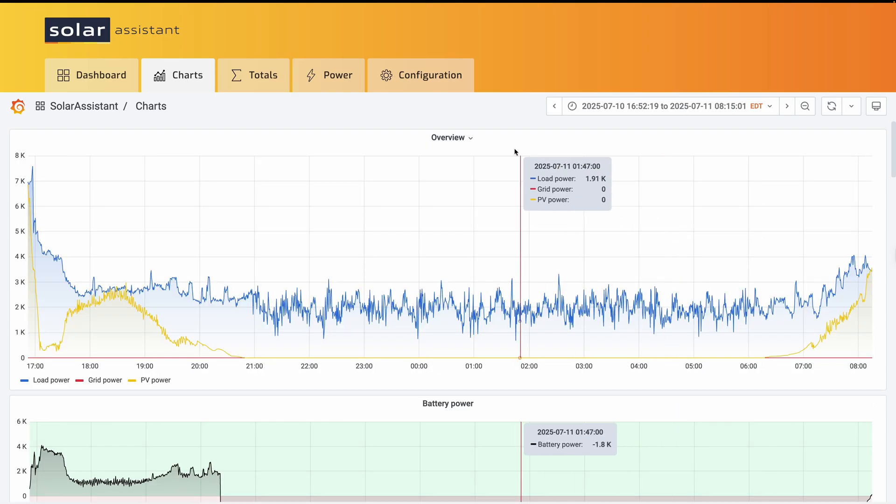
{"action": "left_click", "coordinate": [451, 137]}
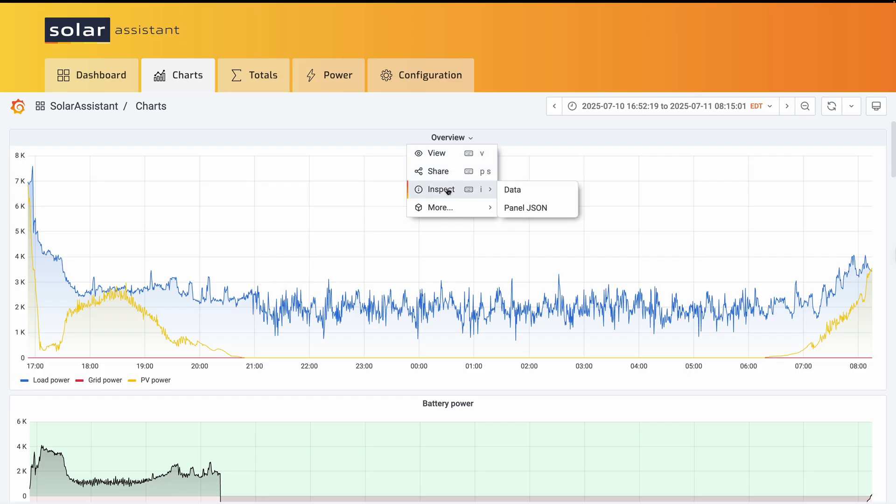
{"action": "left_click", "coordinate": [511, 189]}
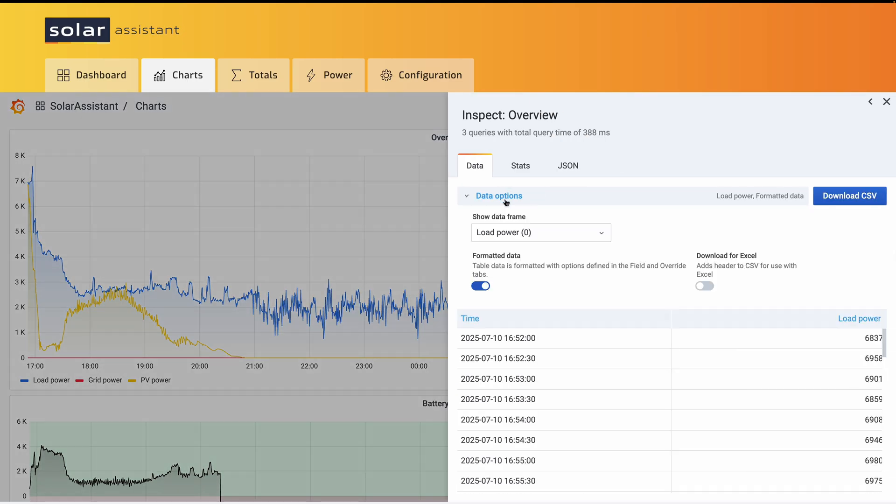
{"action": "left_click", "coordinate": [540, 232]}
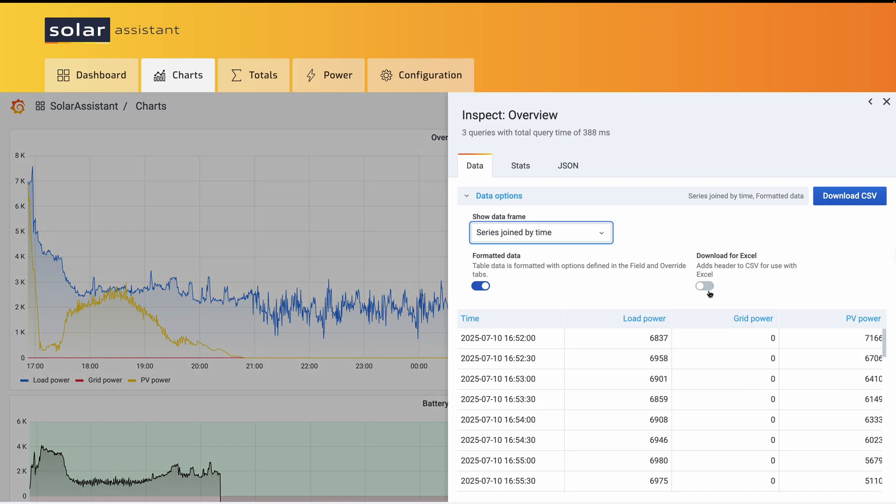
{"action": "left_click", "coordinate": [704, 285]}
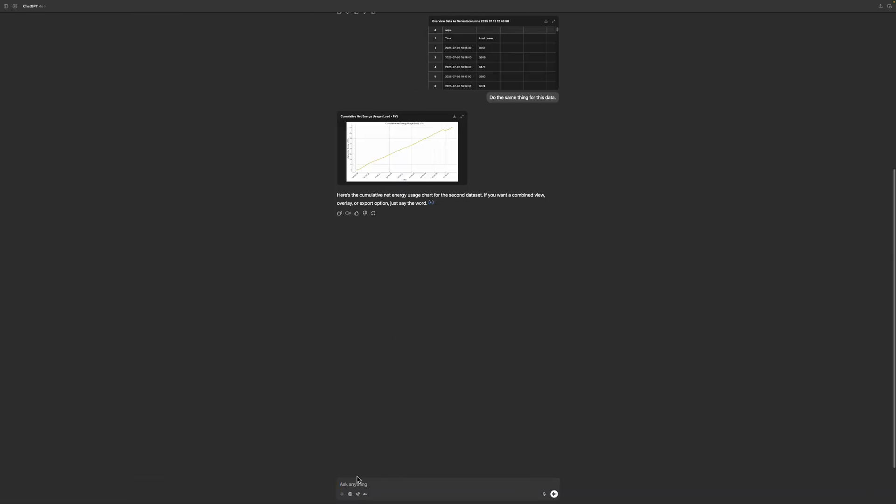
- Upload the 10–11 July CSV with 'Do it again.' and view the resulting ~28 kWh chart full size
{"action": "left_click", "coordinate": [341, 495]}
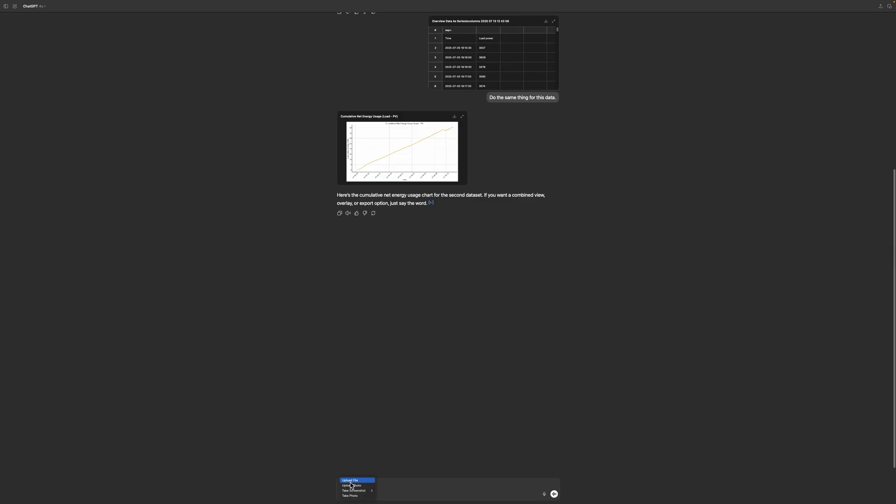
{"action": "left_click", "coordinate": [350, 479]}
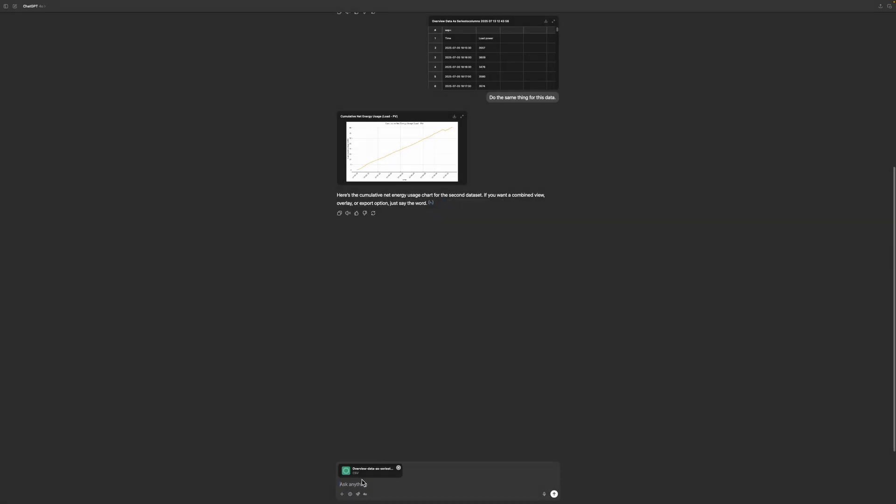
{"action": "type", "text": "Do"}
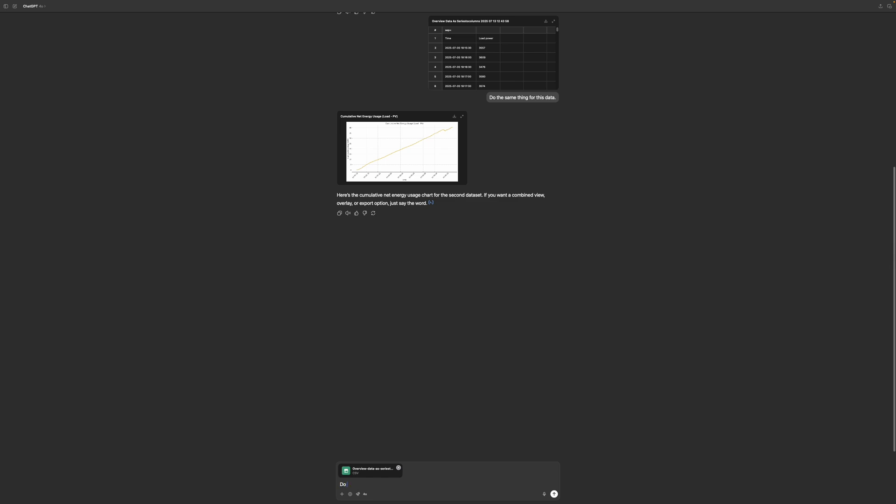
{"action": "left_click", "coordinate": [553, 493]}
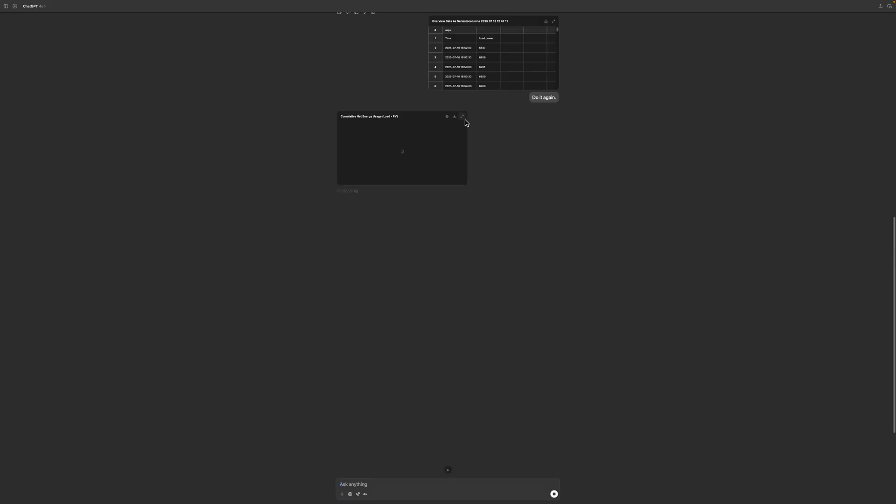
{"action": "left_click", "coordinate": [462, 116]}
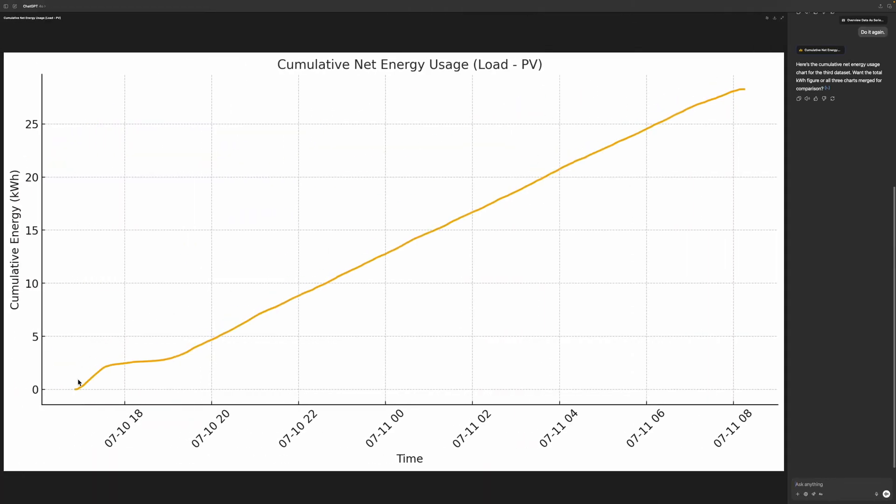
{"action": "mouse_move", "coordinate": [612, 130]}
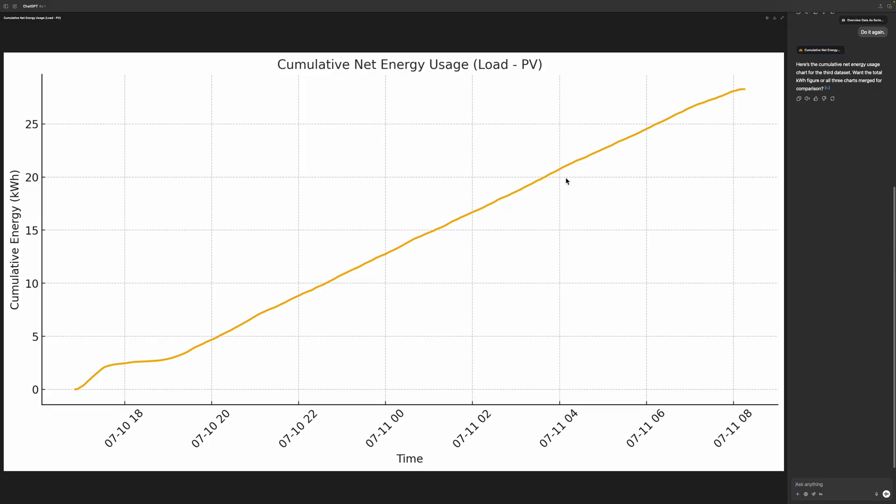
{"action": "mouse_move", "coordinate": [91, 378]}
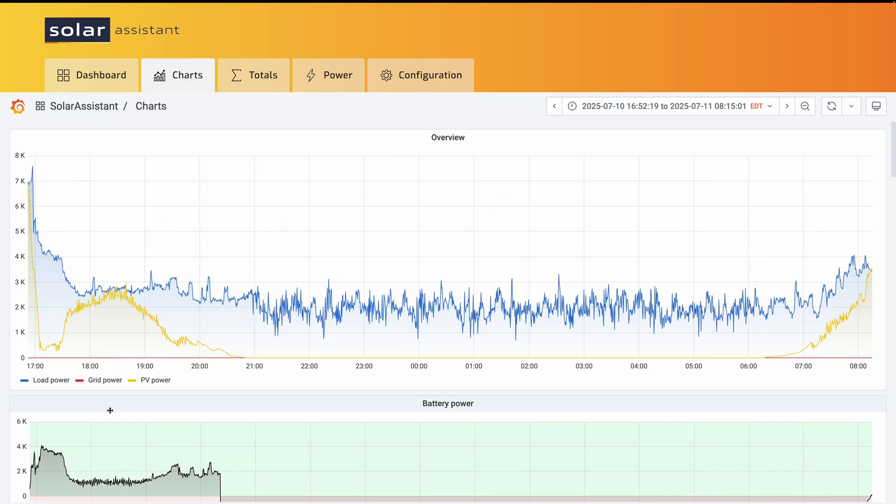
{"action": "mouse_move", "coordinate": [45, 292]}
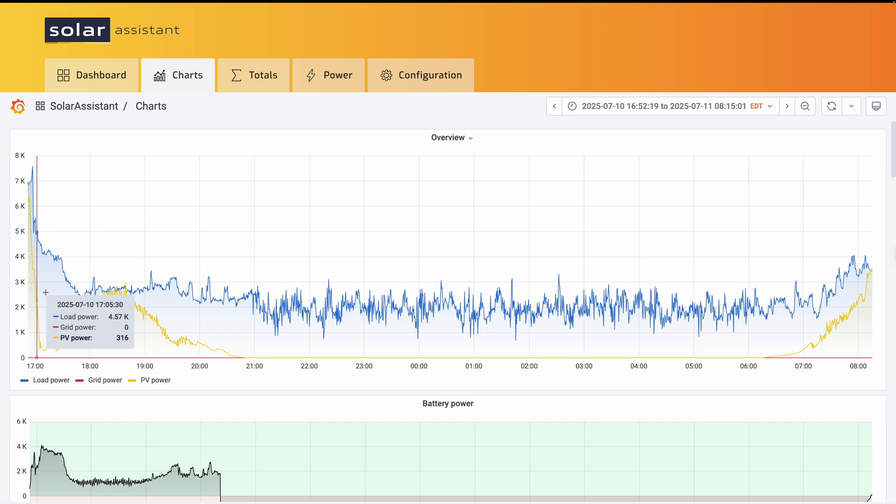
{"action": "mouse_move", "coordinate": [876, 304]}
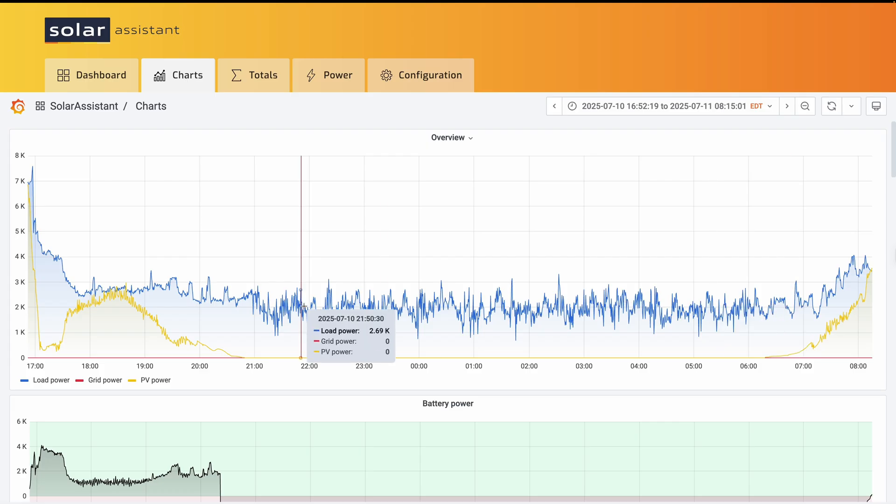
{"action": "mouse_move", "coordinate": [59, 324]}
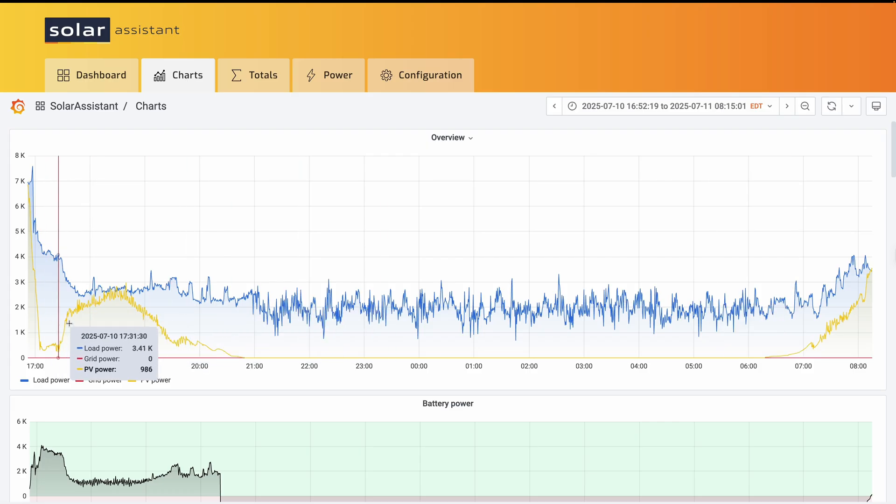
{"action": "mouse_move", "coordinate": [164, 338]}
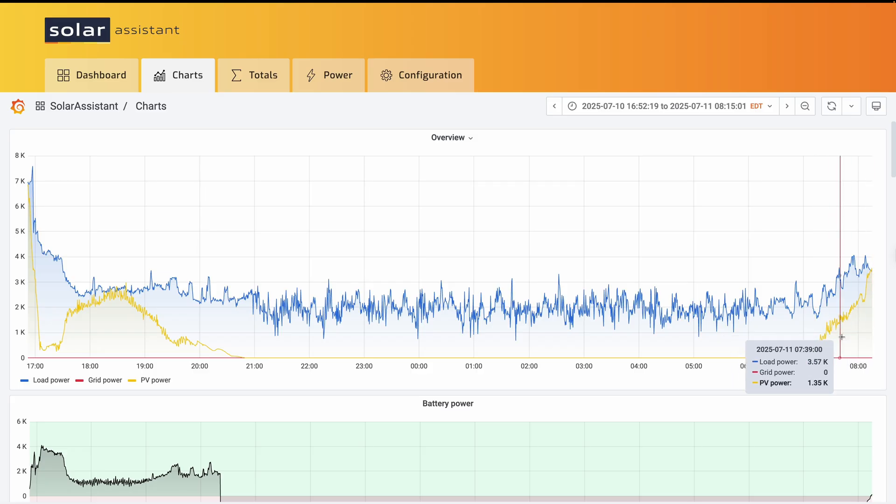
{"action": "mouse_move", "coordinate": [793, 180]}
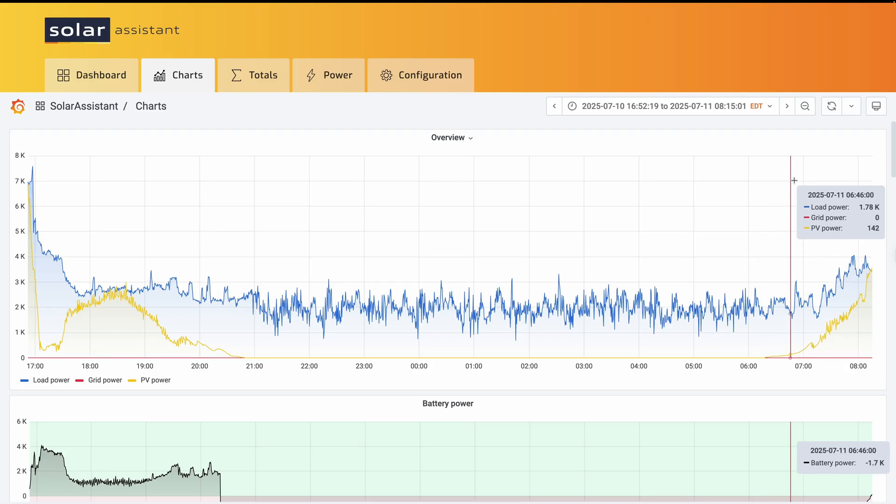
{"action": "mouse_move", "coordinate": [785, 128]}
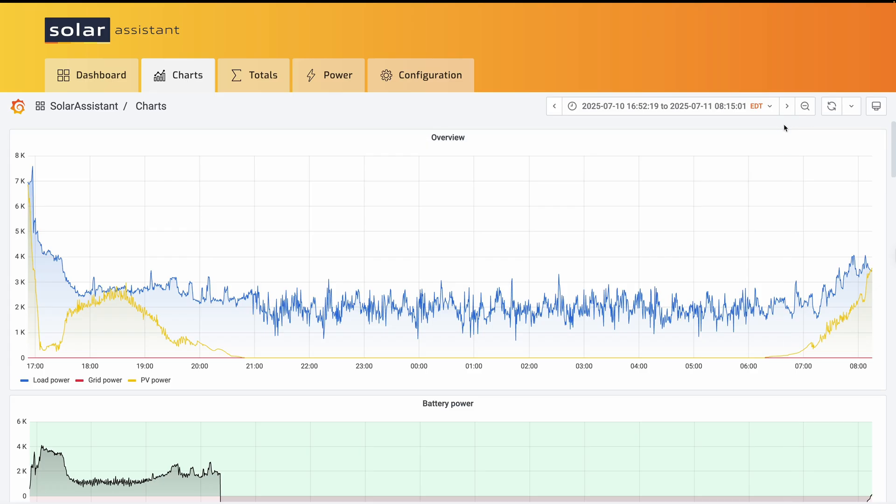
{"action": "mouse_move", "coordinate": [798, 126]}
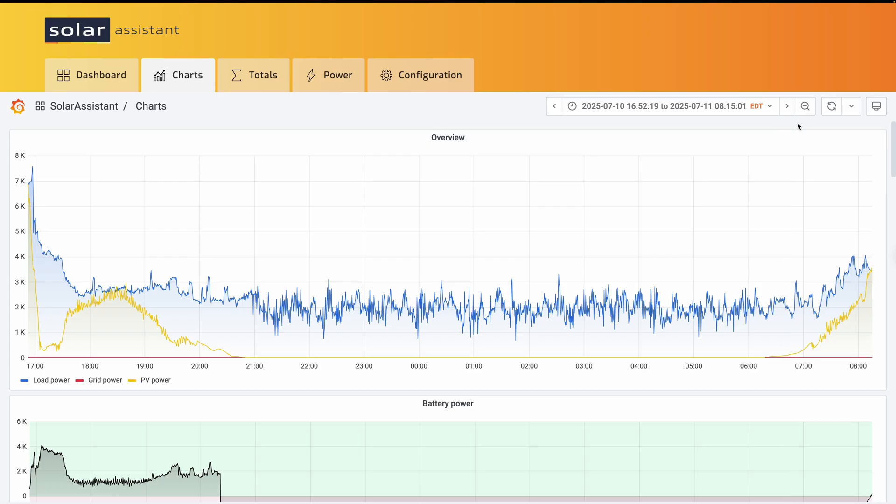
- Widen the time range three times to span 8–13 July with several daily PV peaks
{"action": "left_click", "coordinate": [804, 105]}
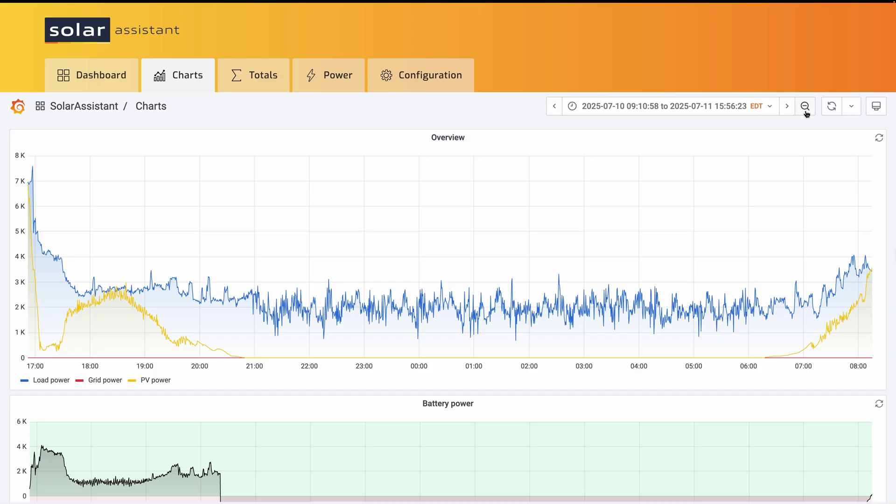
{"action": "left_click", "coordinate": [806, 106]}
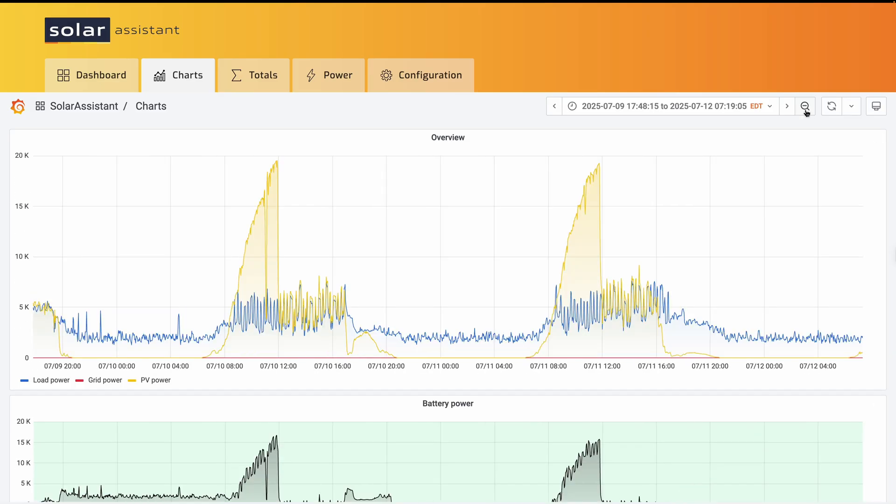
{"action": "left_click", "coordinate": [804, 105]}
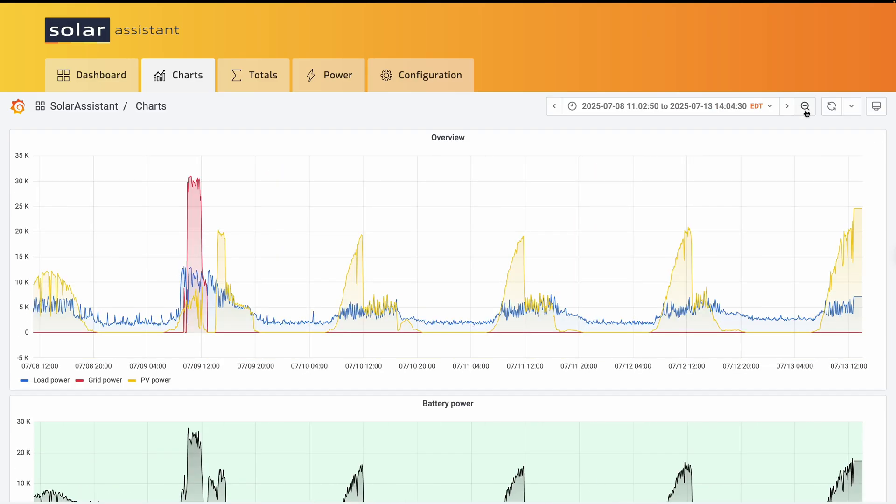
{"action": "mouse_move", "coordinate": [674, 320]}
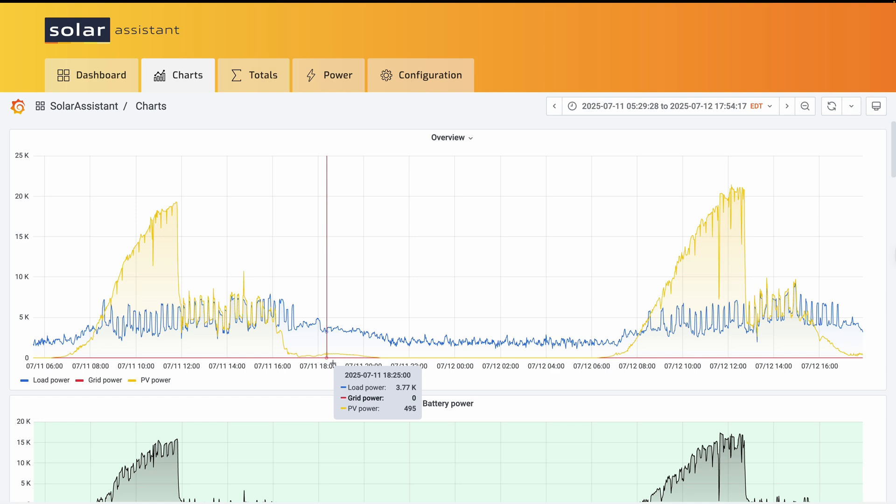
{"action": "mouse_move", "coordinate": [348, 361]}
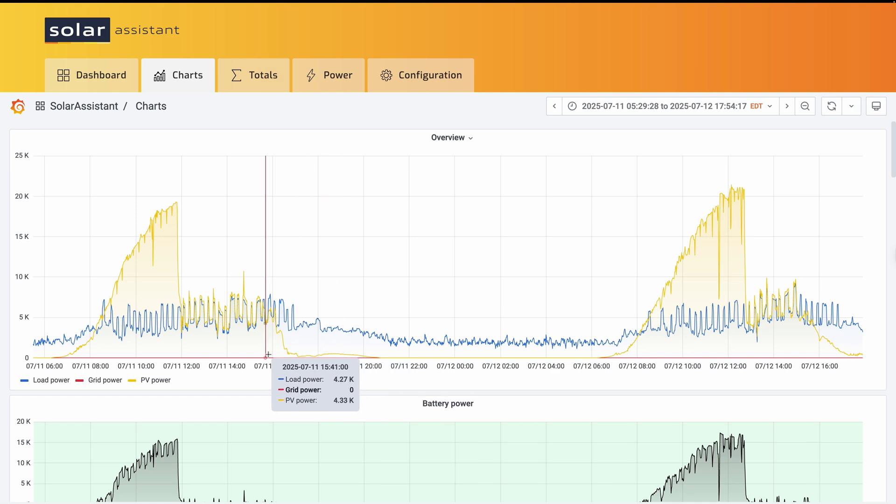
{"action": "mouse_move", "coordinate": [199, 352]}
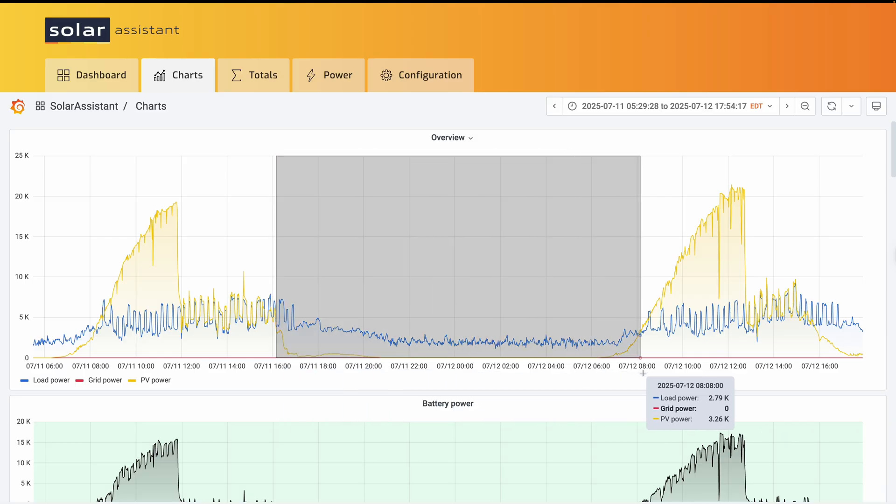
{"action": "mouse_move", "coordinate": [641, 376]}
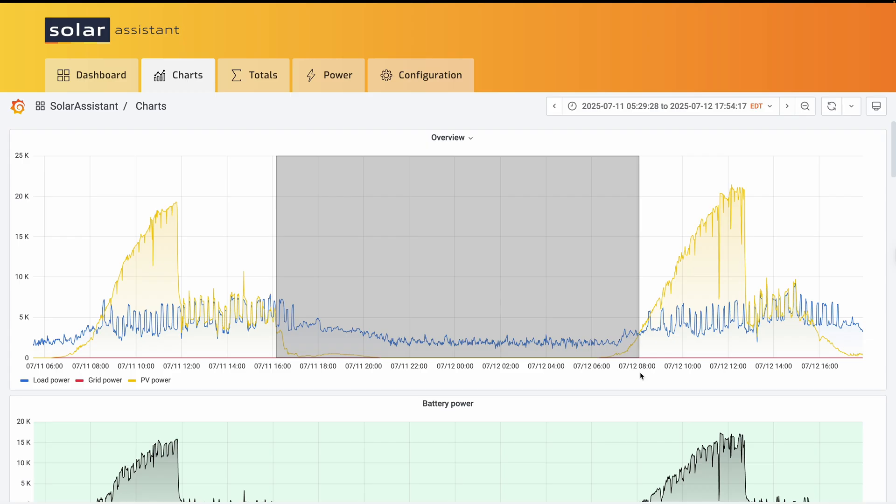
{"action": "mouse_move", "coordinate": [639, 368]}
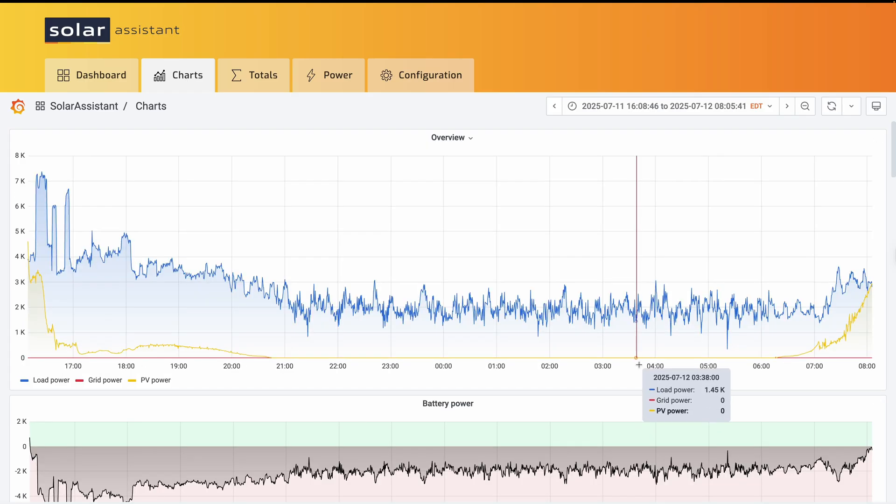
{"action": "mouse_move", "coordinate": [467, 146]}
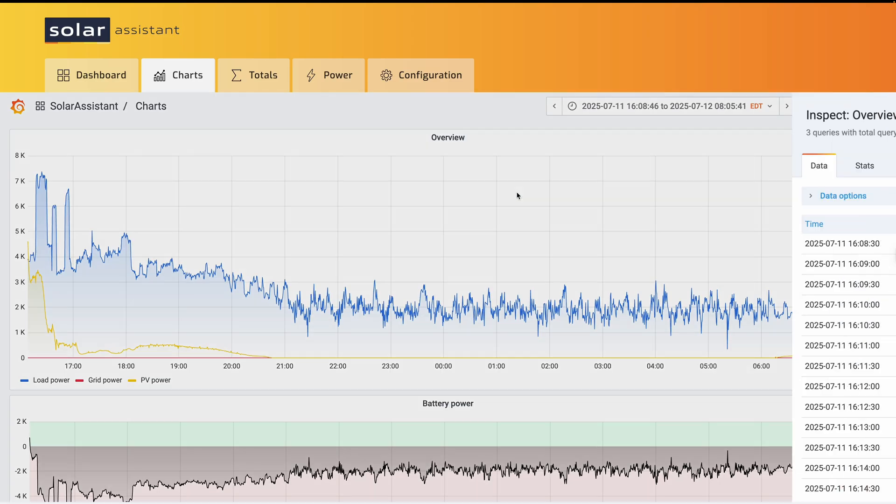
- Set the data frame to Series joined by time and download the 11–12 July overnight CSV
{"action": "left_click", "coordinate": [539, 233]}
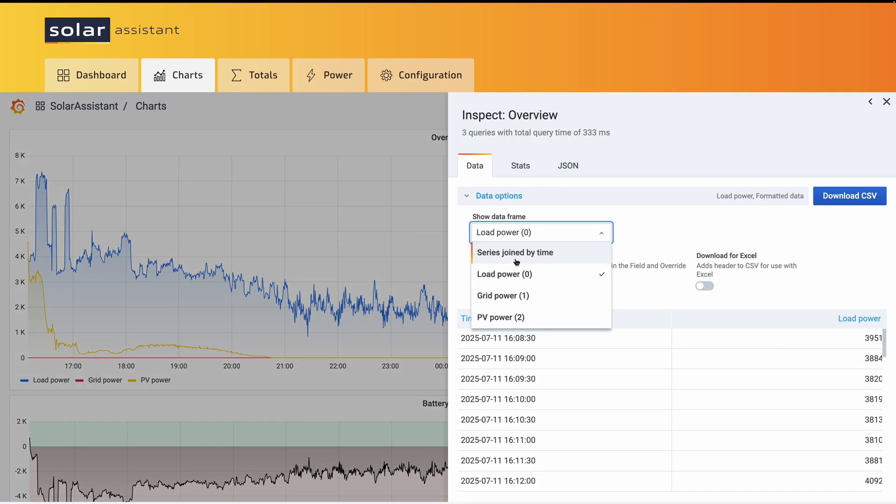
{"action": "left_click", "coordinate": [514, 252]}
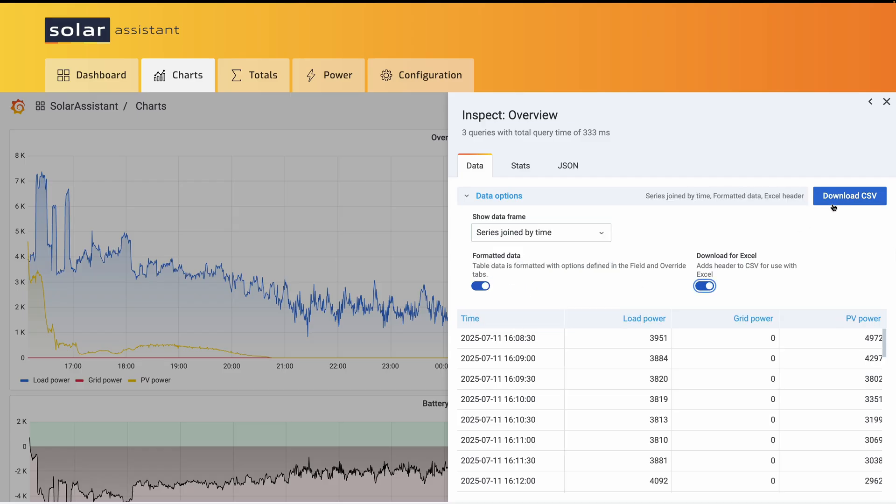
{"action": "left_click", "coordinate": [848, 195]}
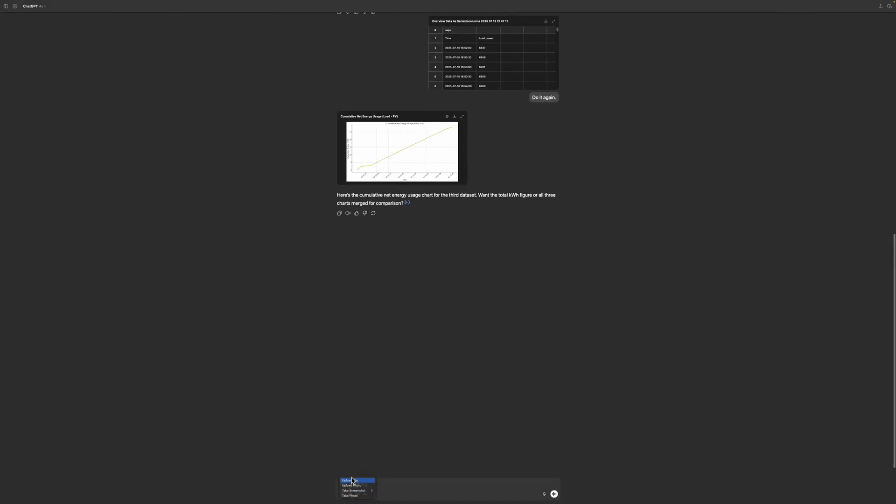
- Attach the fourth CSV, send 'Do it again', and enlarge the ~36.5 kWh cumulative chart
{"action": "left_click", "coordinate": [347, 480]}
{"action": "type", "text": "Do it a"}
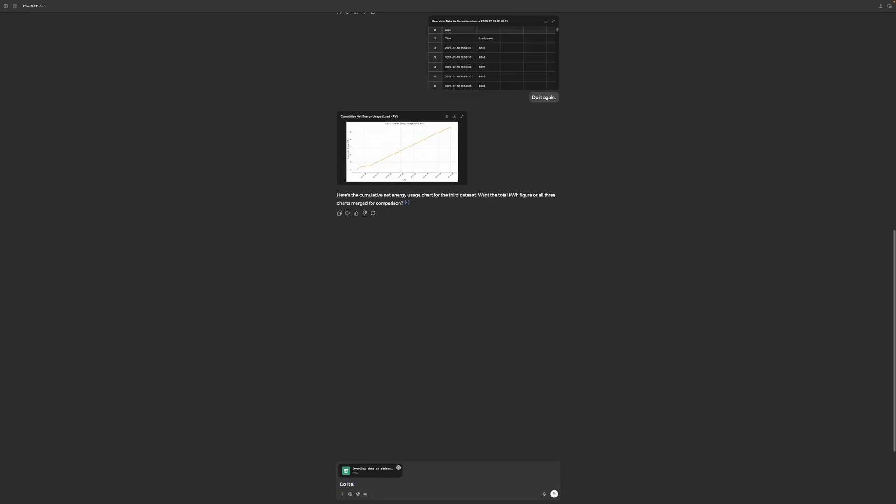
{"action": "left_click", "coordinate": [553, 493]}
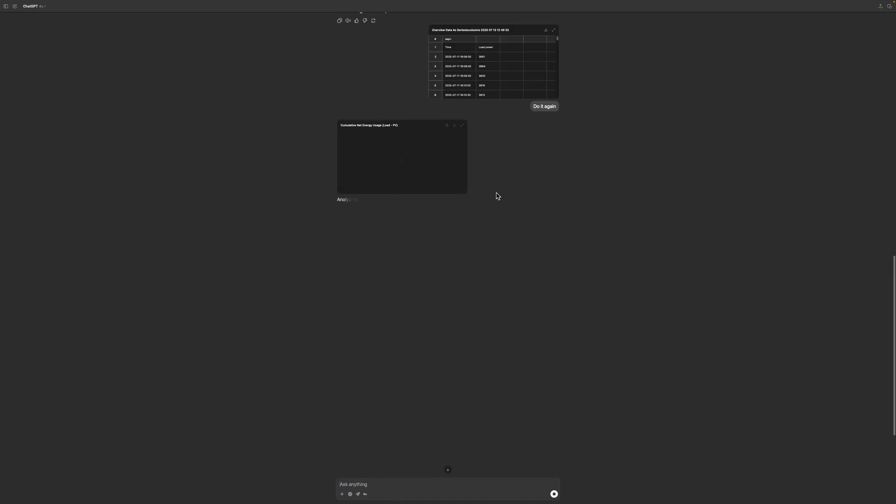
{"action": "left_click", "coordinate": [461, 125]}
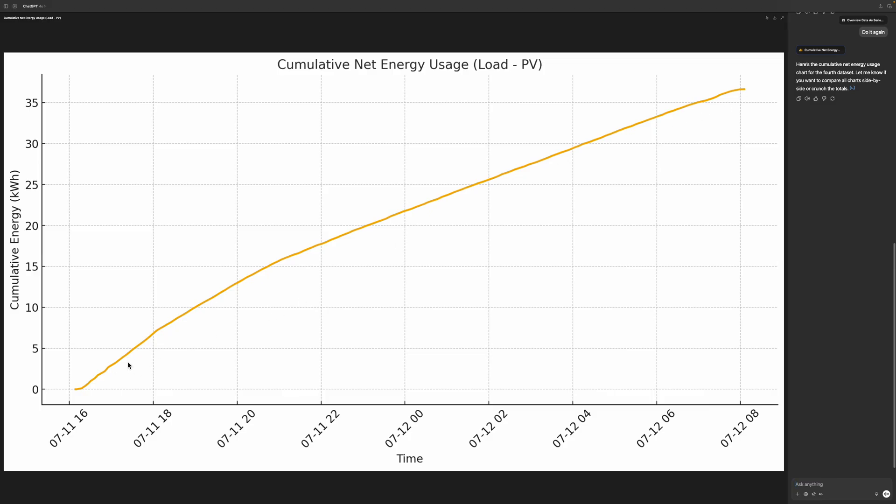
{"action": "mouse_move", "coordinate": [759, 97]}
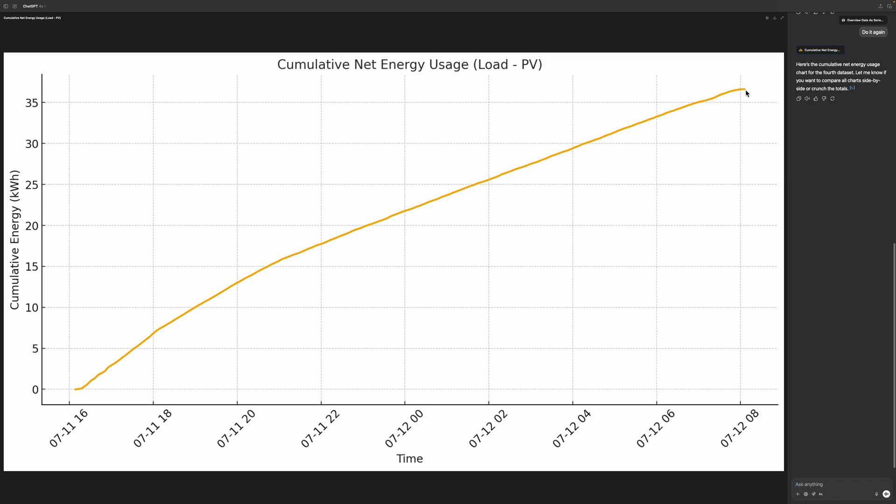
{"action": "mouse_move", "coordinate": [77, 391]}
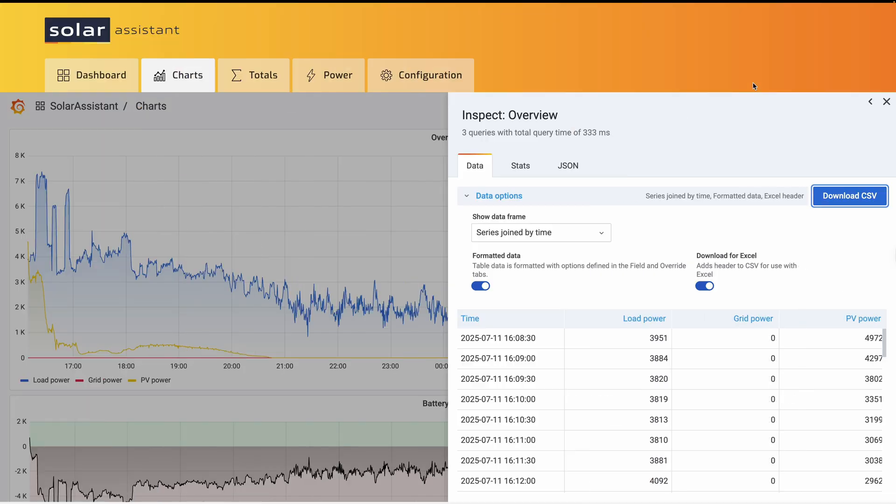
- Close the Inspect panel to return to the 11–12 July overnight Overview chart
{"action": "left_click", "coordinate": [887, 102]}
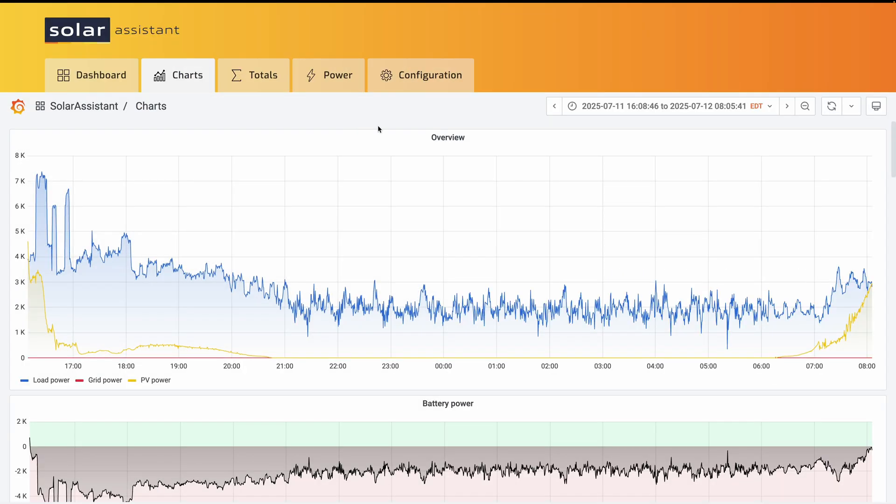
{"action": "mouse_move", "coordinate": [65, 278]}
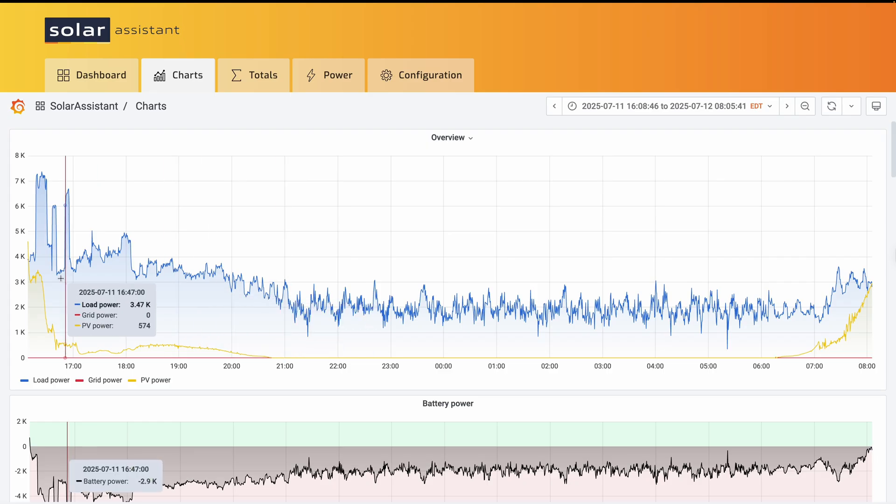
{"action": "mouse_move", "coordinate": [45, 262]}
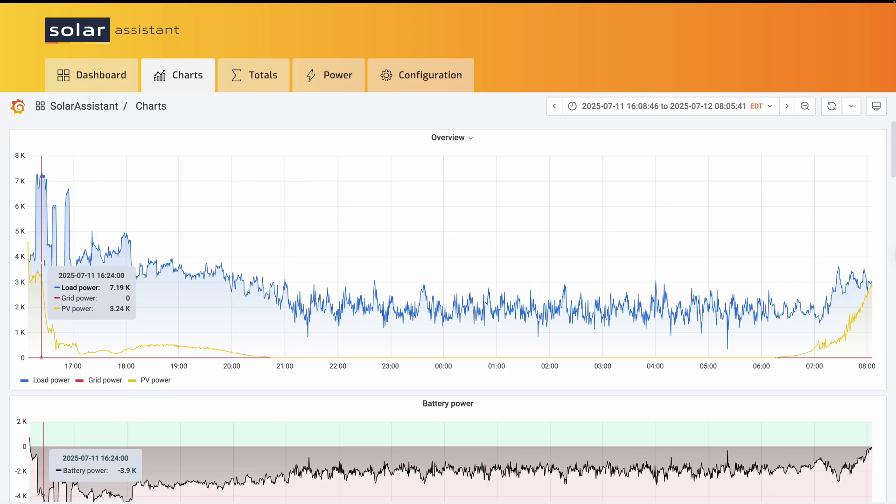
{"action": "mouse_move", "coordinate": [43, 175]}
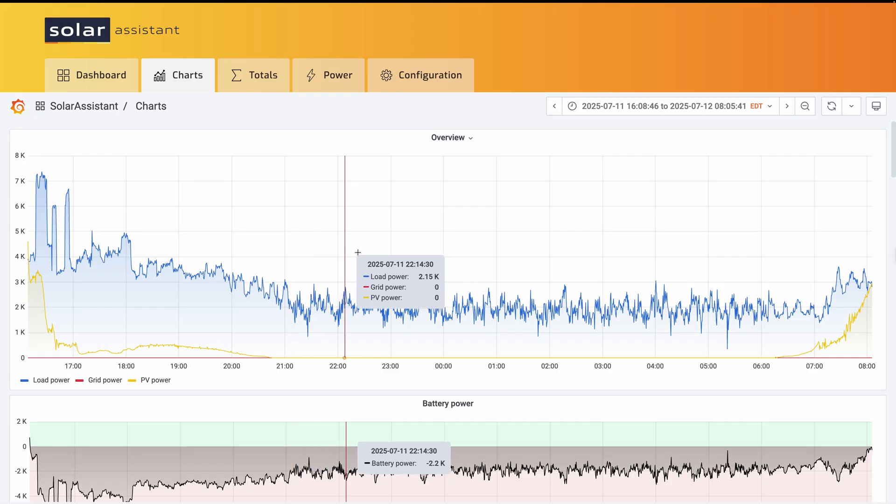
{"action": "mouse_move", "coordinate": [554, 283]}
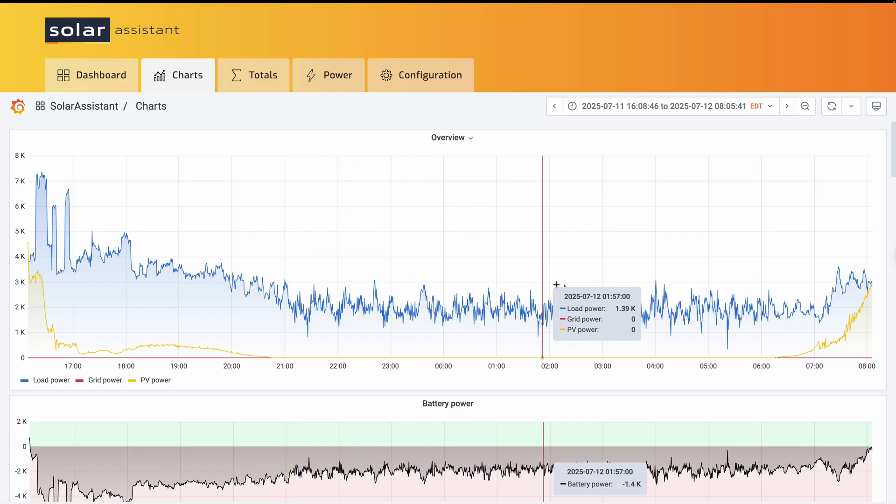
{"action": "mouse_move", "coordinate": [805, 294]}
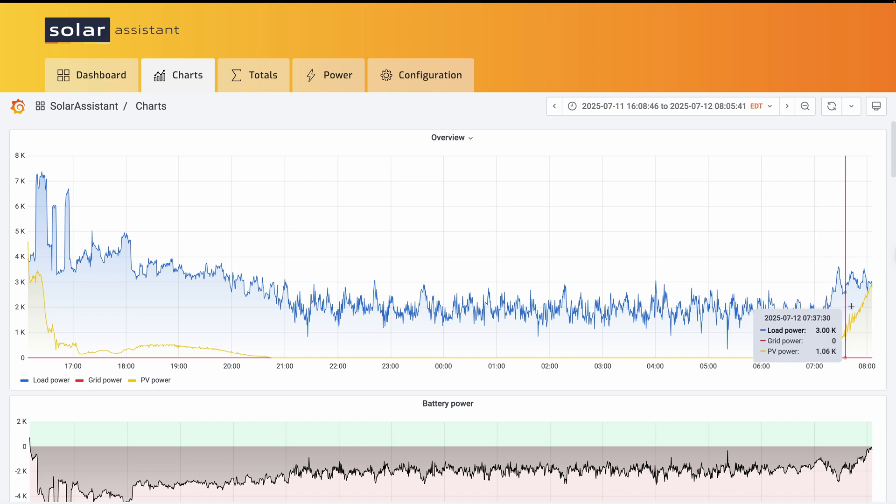
{"action": "mouse_move", "coordinate": [851, 314]}
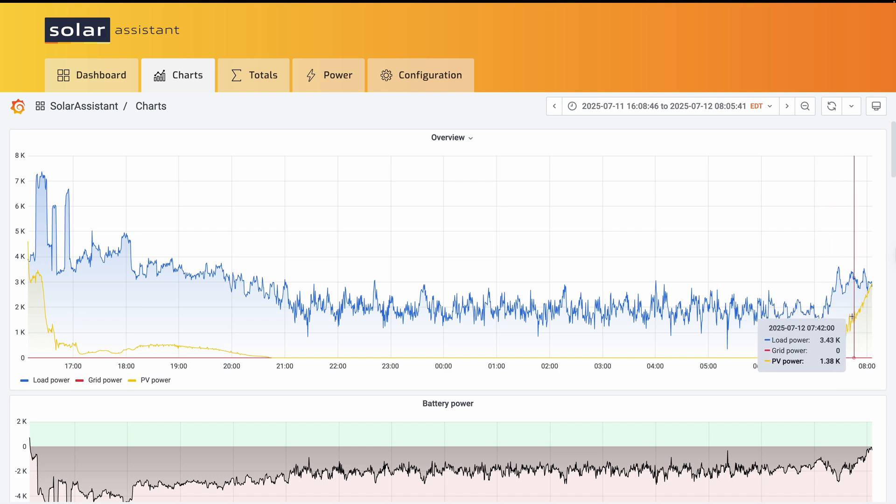
{"action": "mouse_move", "coordinate": [867, 314]}
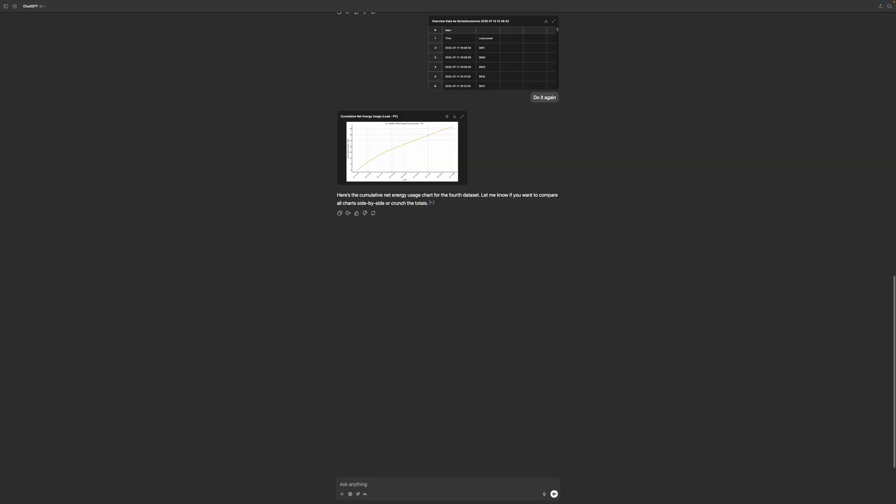
{"action": "mouse_move", "coordinate": [484, 441]}
{"action": "type", "text": "Compare all 4 data sets"}
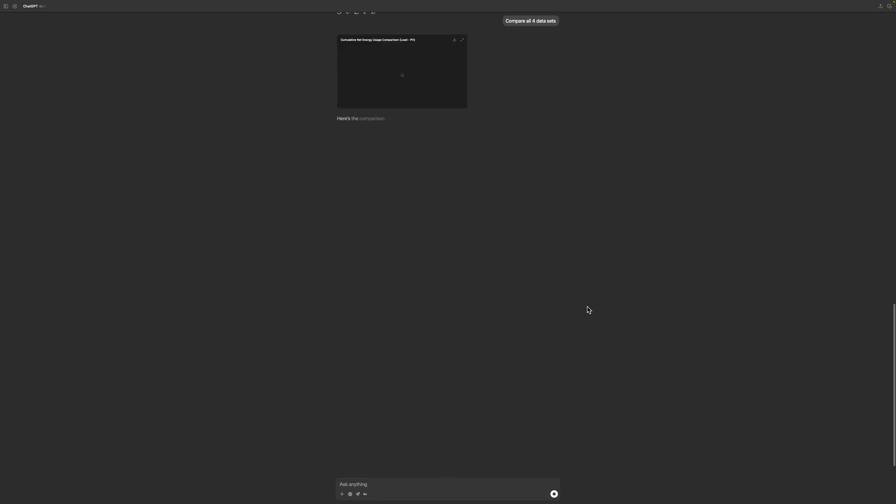
- Enlarge the four-dataset cumulative net energy comparison chart to full size
{"action": "left_click", "coordinate": [462, 40]}
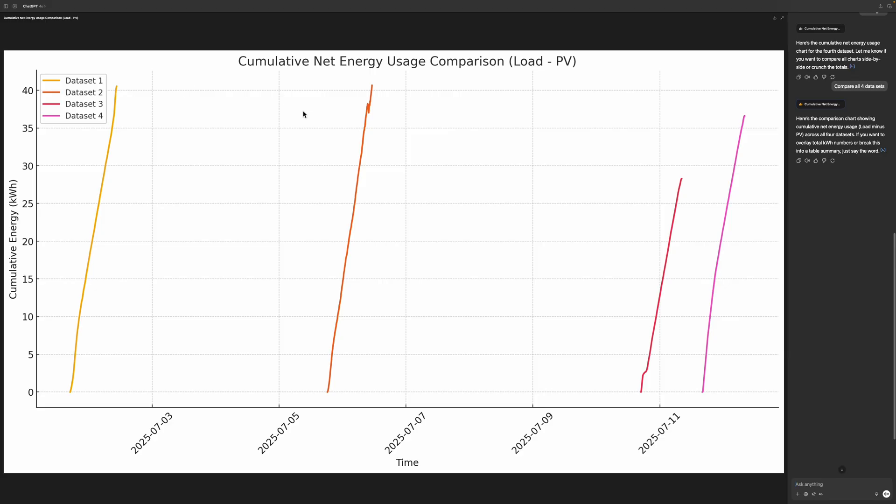
{"action": "mouse_move", "coordinate": [375, 89]}
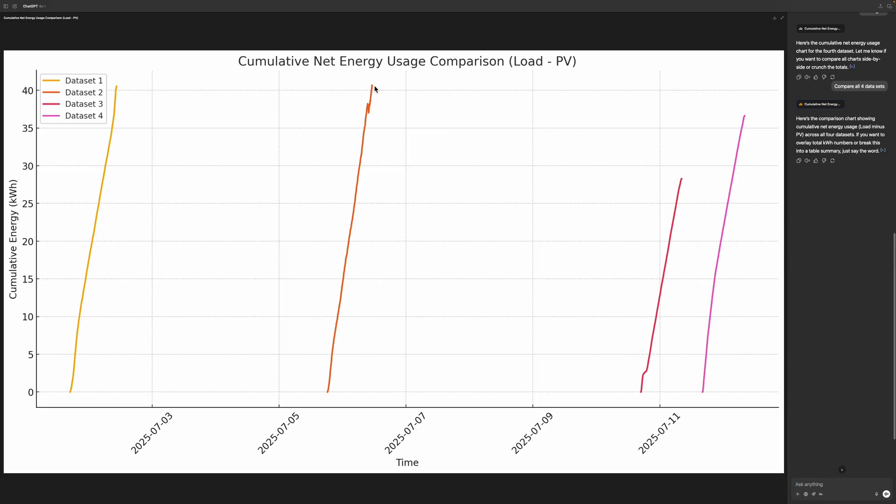
{"action": "mouse_move", "coordinate": [374, 90]}
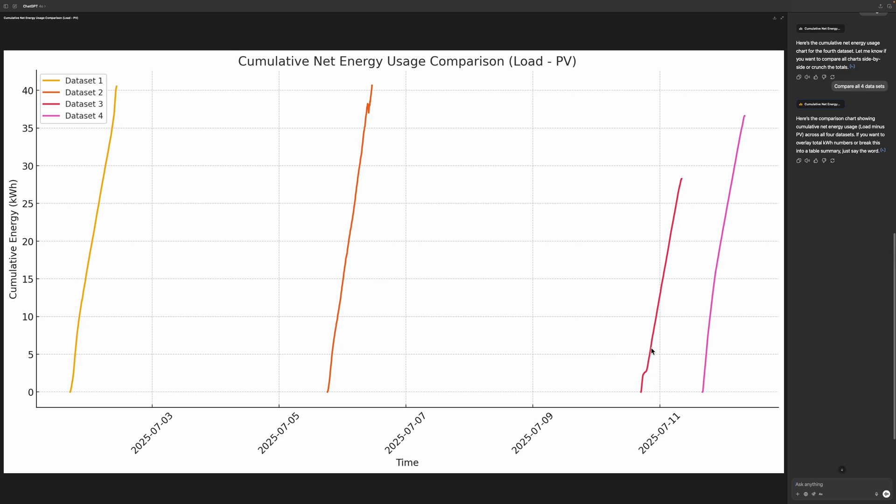
{"action": "mouse_move", "coordinate": [681, 184]}
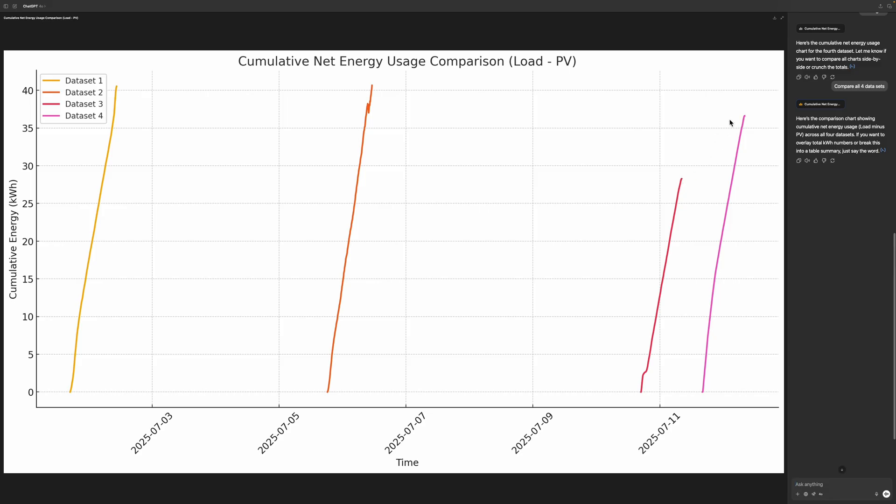
{"action": "mouse_move", "coordinate": [736, 129]}
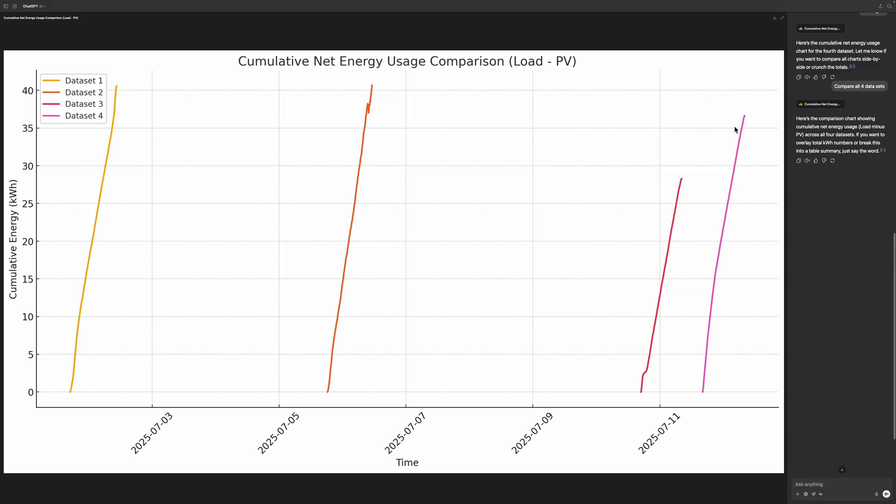